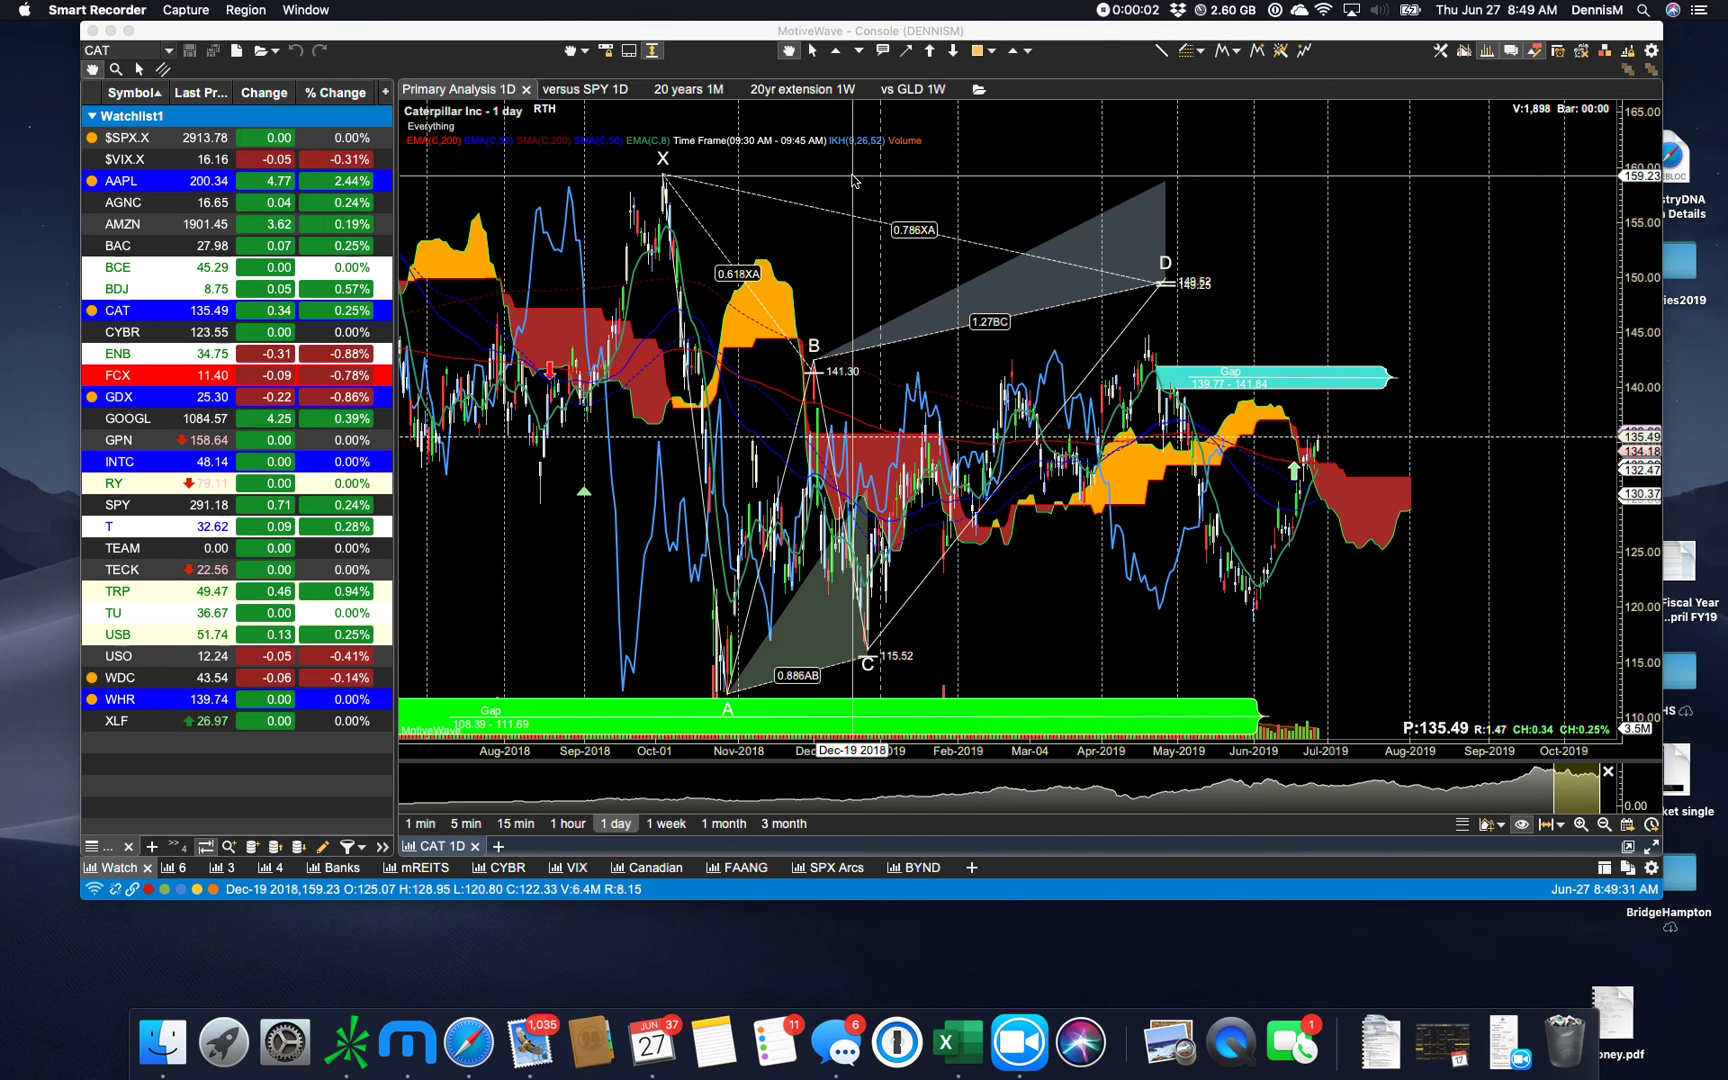
pyautogui.moveTo(862, 202)
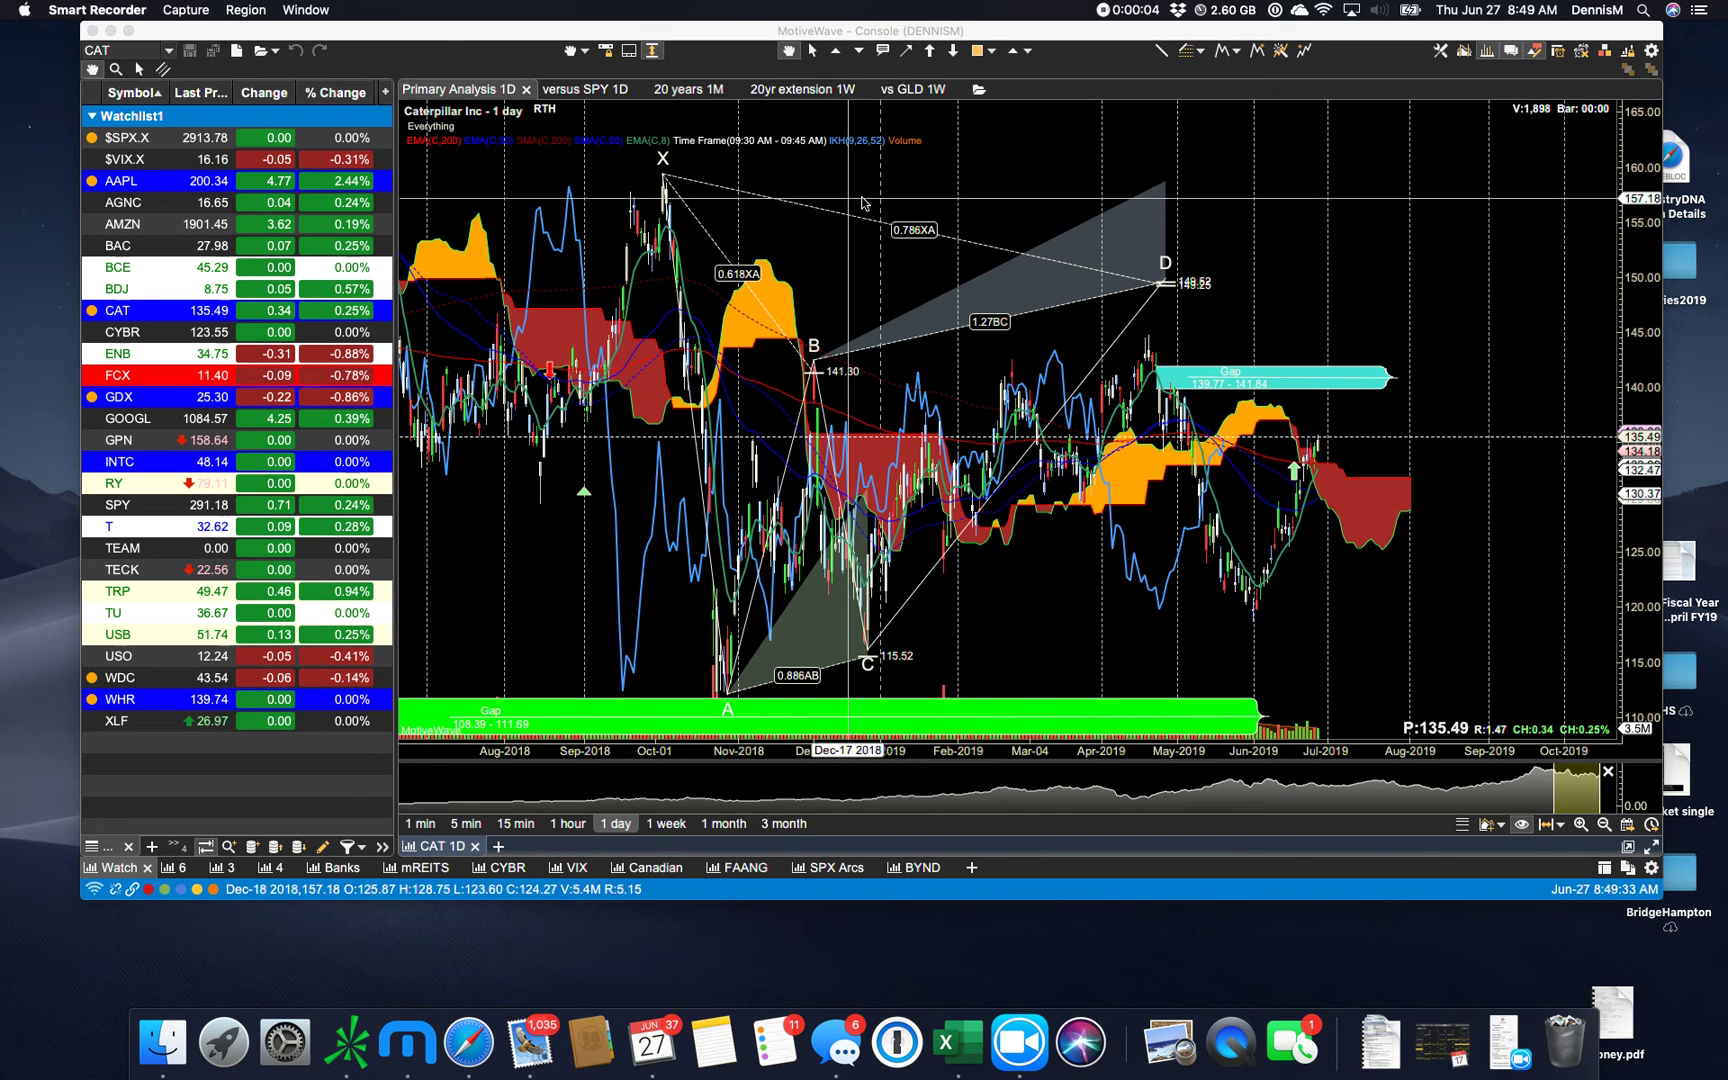
pyautogui.moveTo(1386, 154)
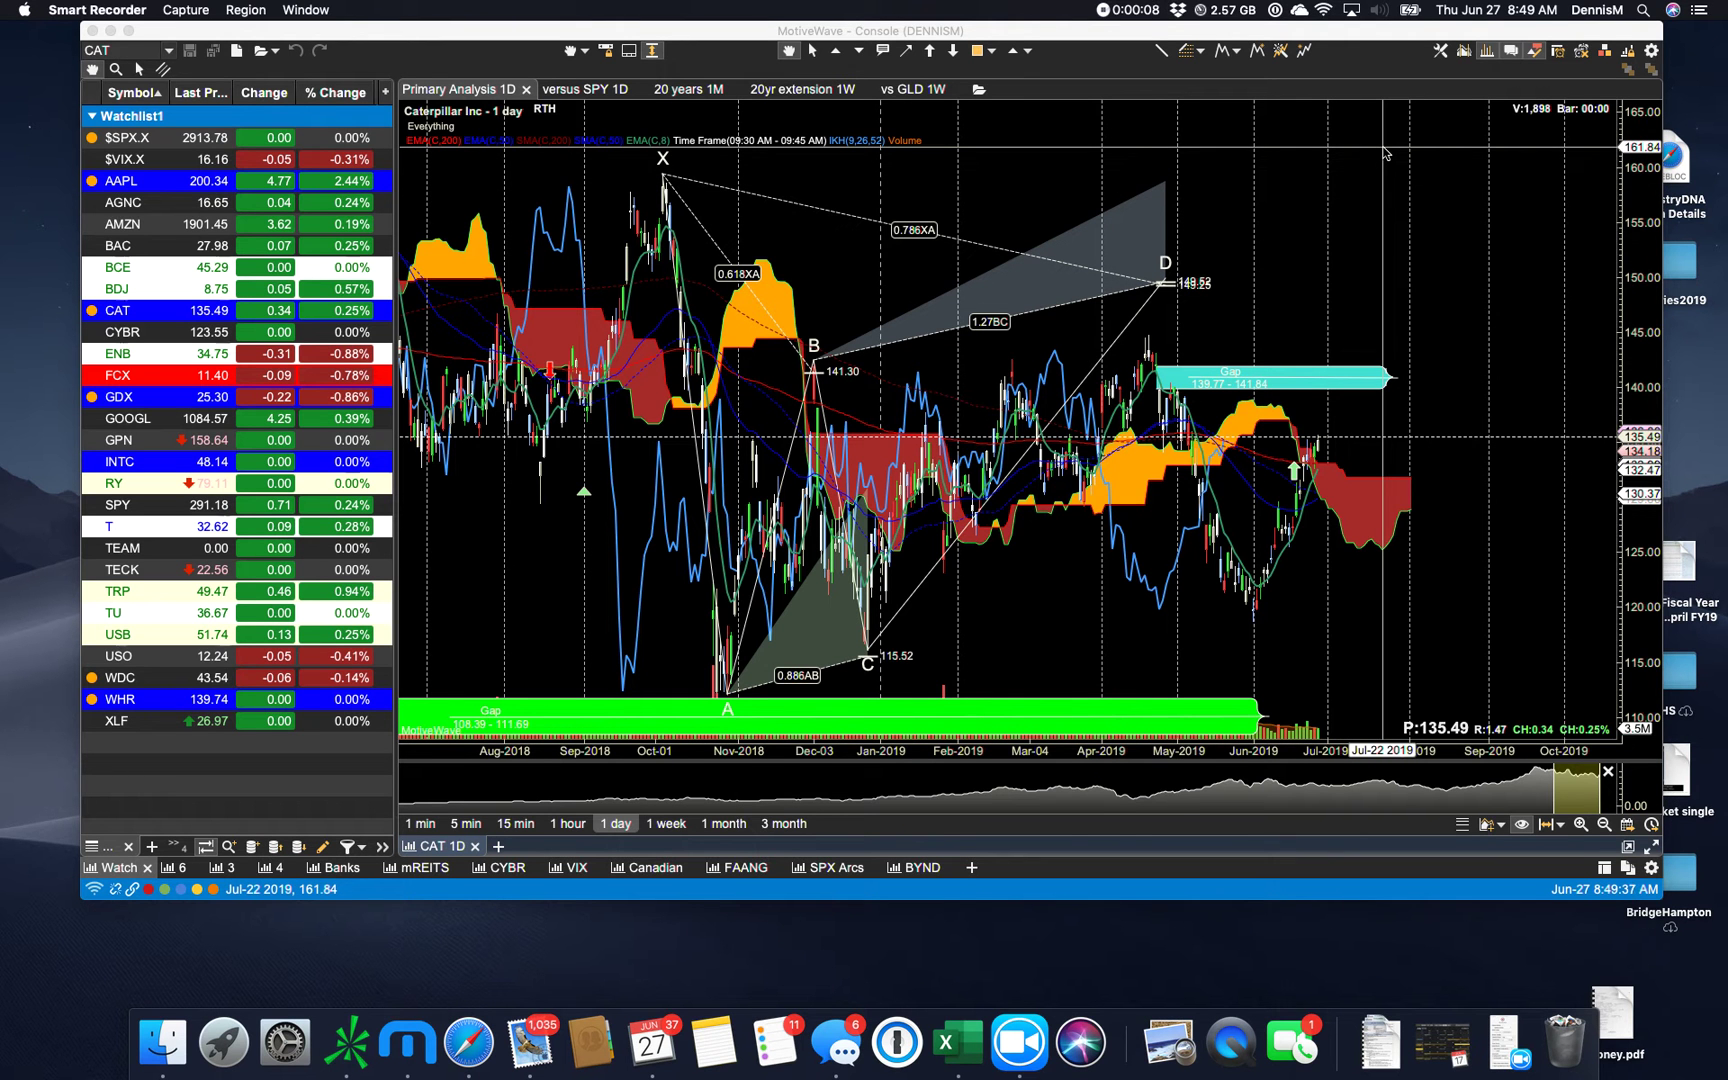
pyautogui.moveTo(1383, 154)
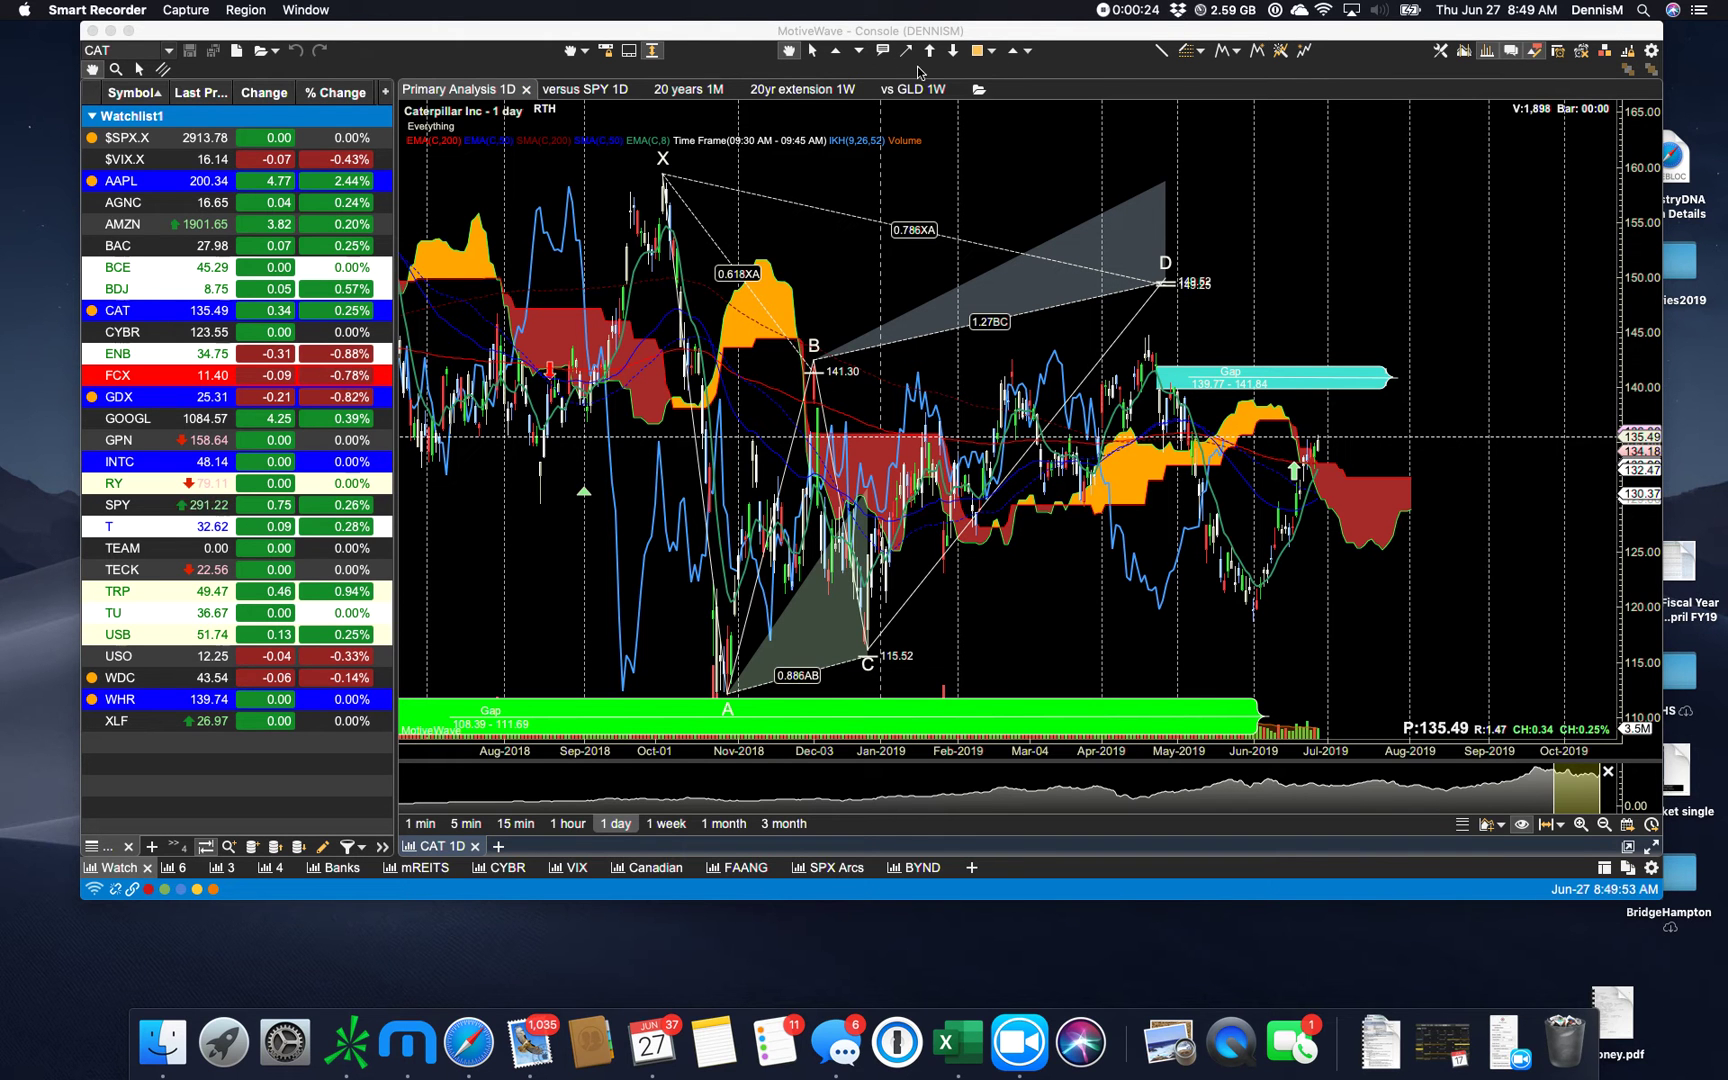
pyautogui.moveTo(438, 68)
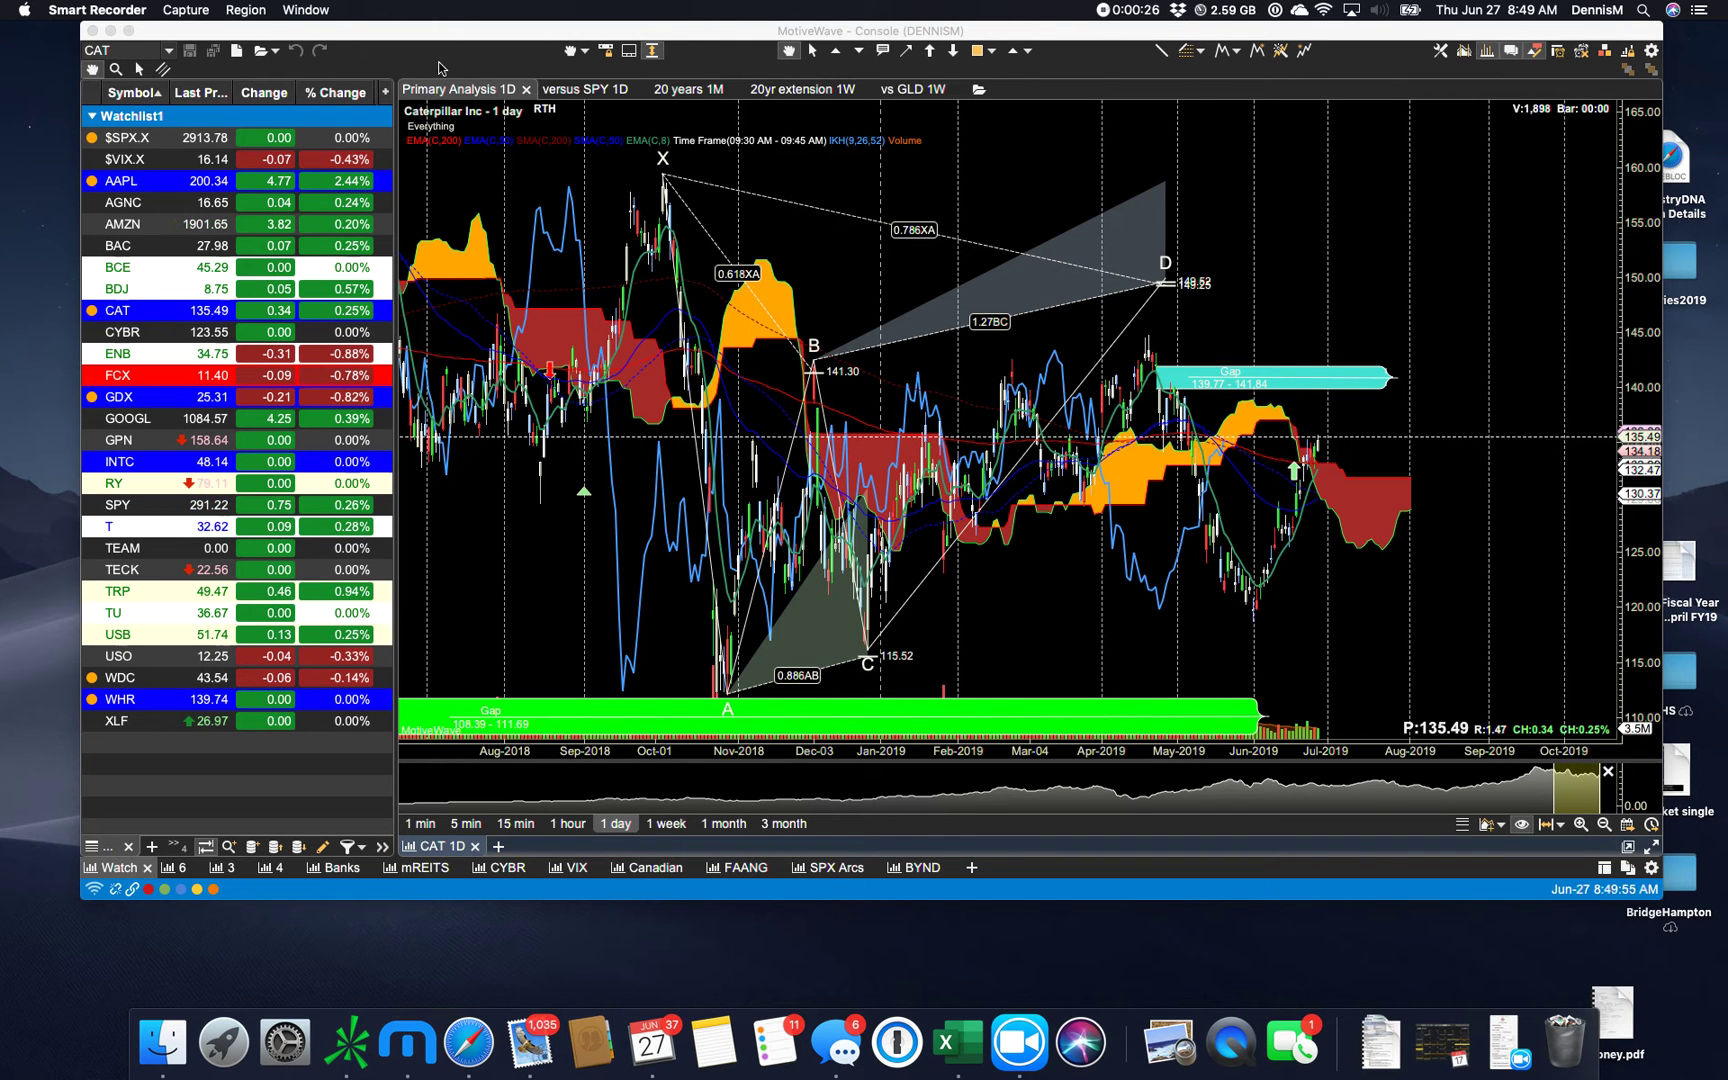
pyautogui.moveTo(231, 39)
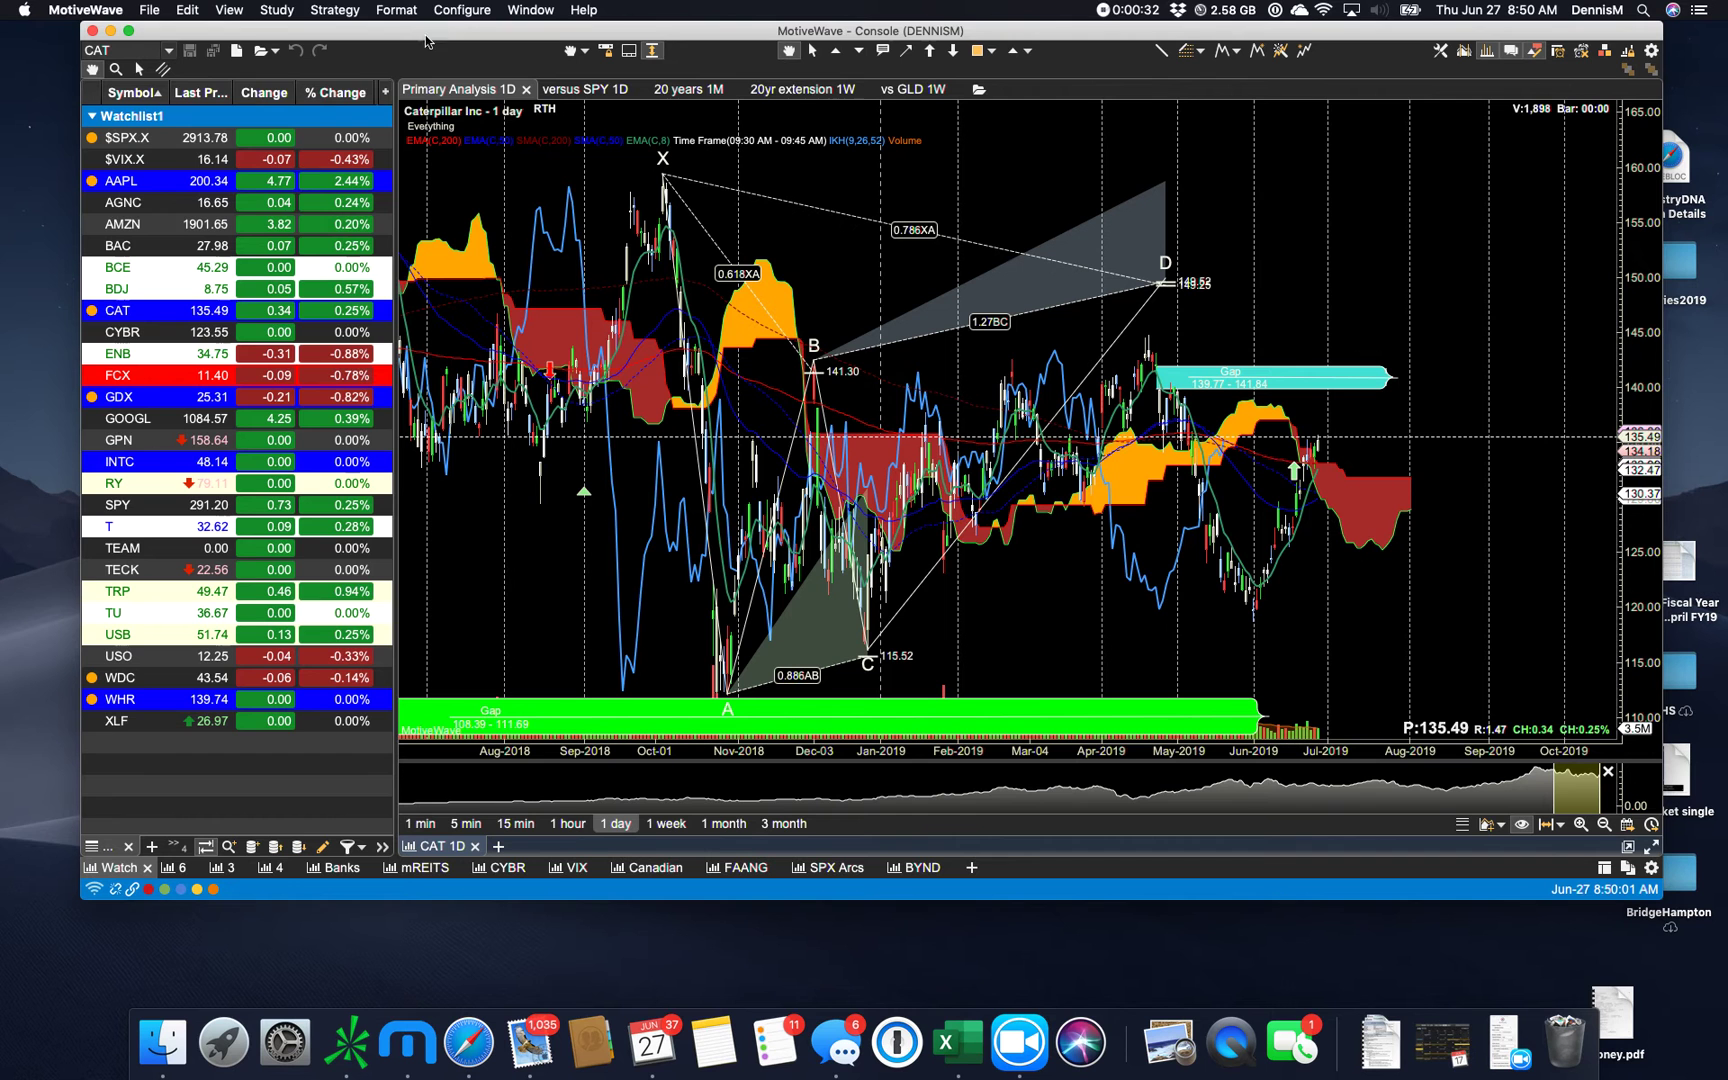
# - Browse the chart view options and general preferences, then start adding a new page
pyautogui.click(228, 10)
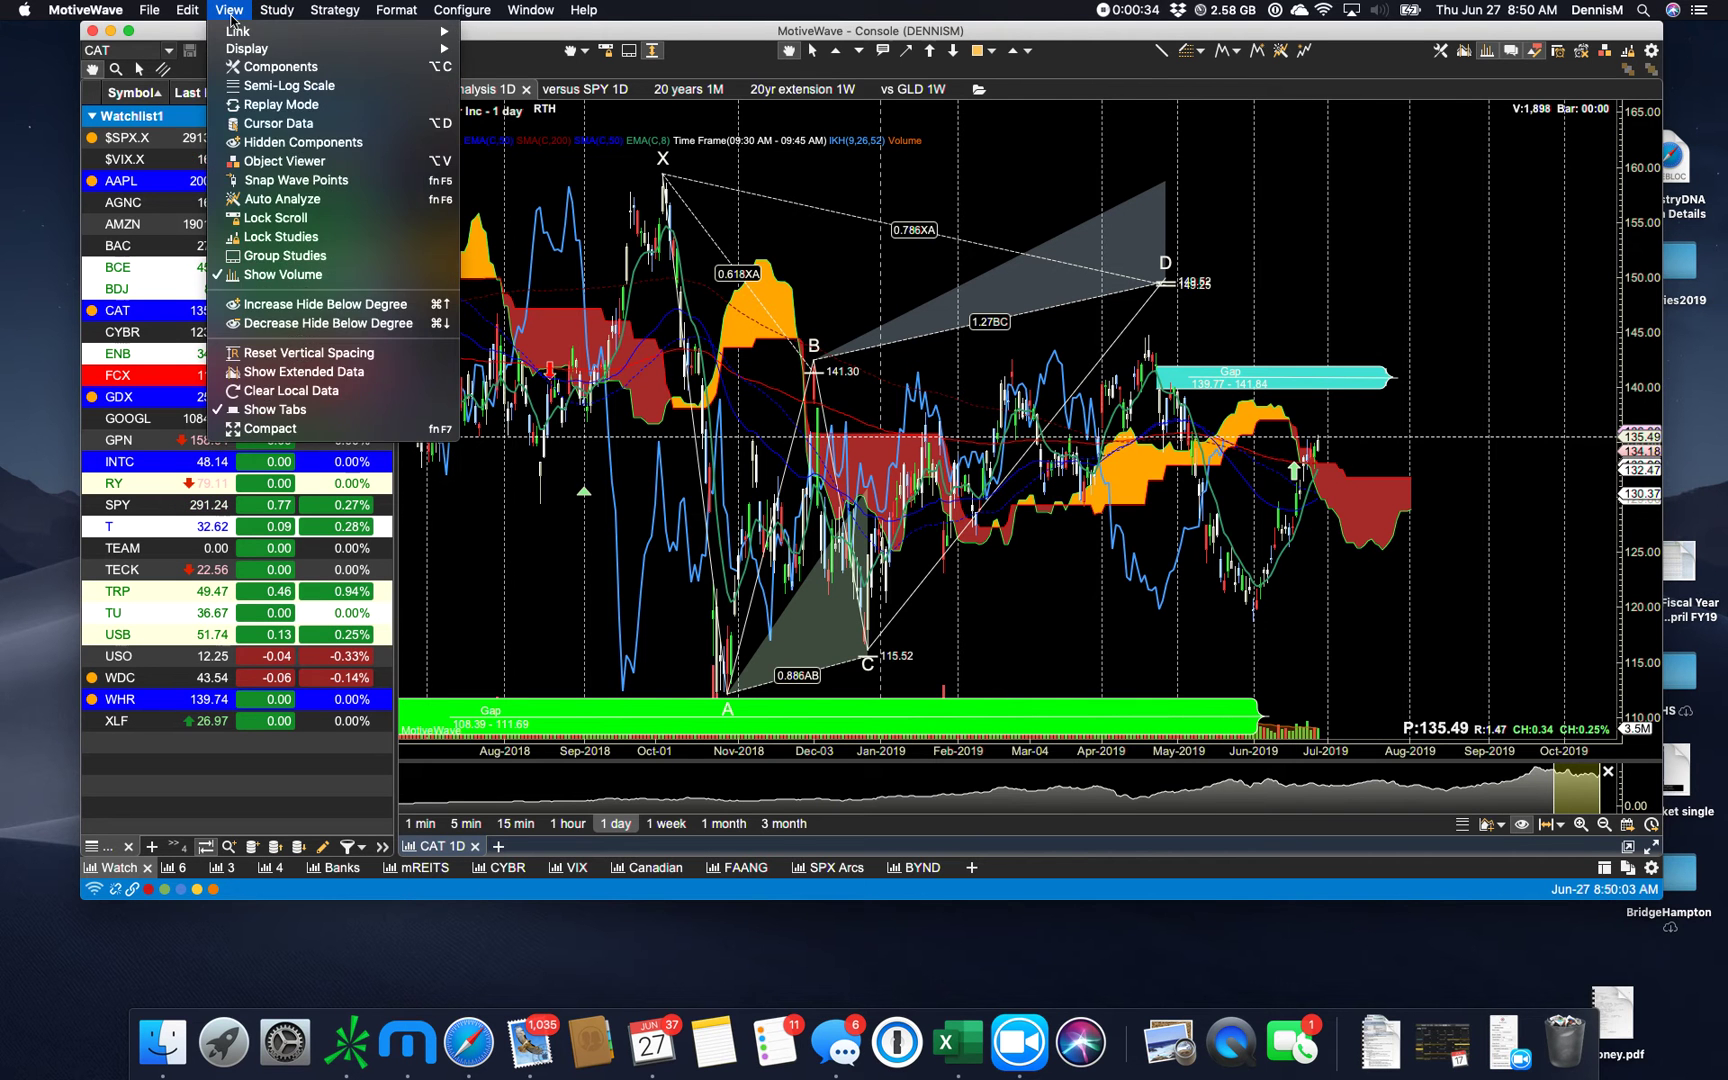
pyautogui.click(186, 10)
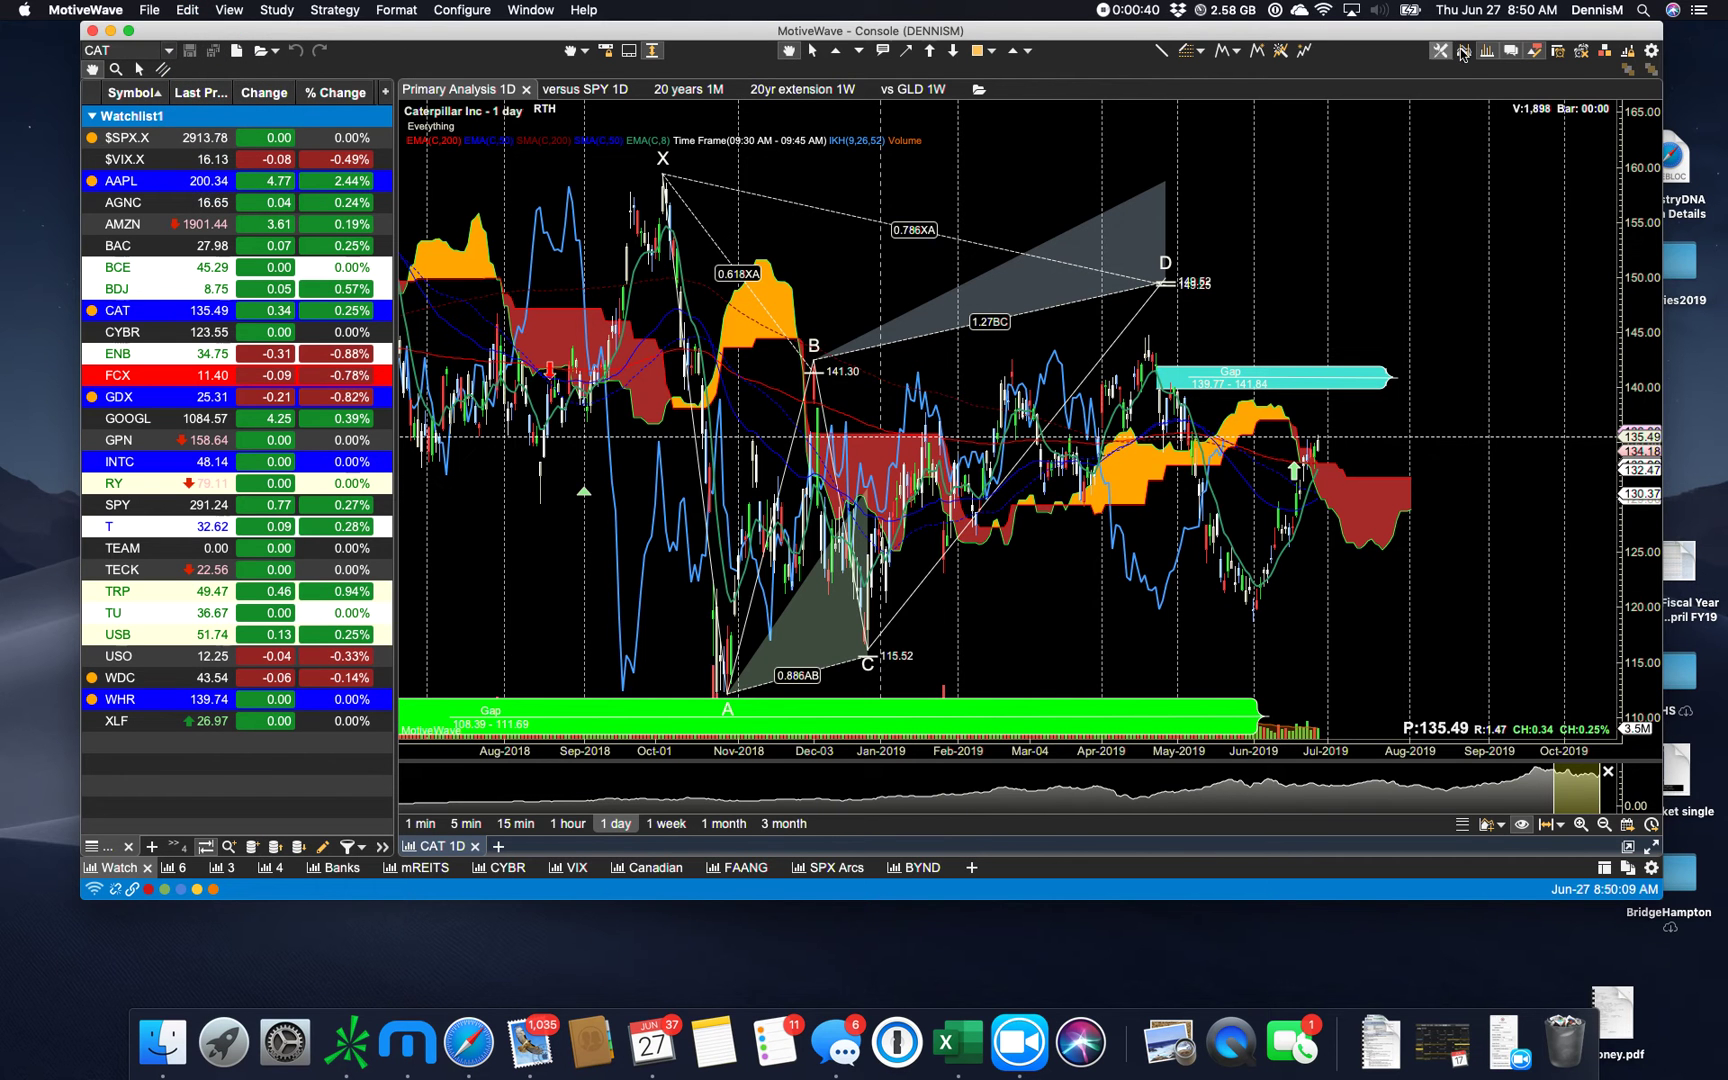
pyautogui.click(1439, 51)
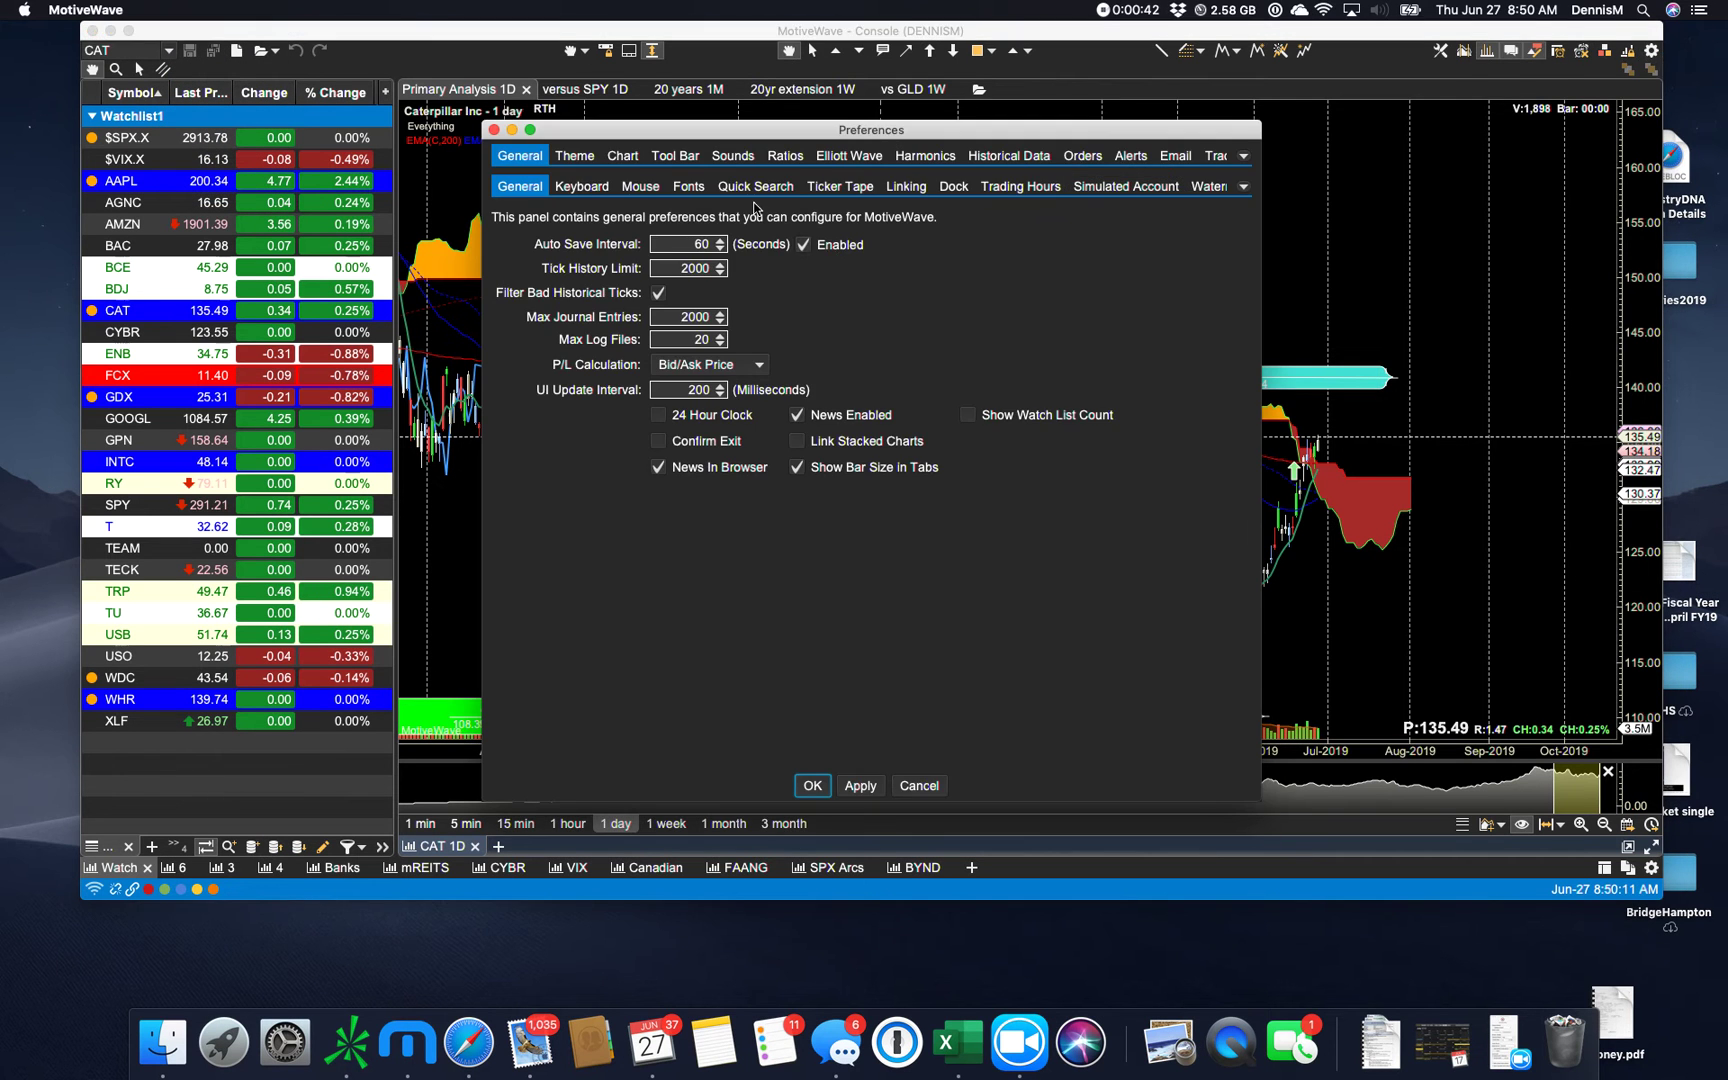
pyautogui.moveTo(738, 242)
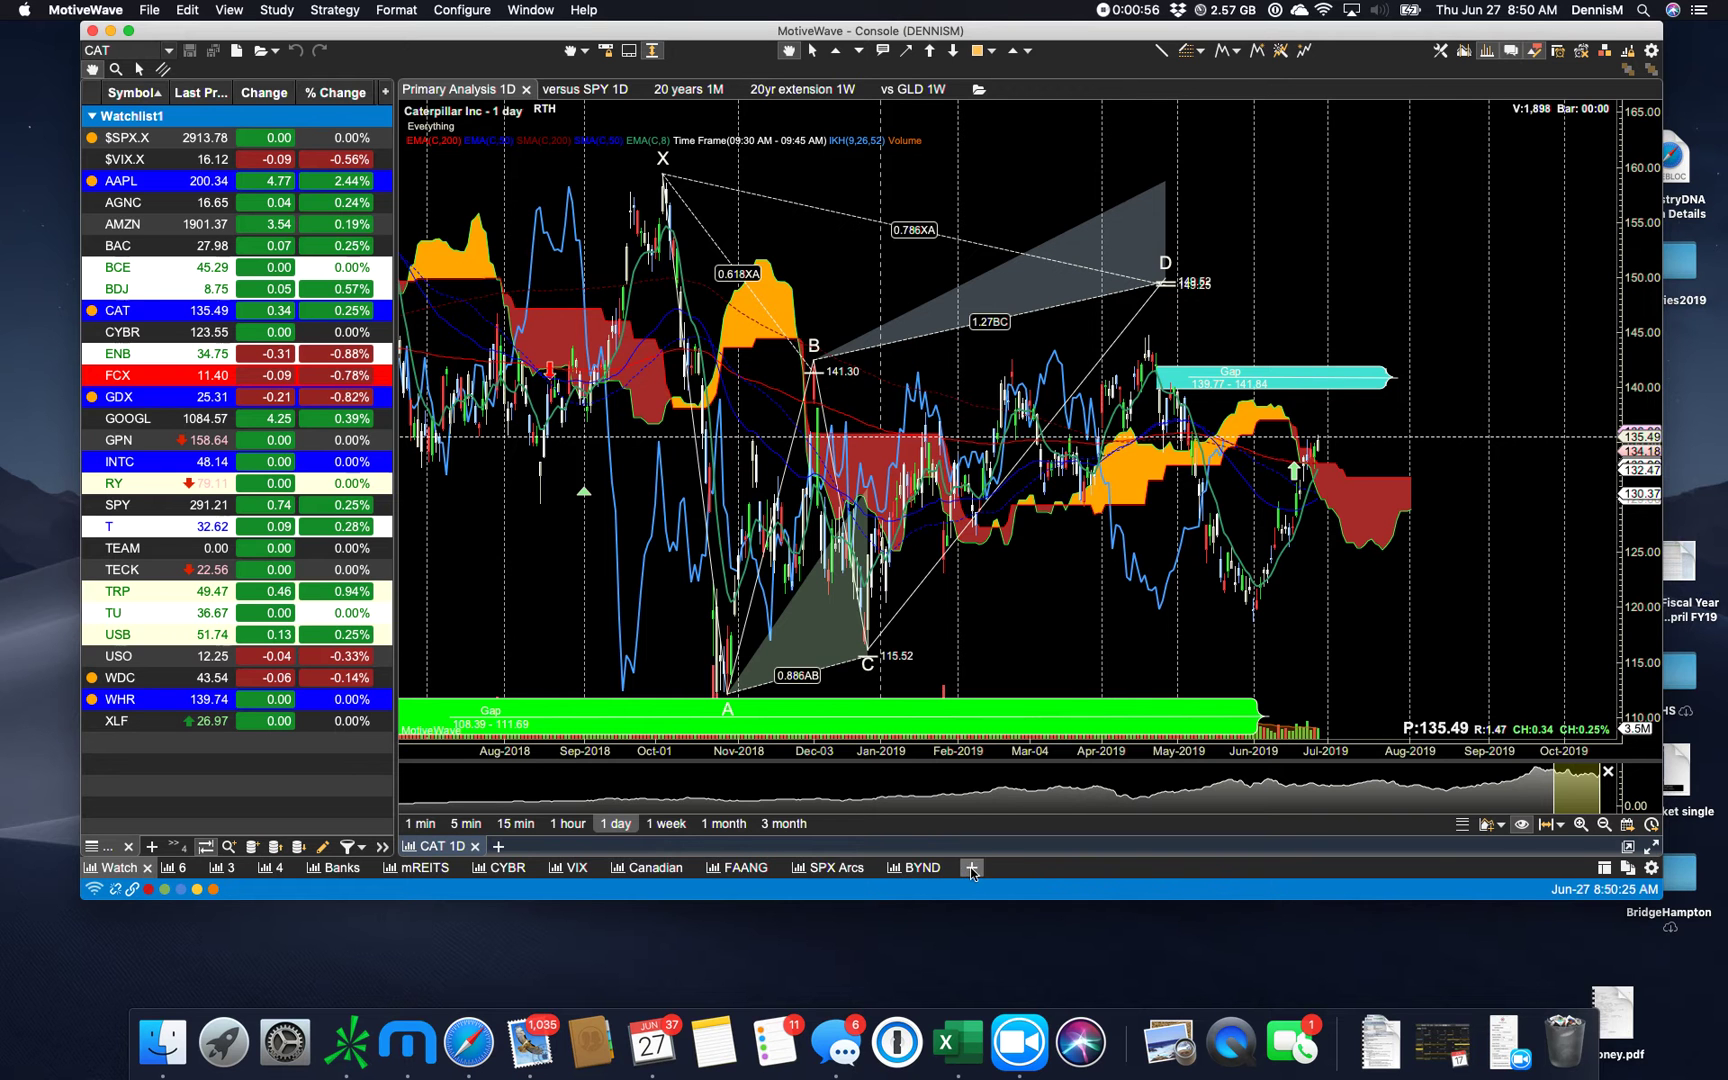
pyautogui.click(970, 867)
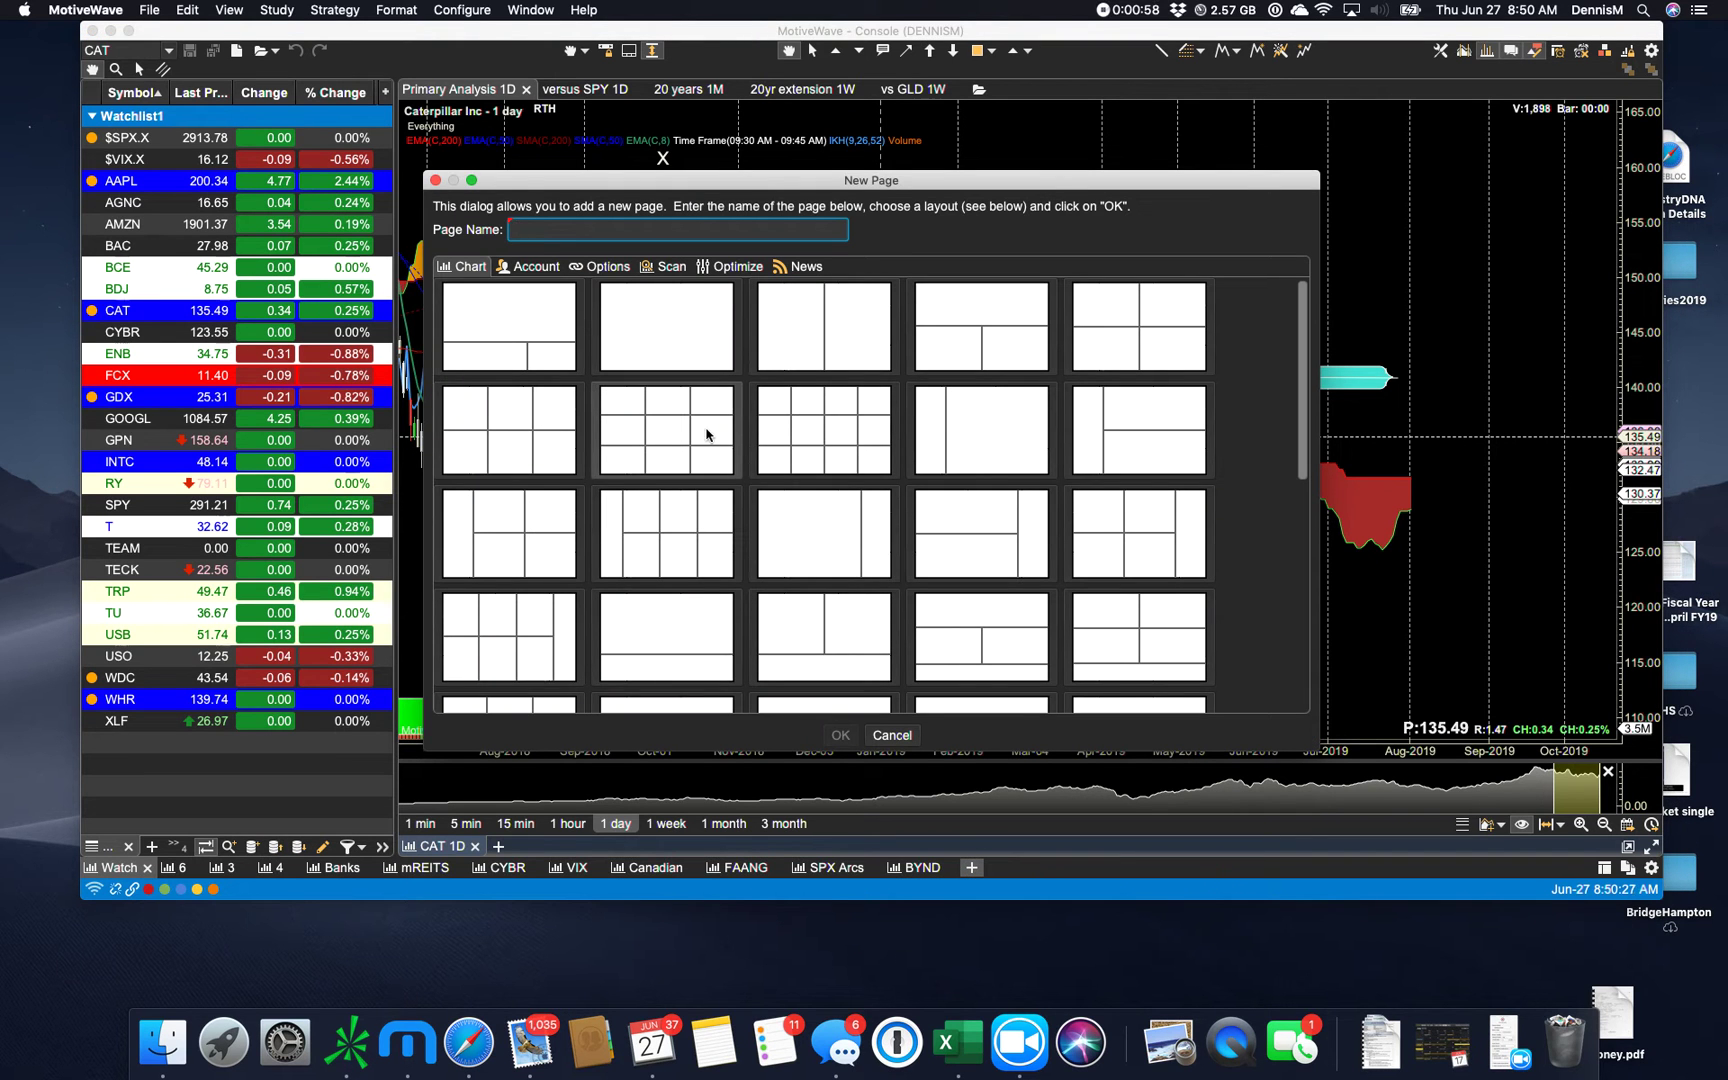
pyautogui.moveTo(849, 342)
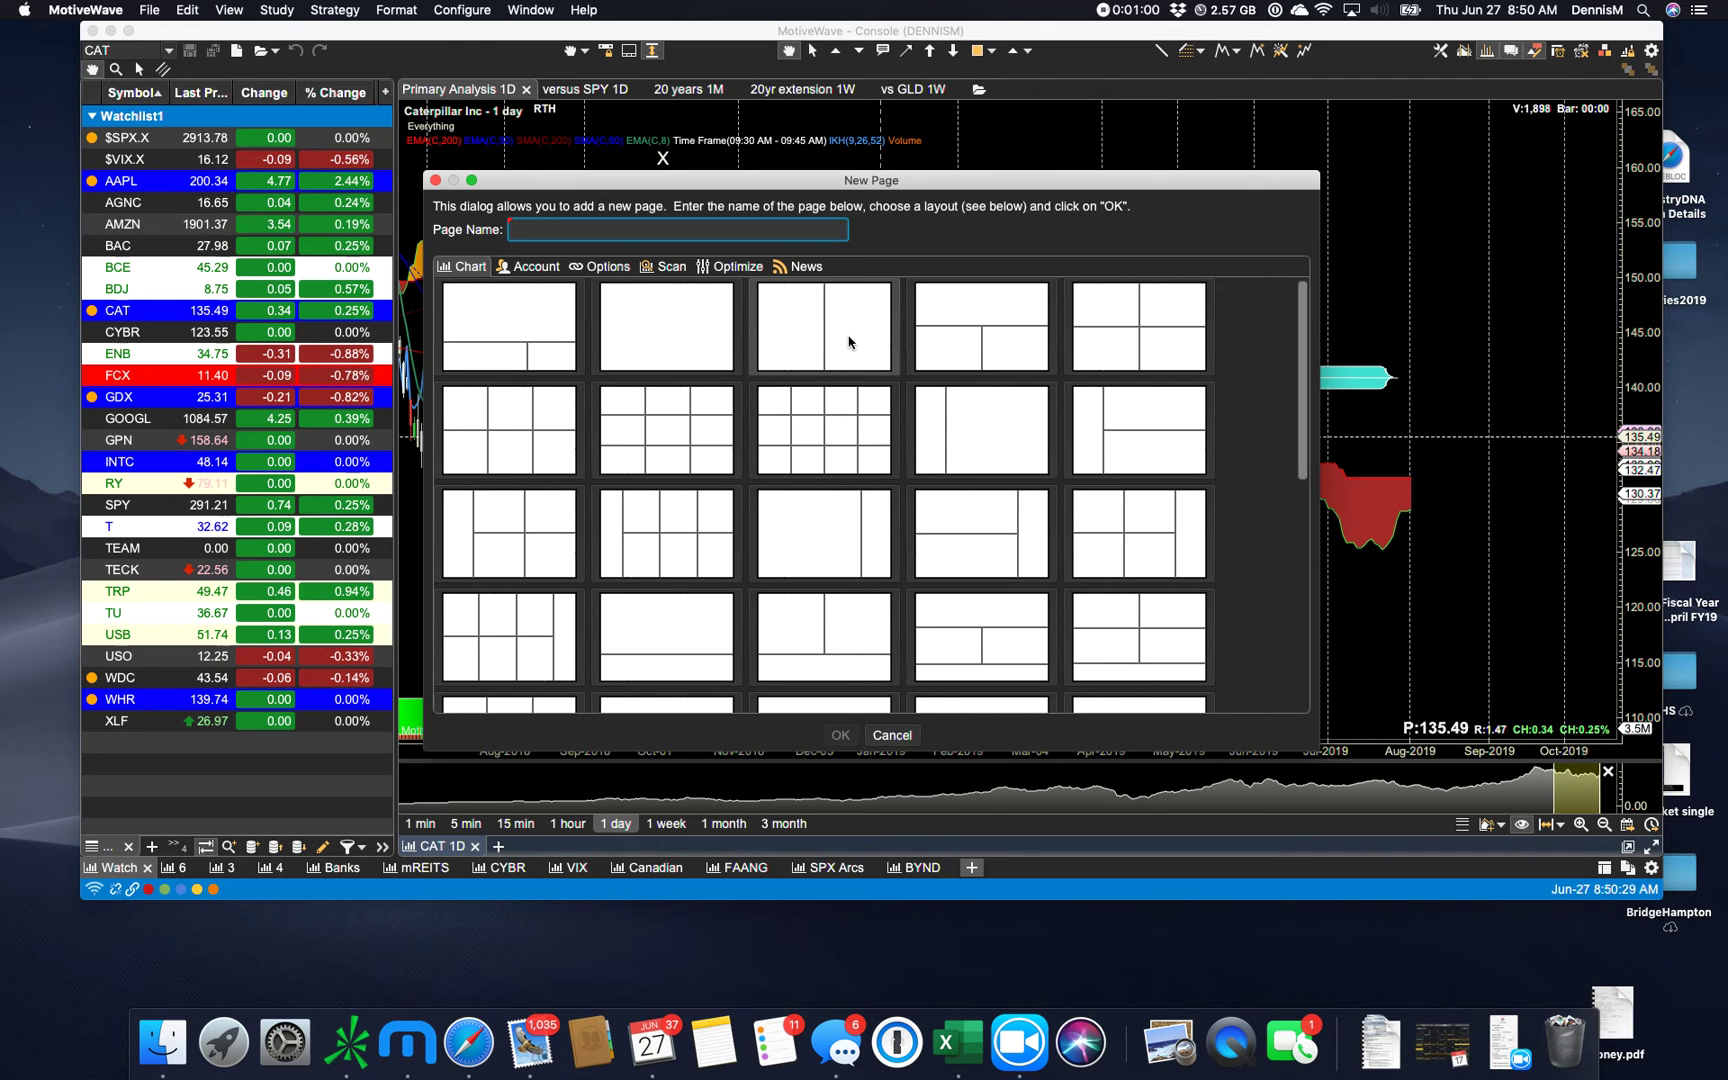
pyautogui.moveTo(954, 317)
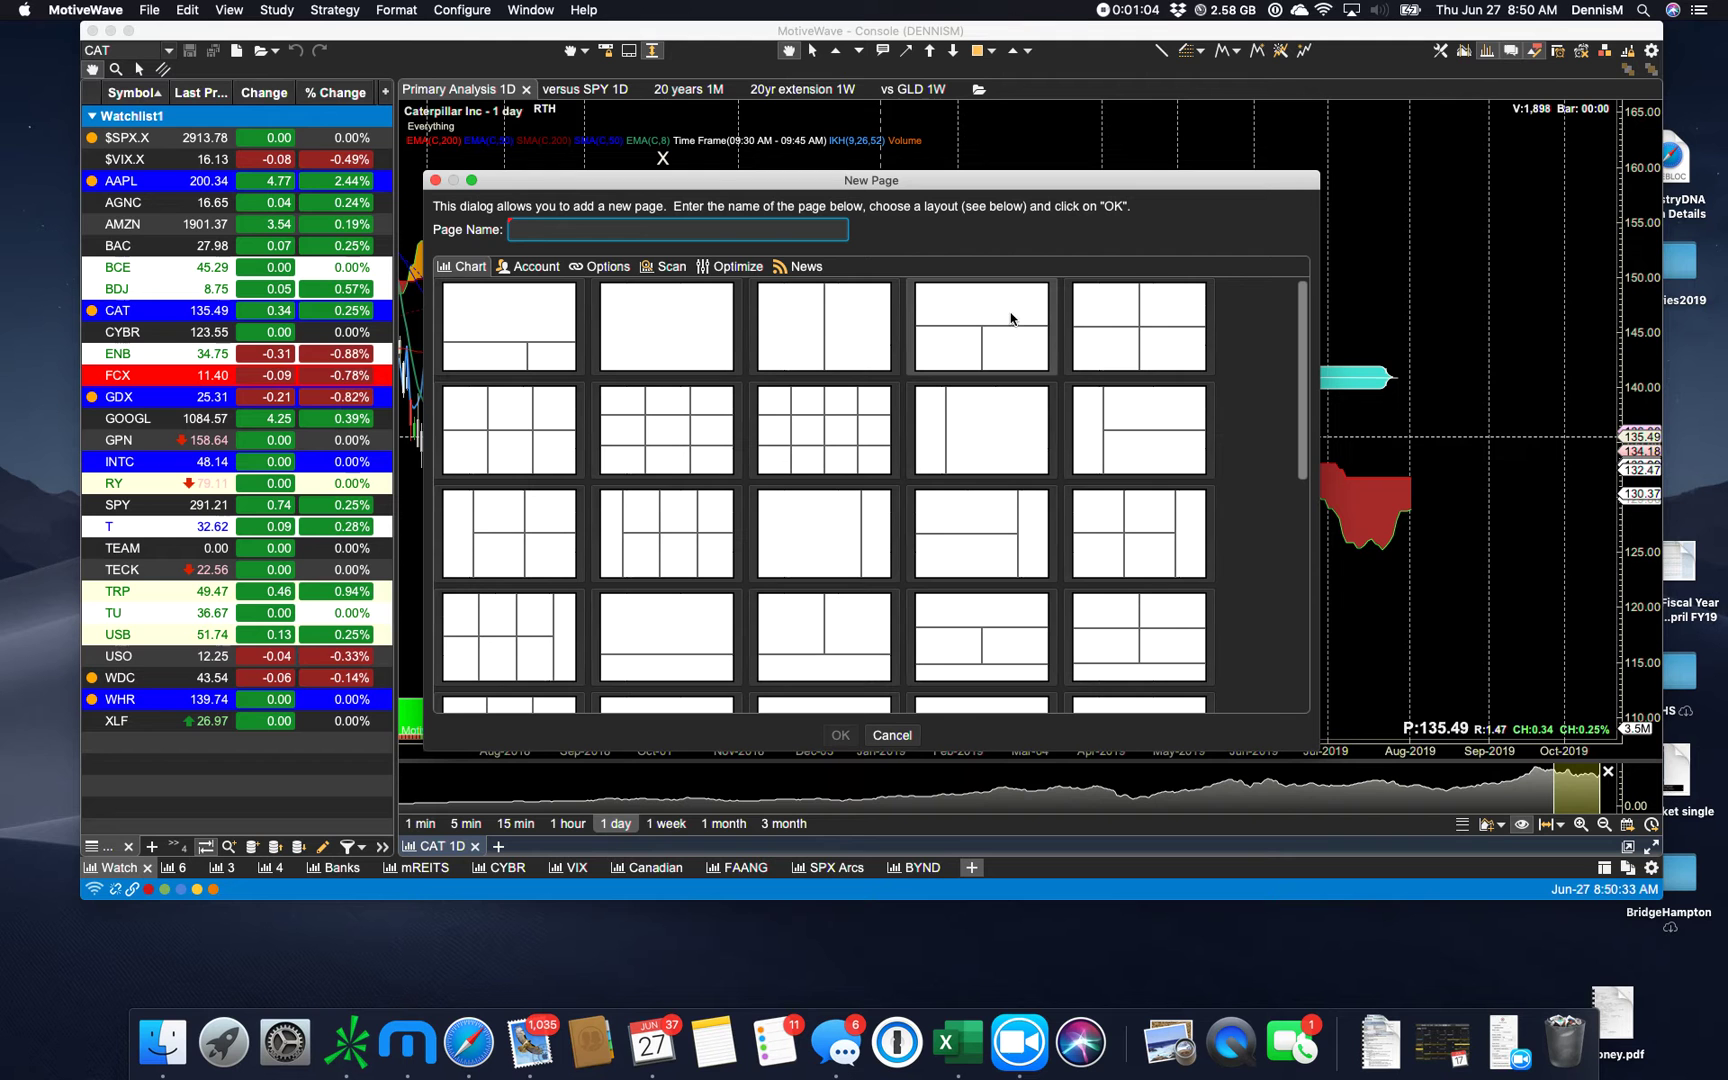
pyautogui.moveTo(1001, 352)
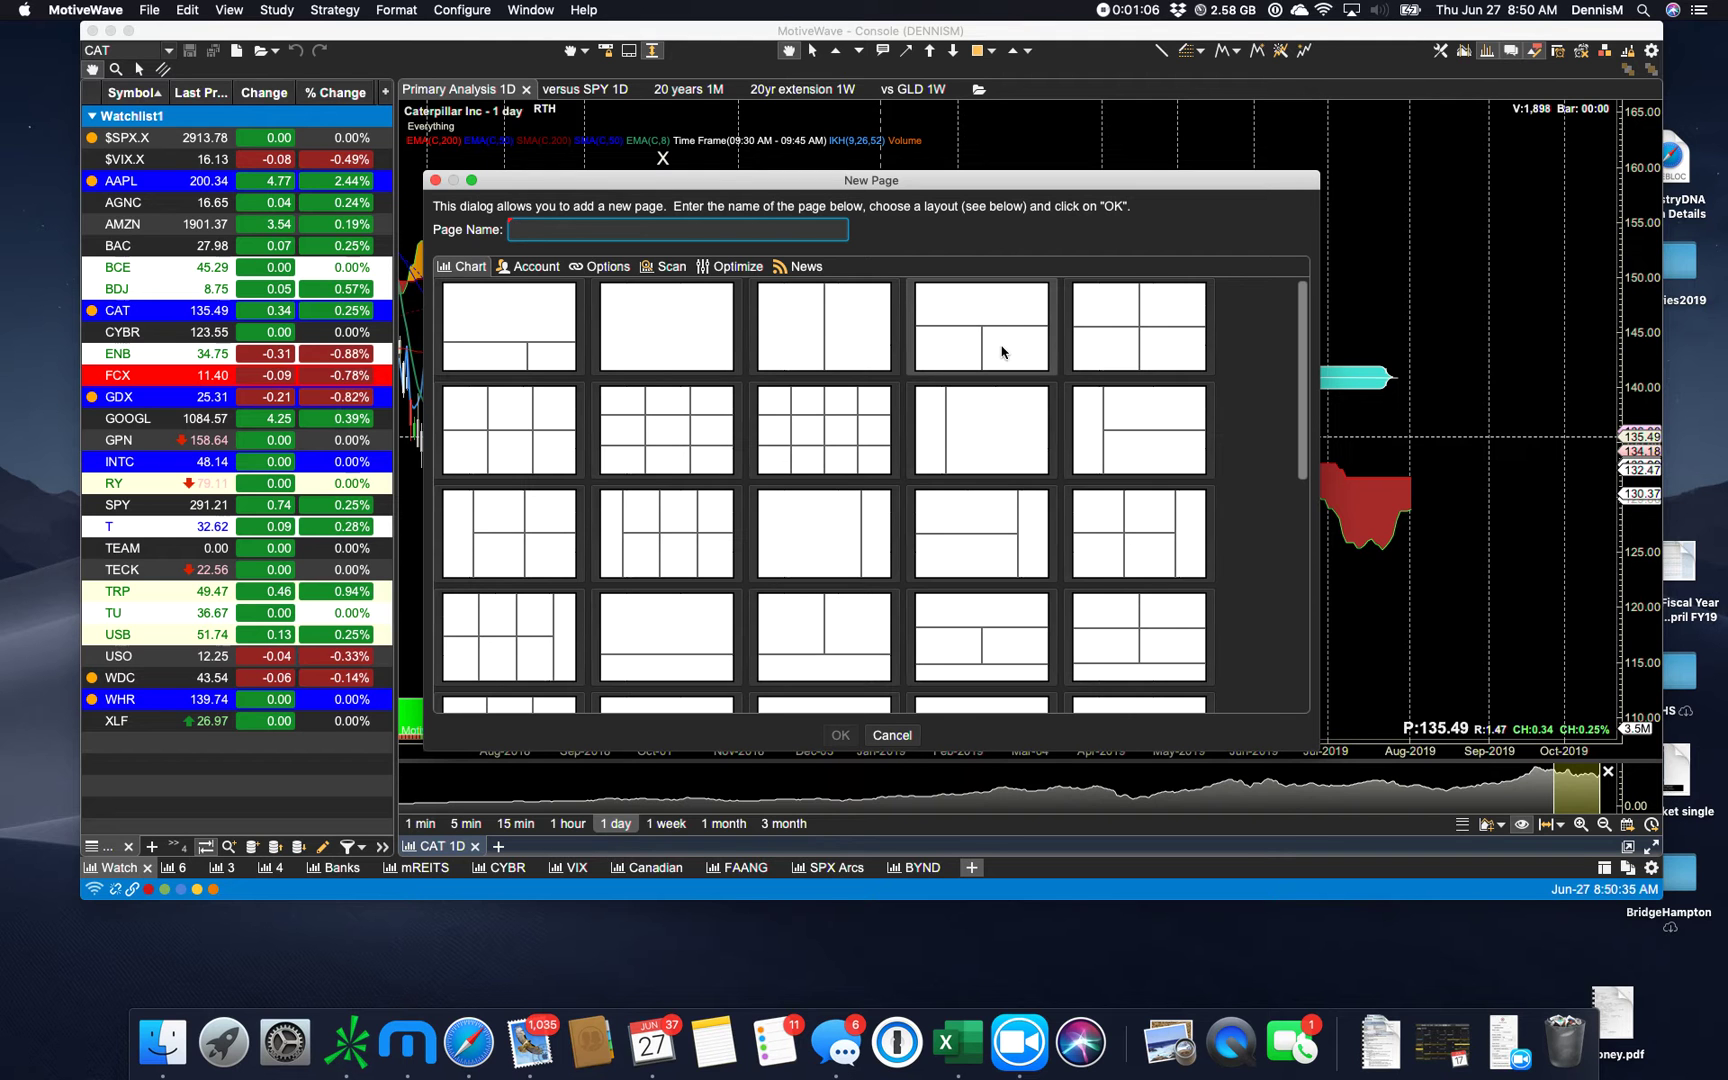
pyautogui.moveTo(1011, 357)
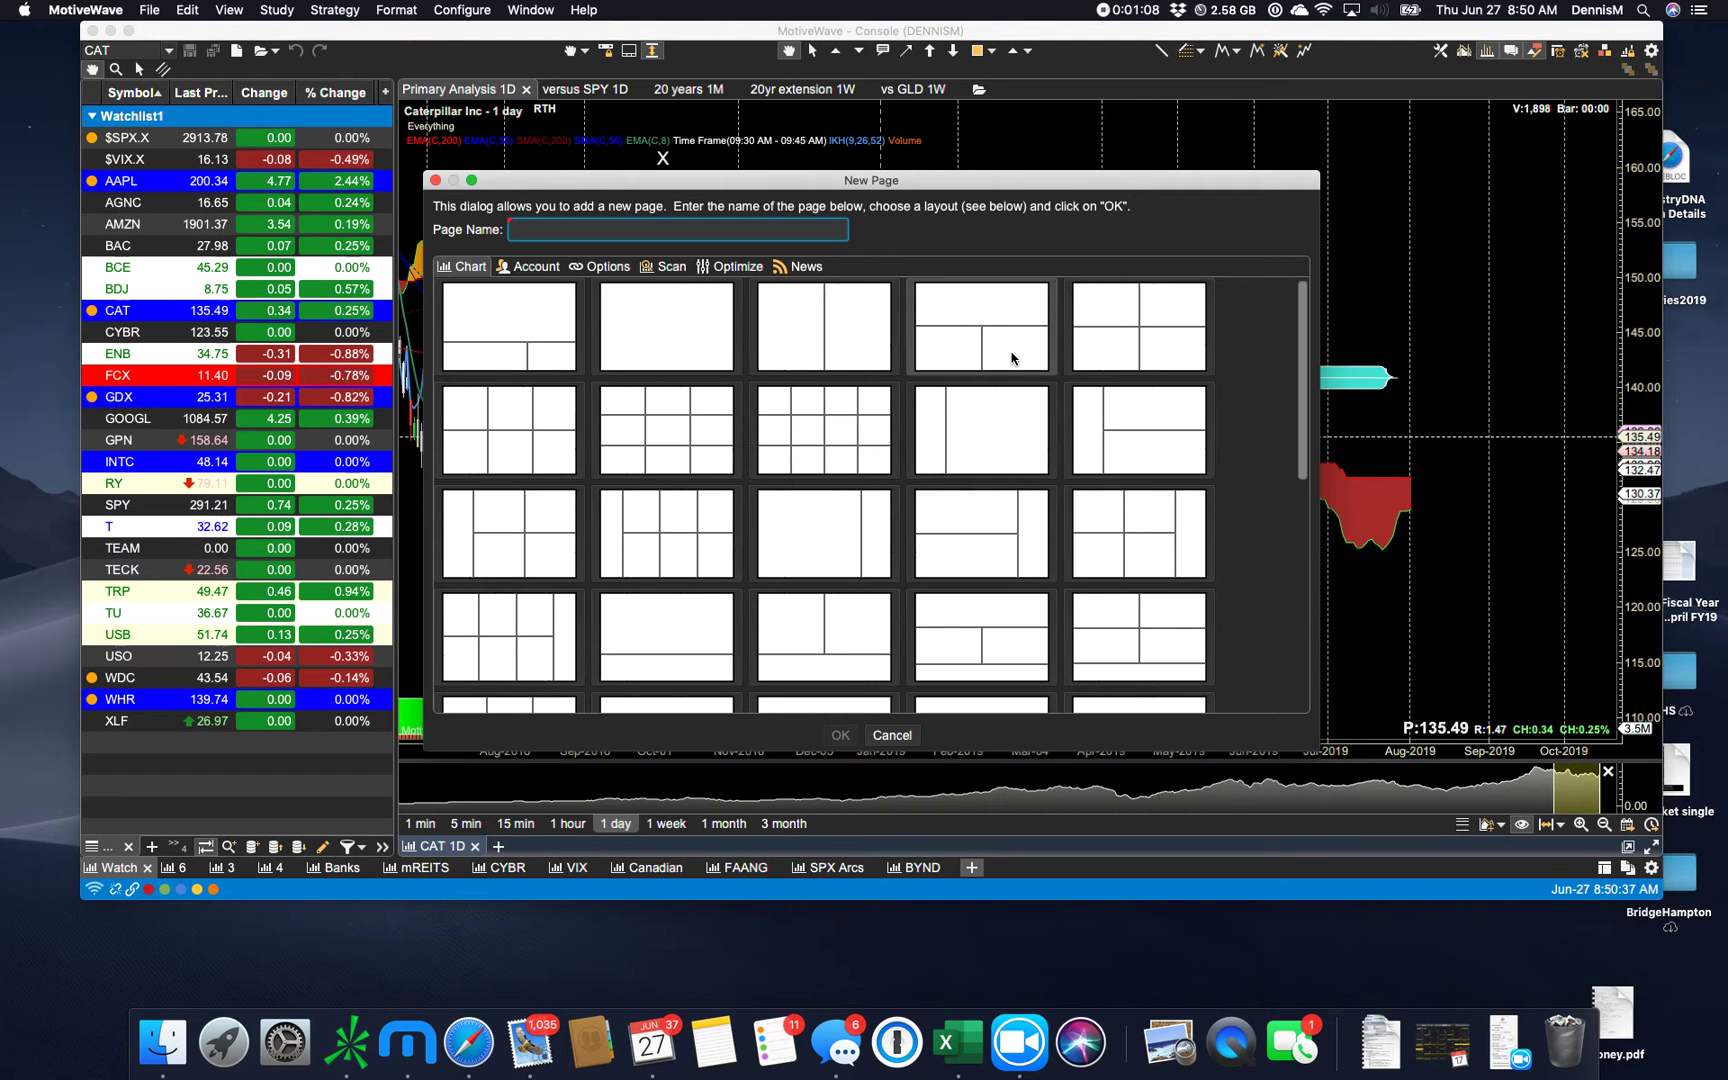
pyautogui.moveTo(1025, 397)
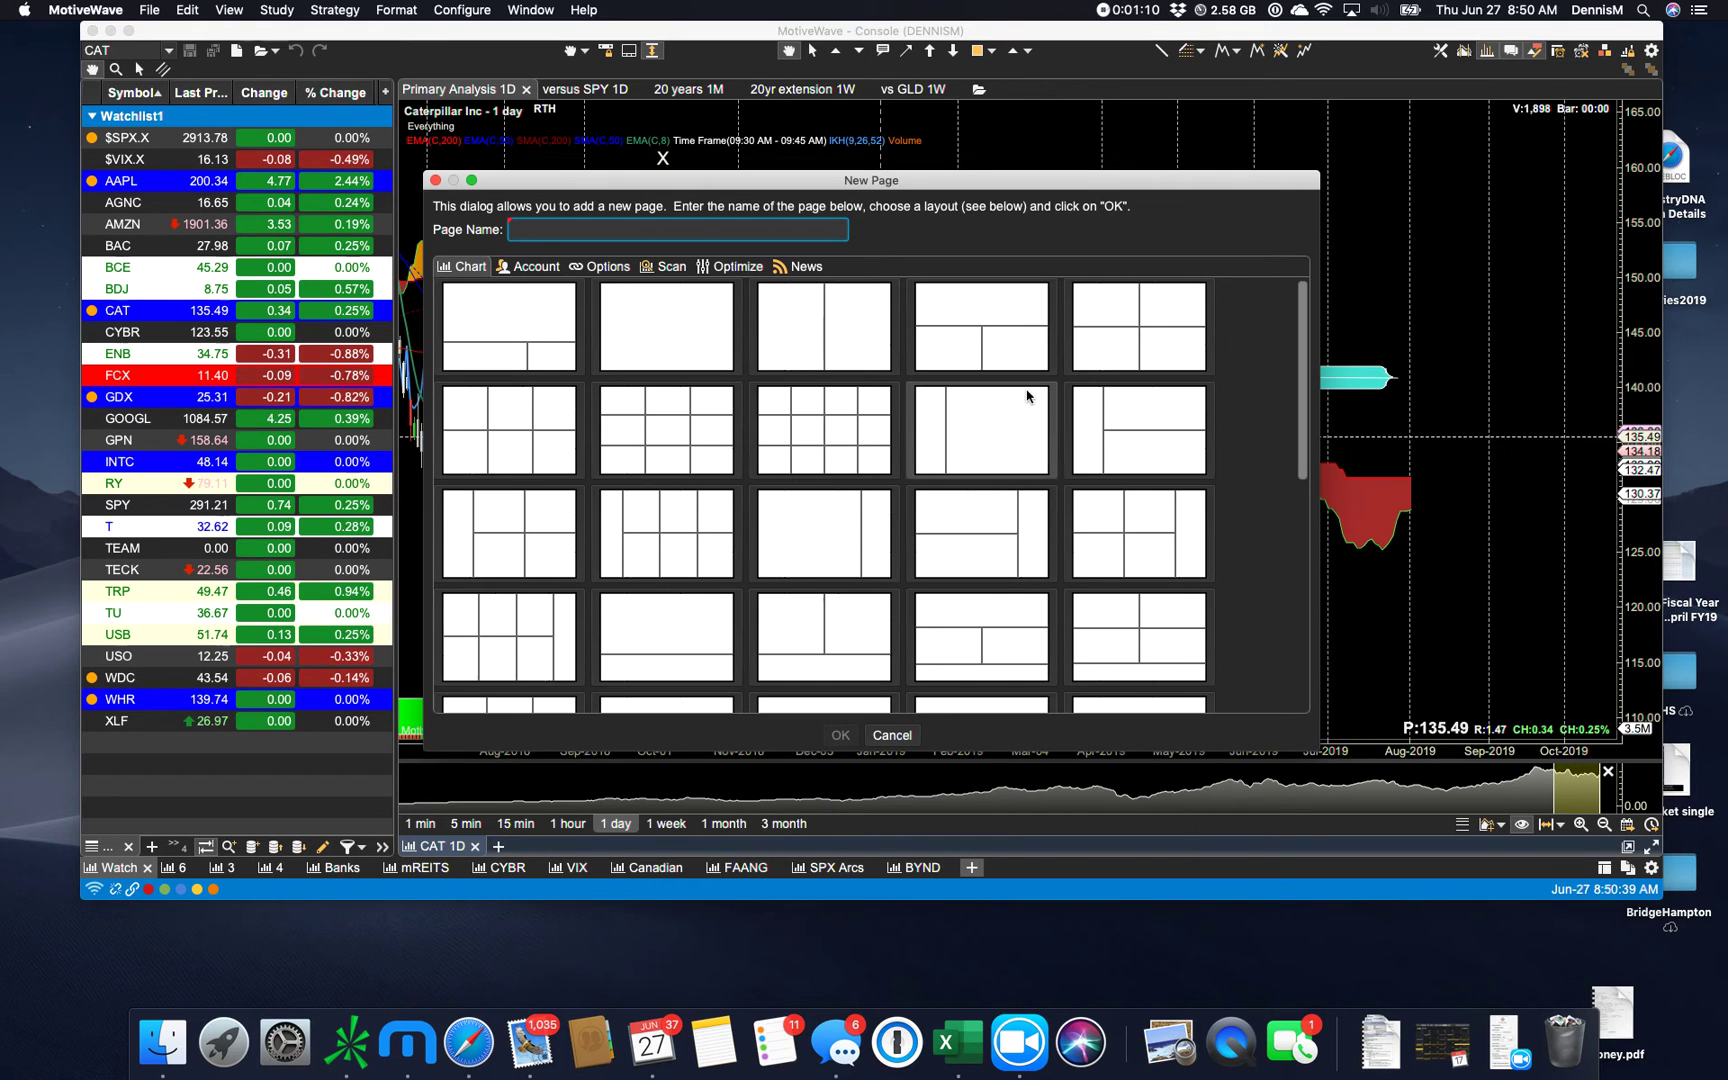
pyautogui.moveTo(1084, 413)
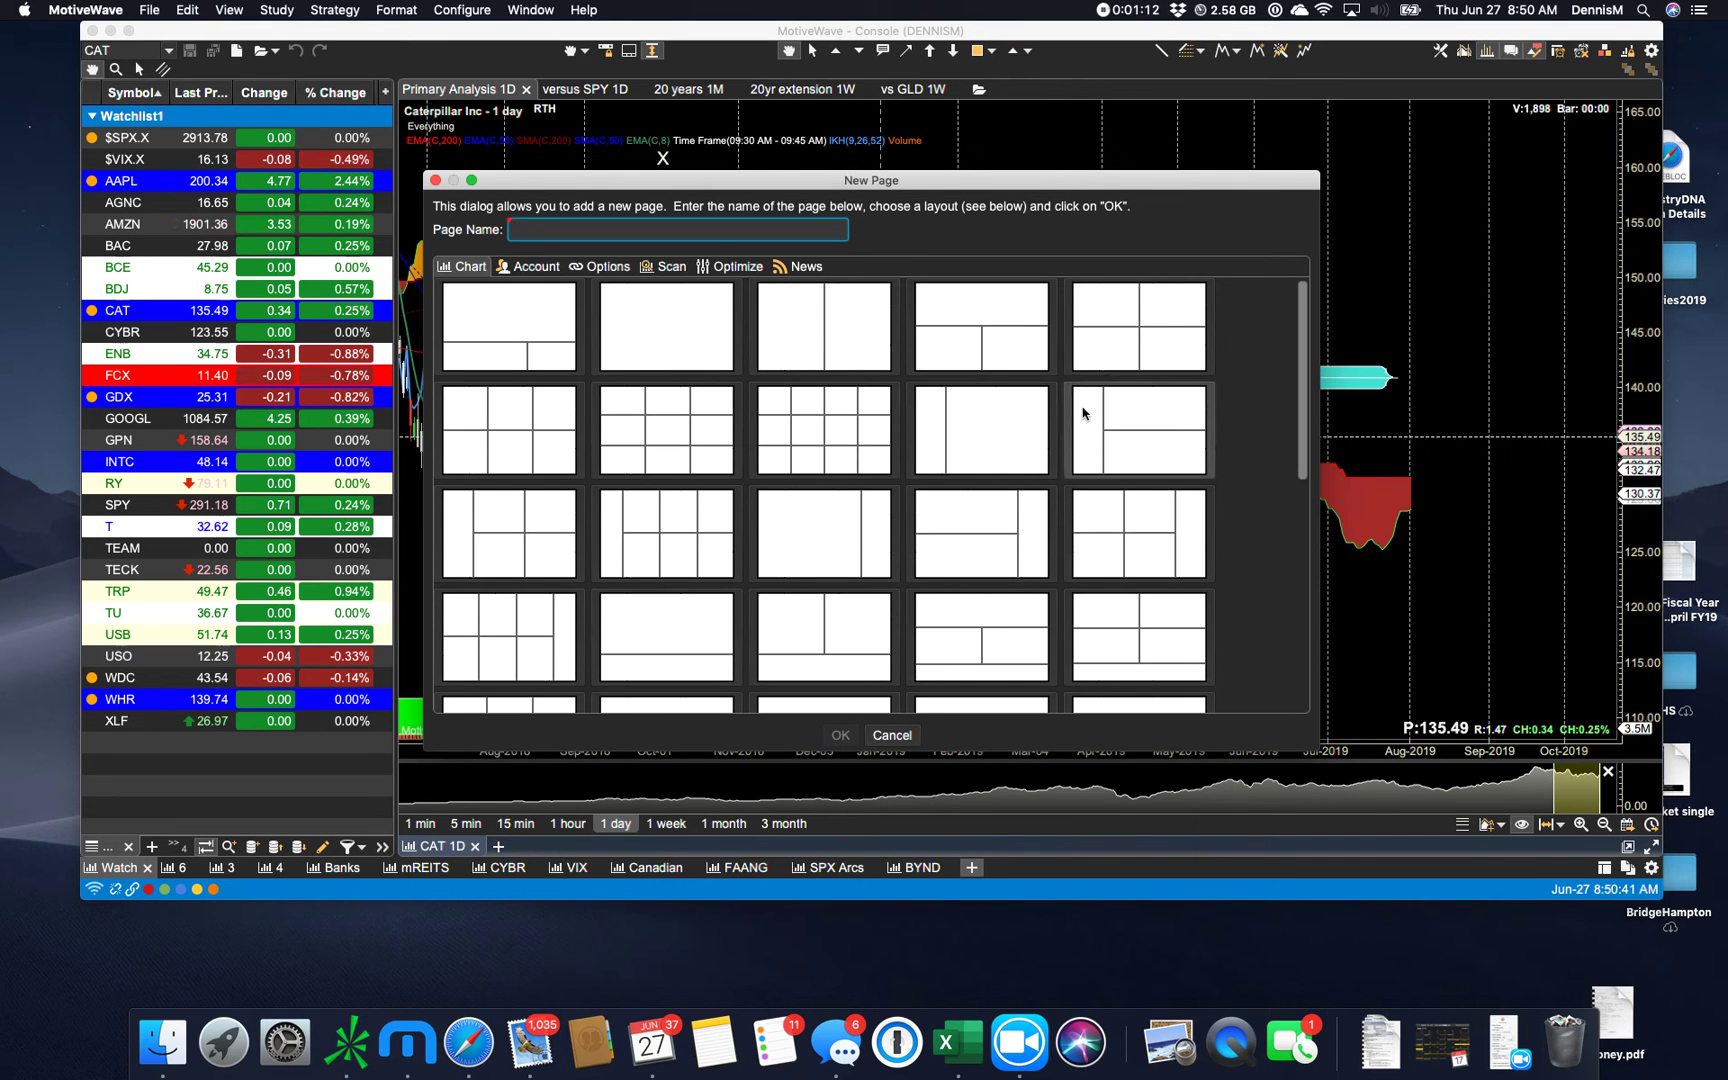
pyautogui.moveTo(1091, 458)
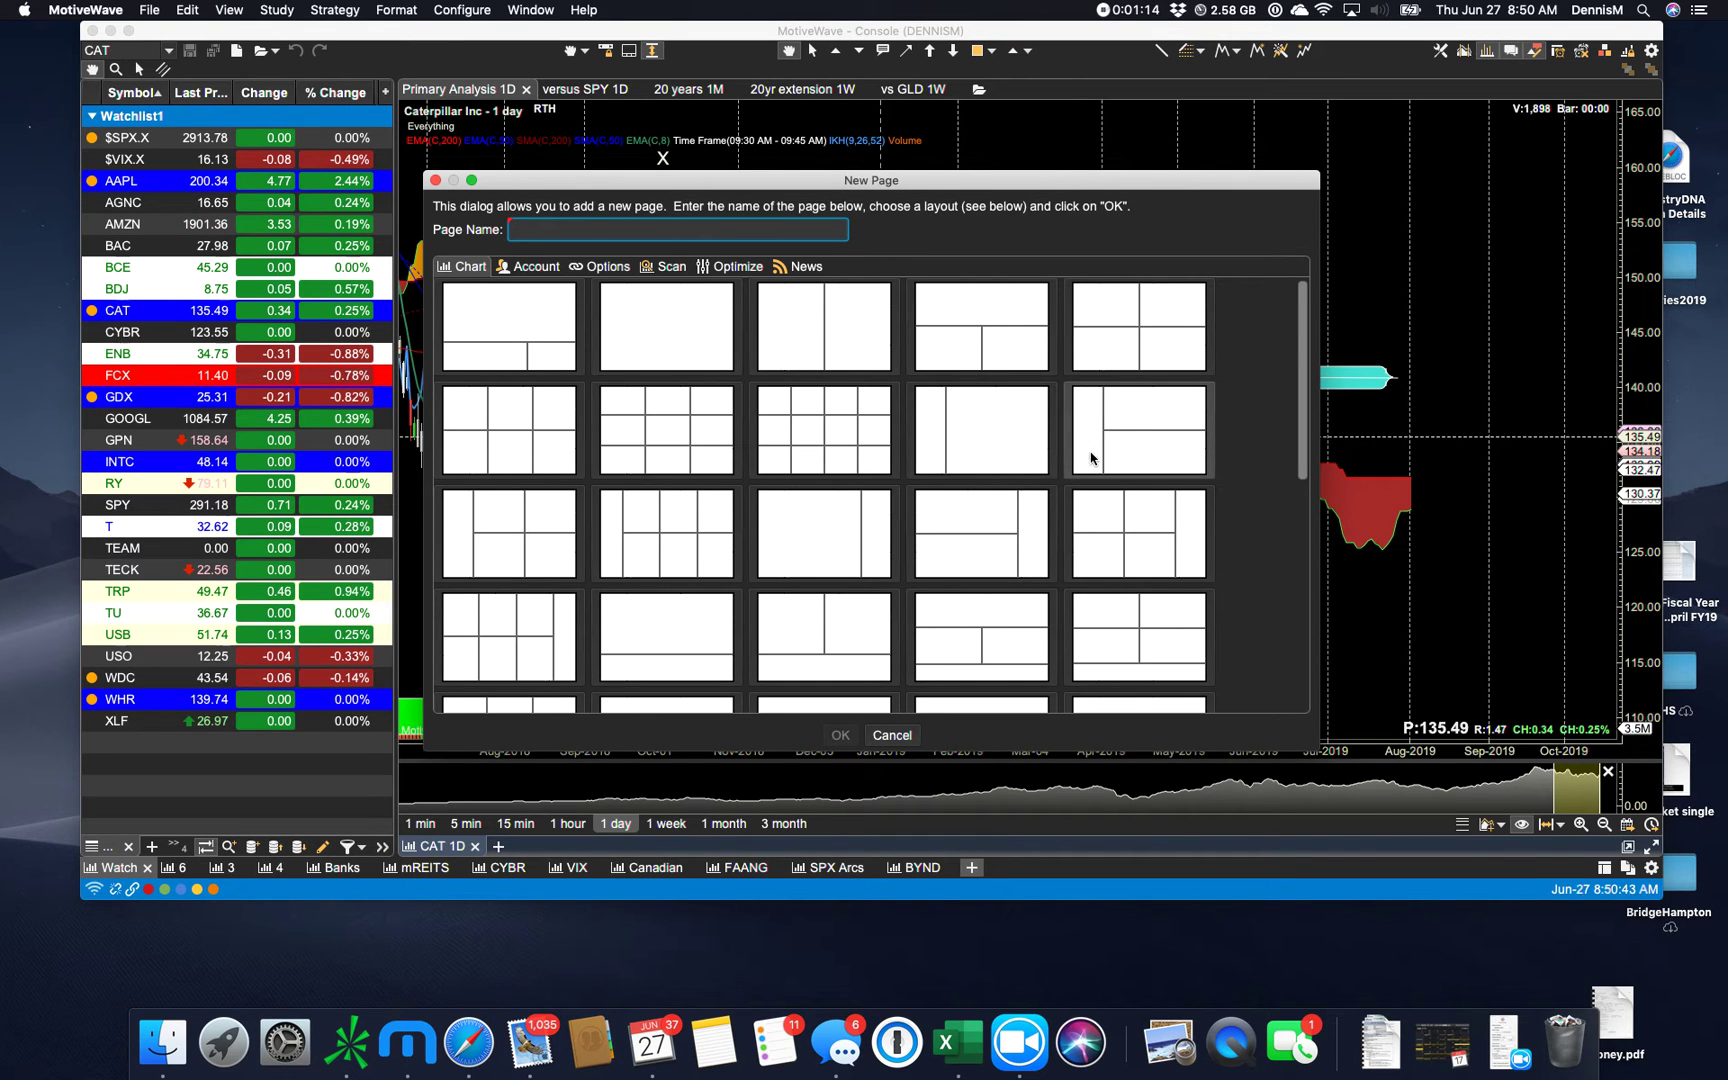
pyautogui.moveTo(1128, 422)
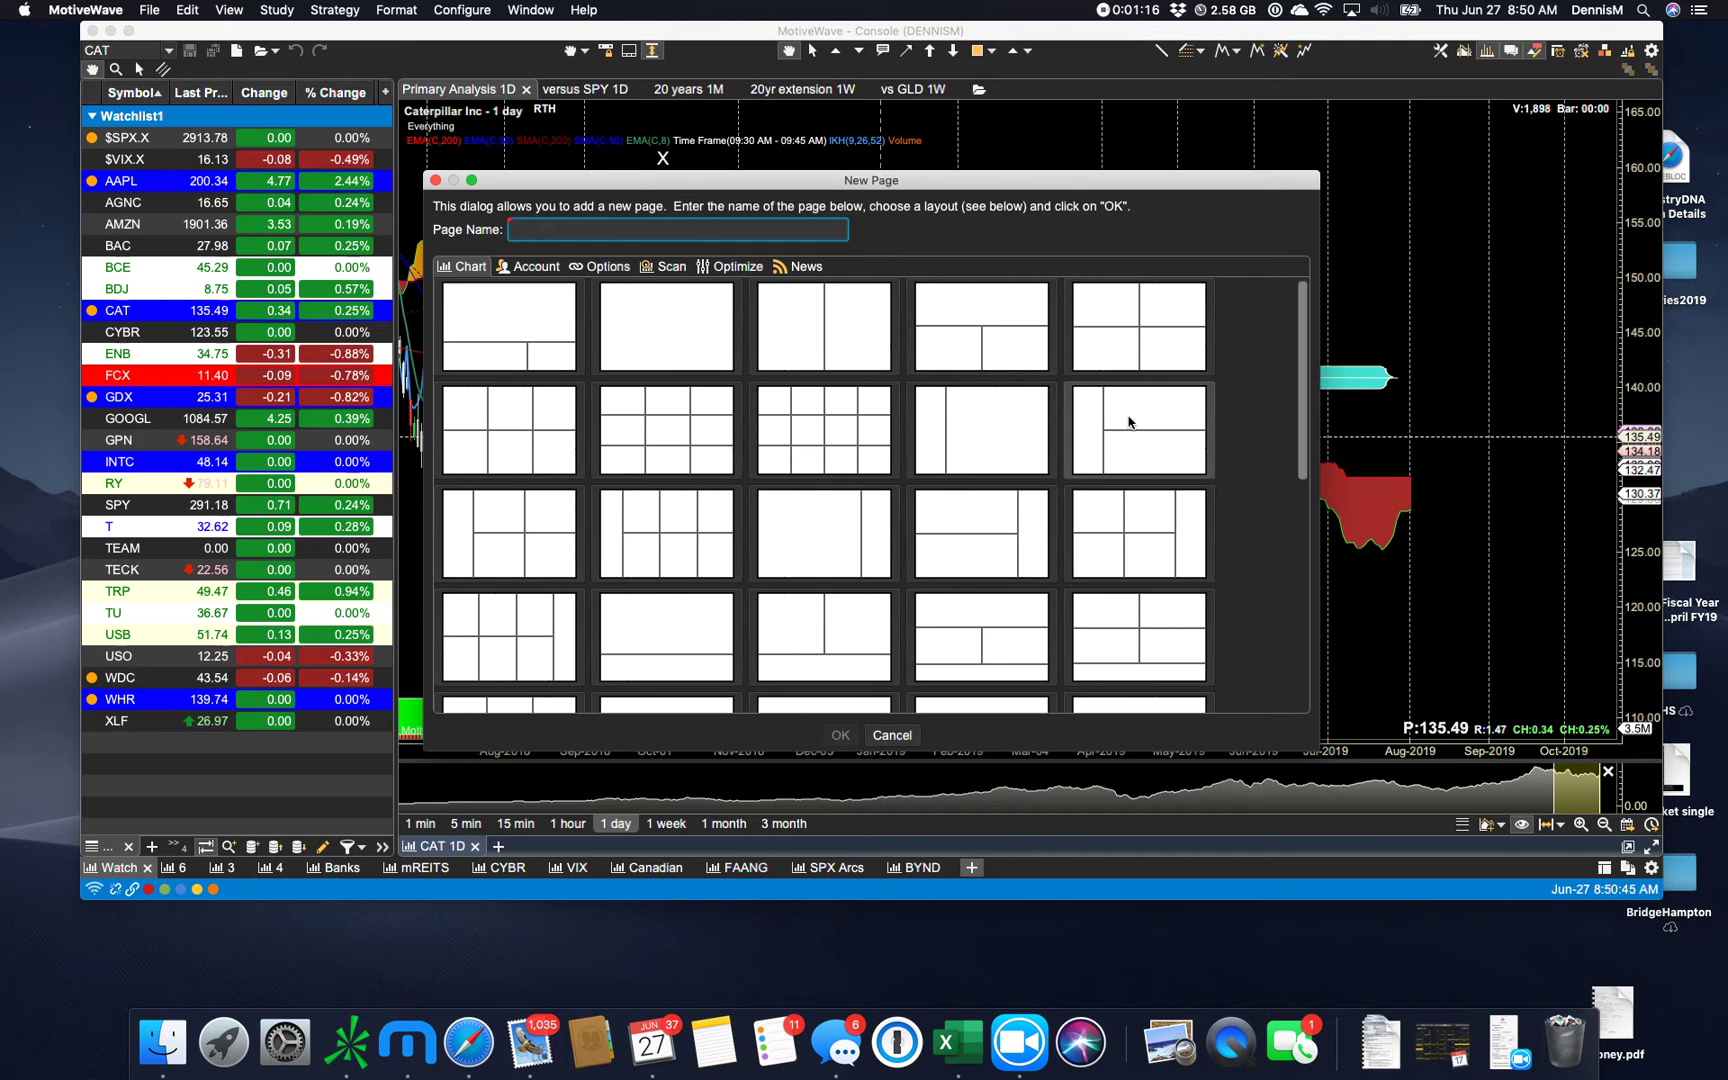
pyautogui.moveTo(1133, 454)
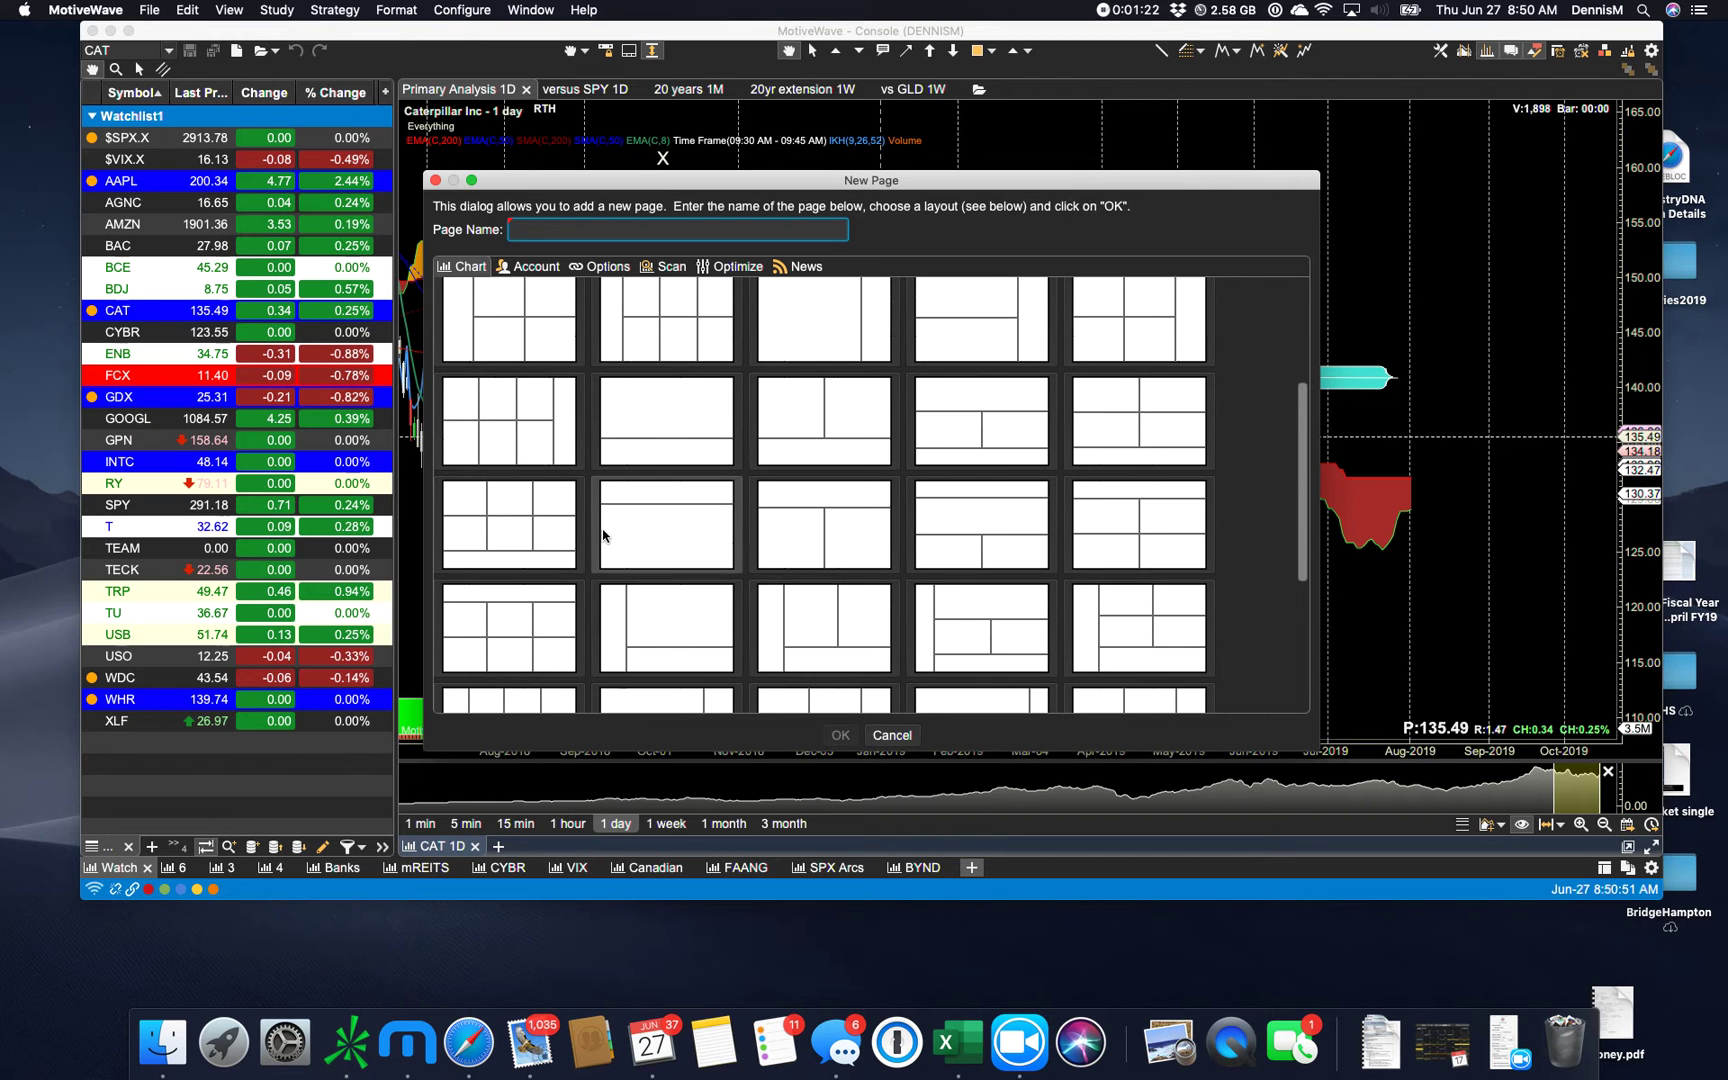
pyautogui.moveTo(801, 386)
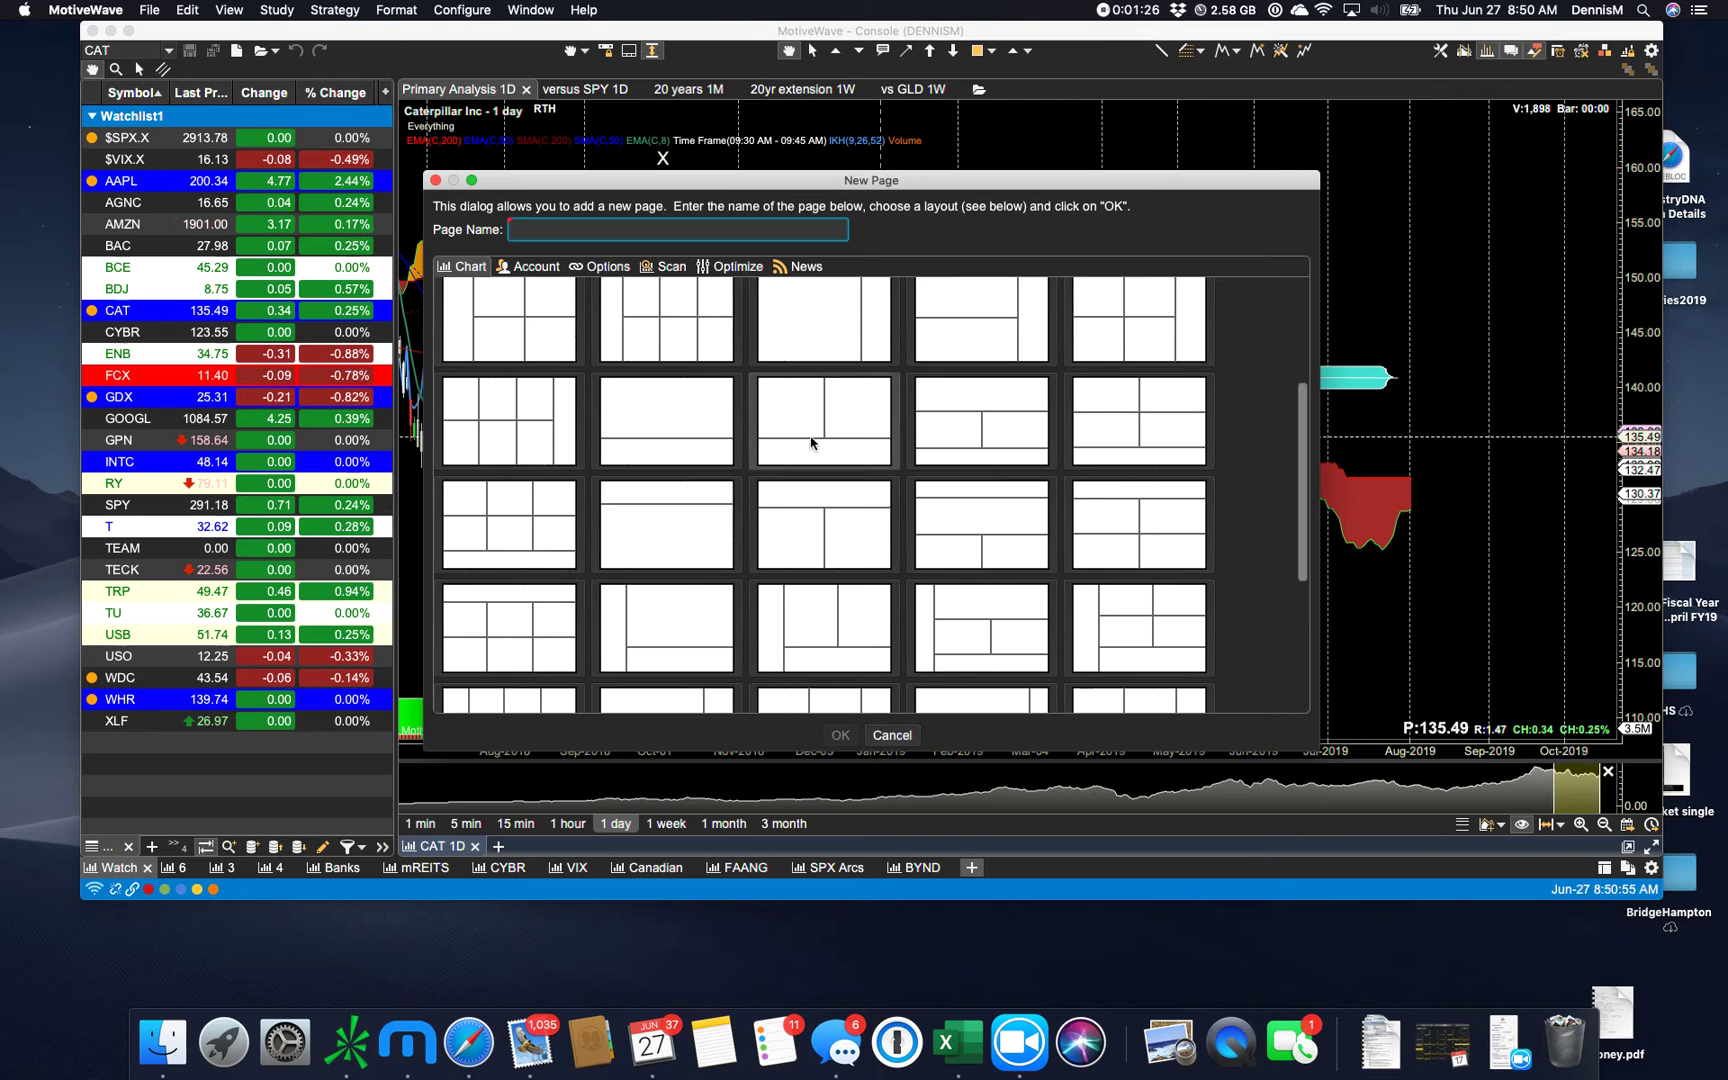
pyautogui.moveTo(852, 410)
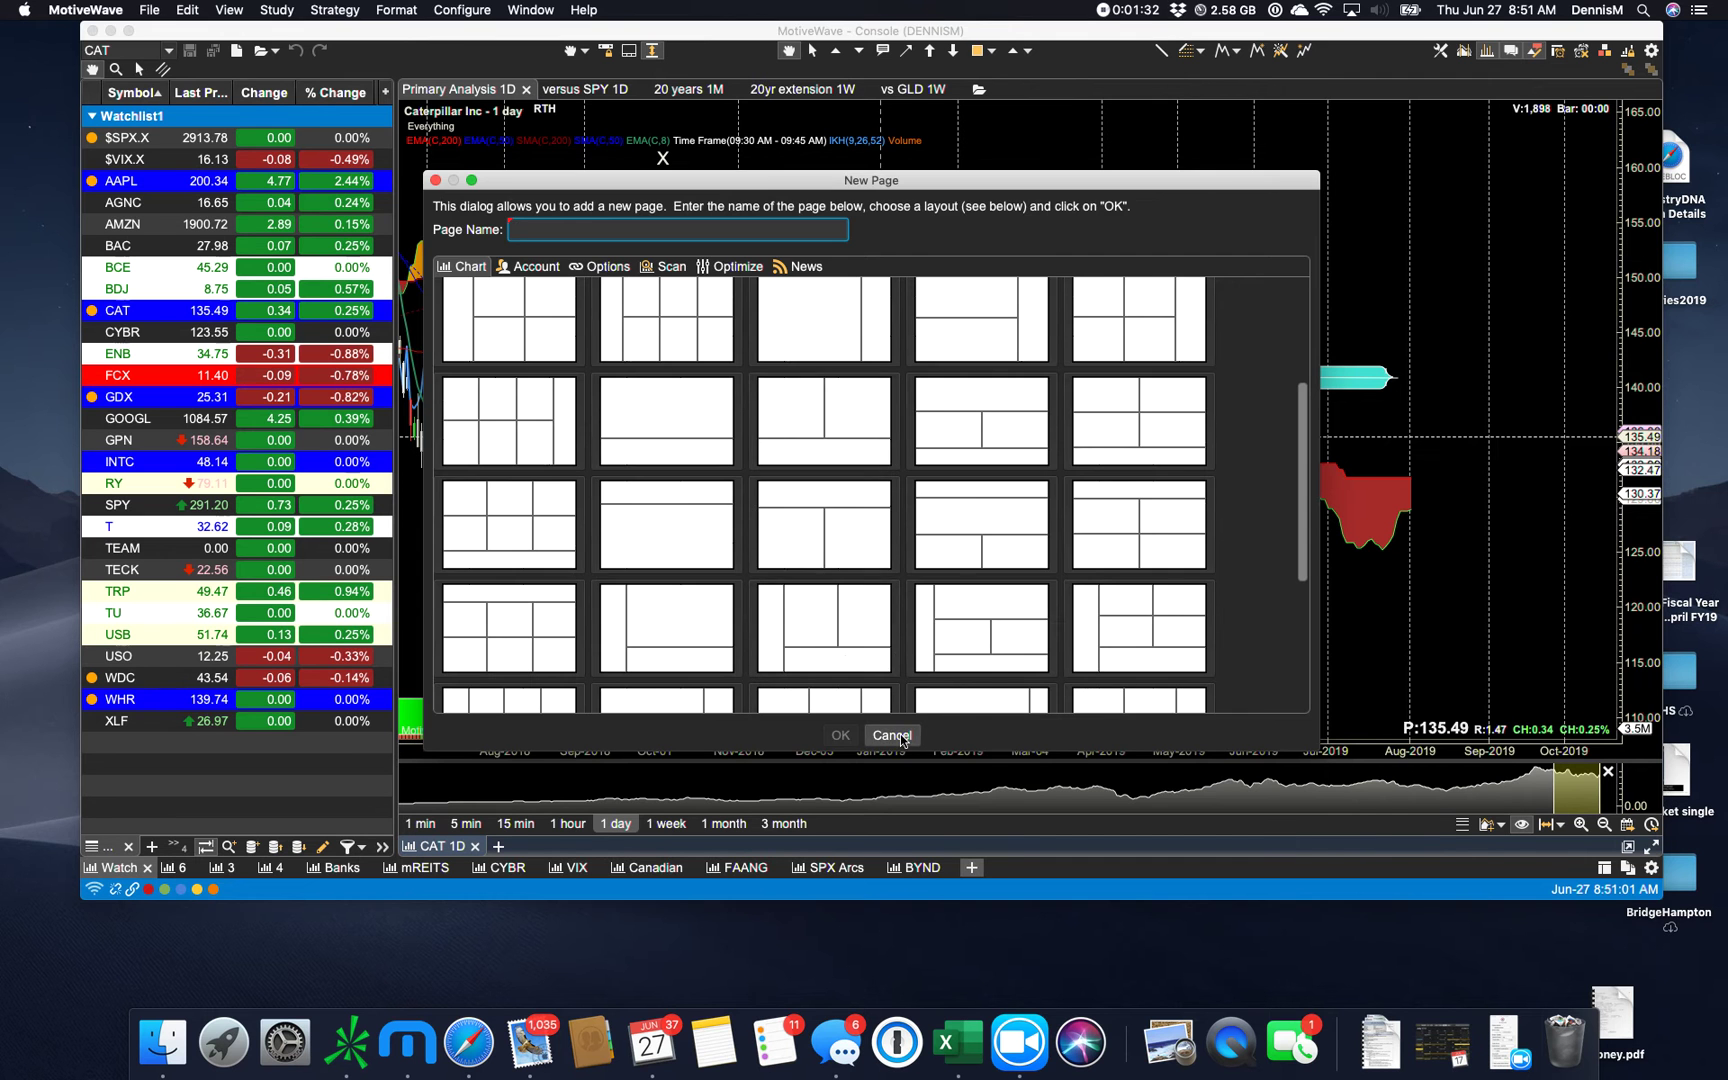
# - Cancel the new page and create an alert on Chikou Span(26) compared against another value
pyautogui.click(890, 735)
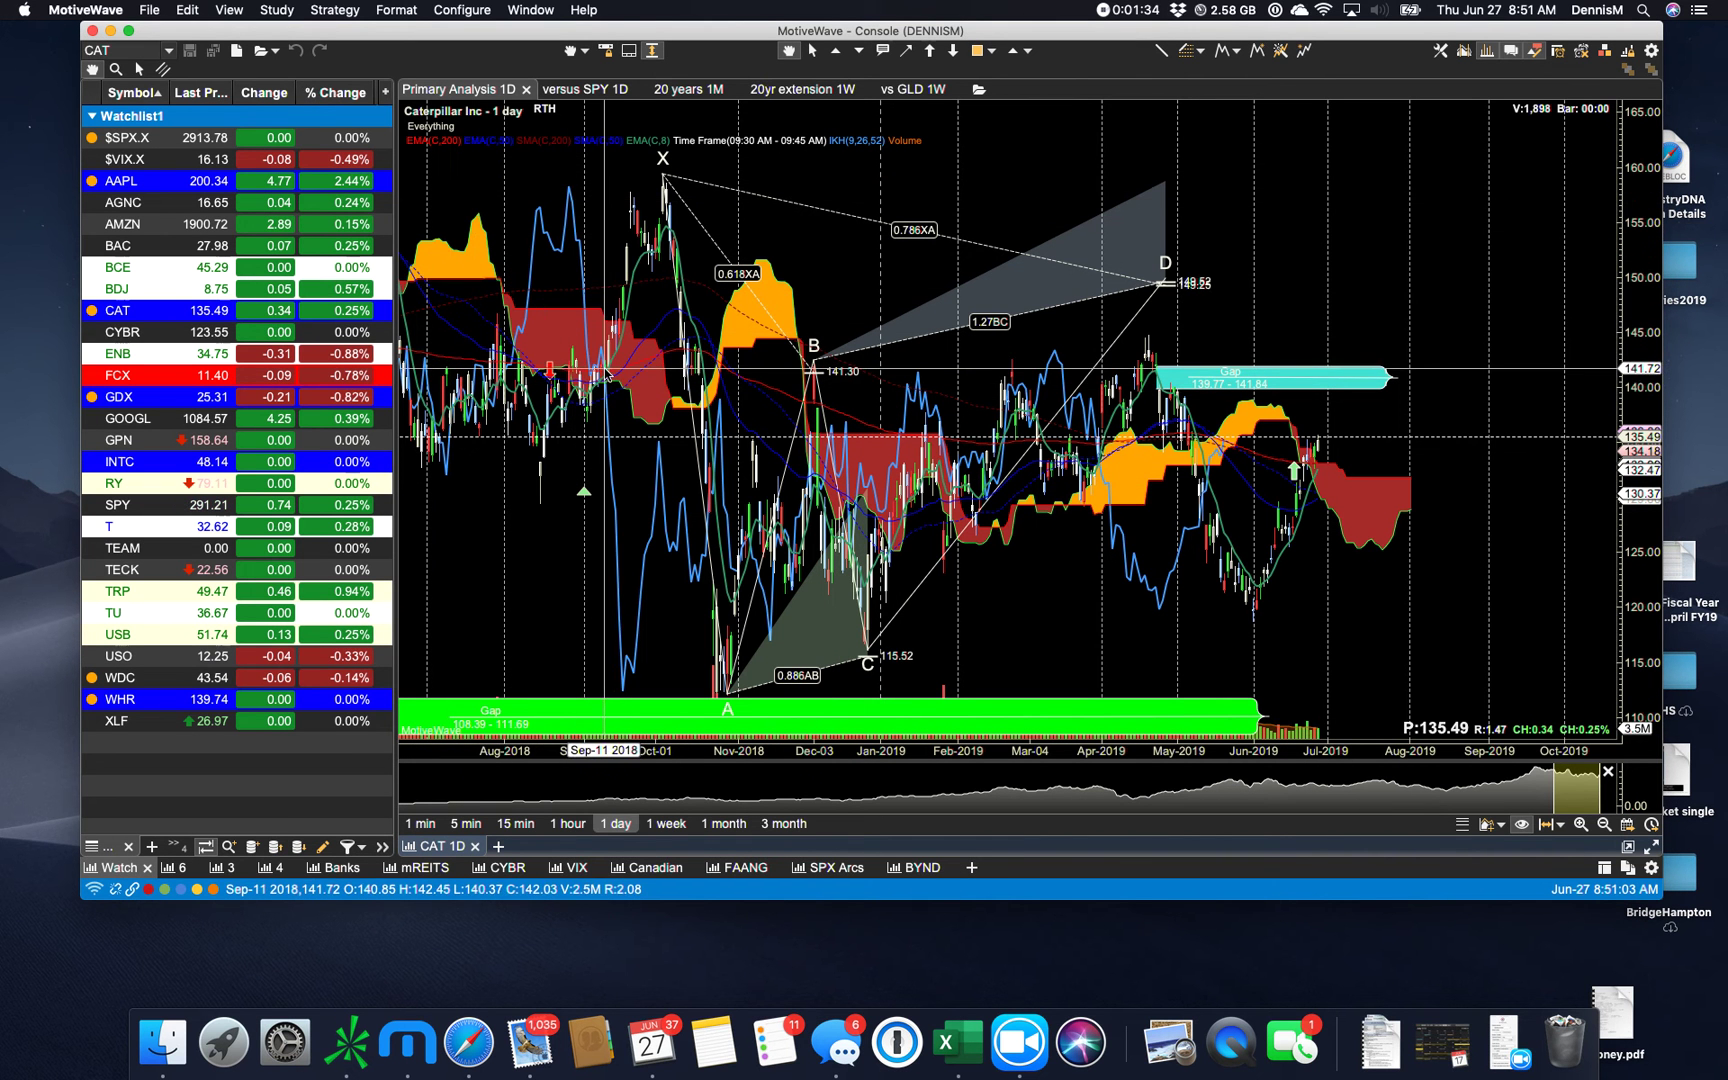
pyautogui.moveTo(795, 270)
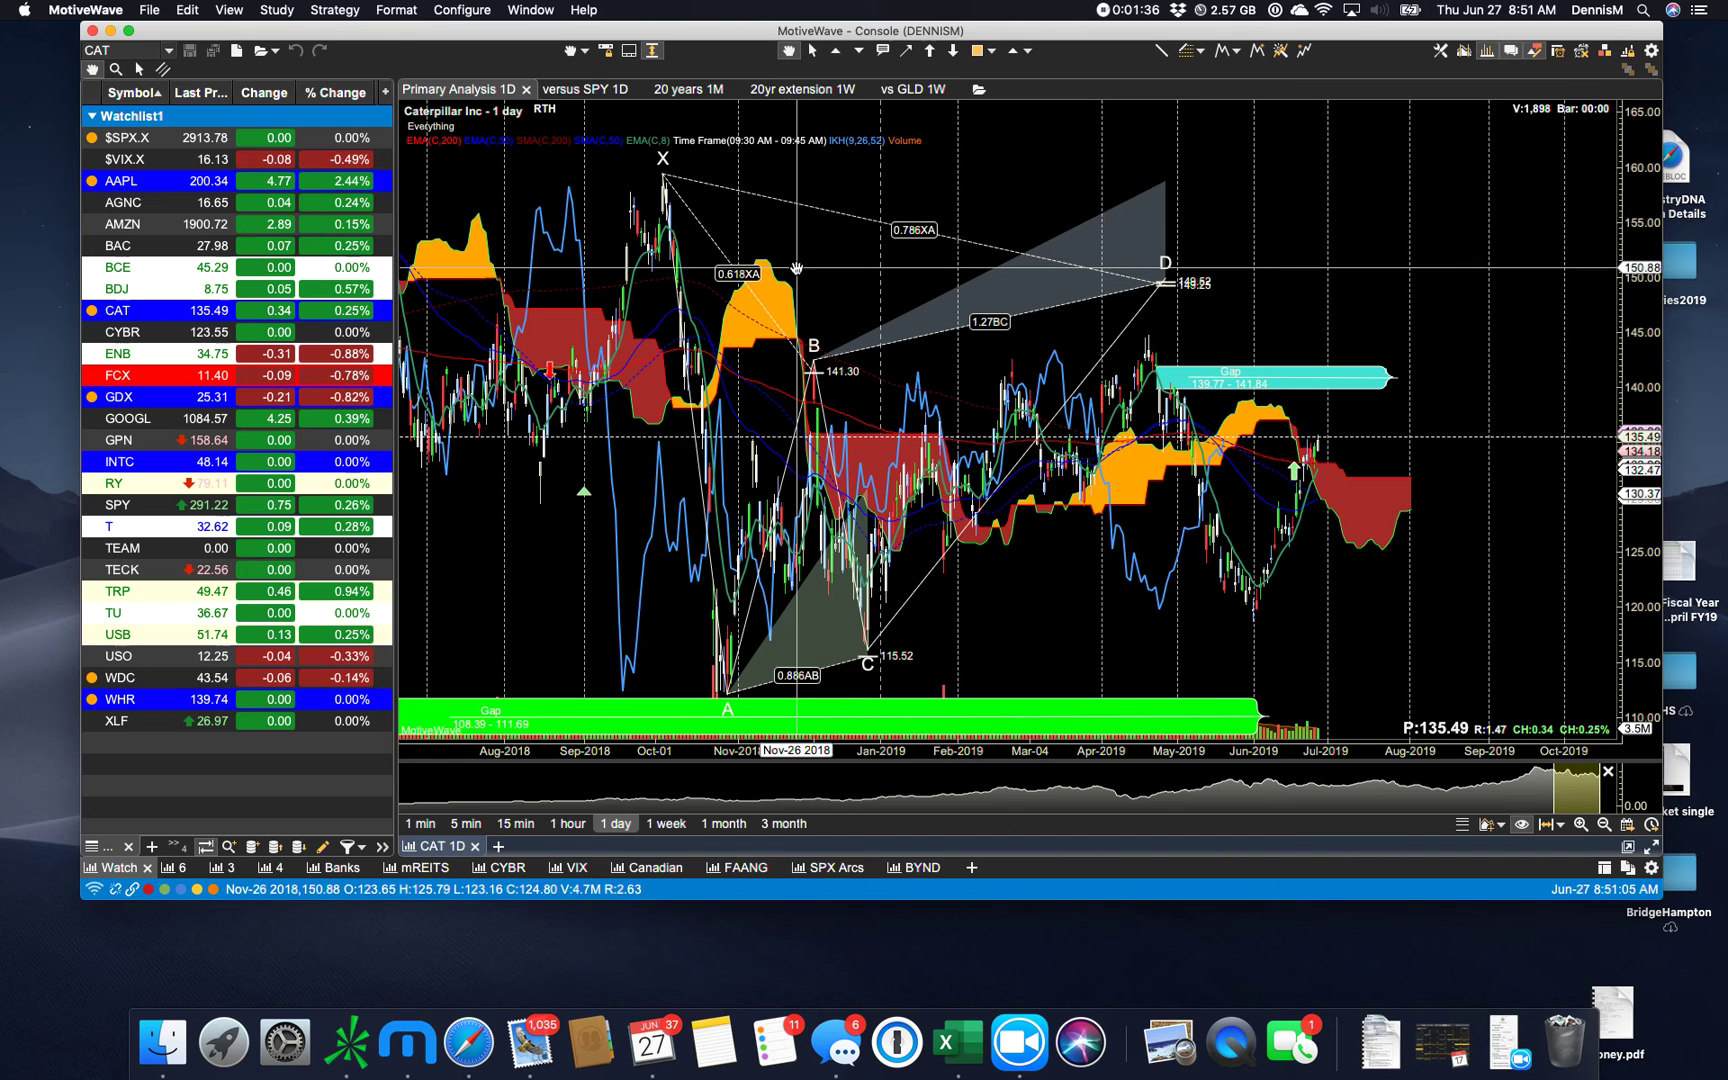
pyautogui.moveTo(1576, 259)
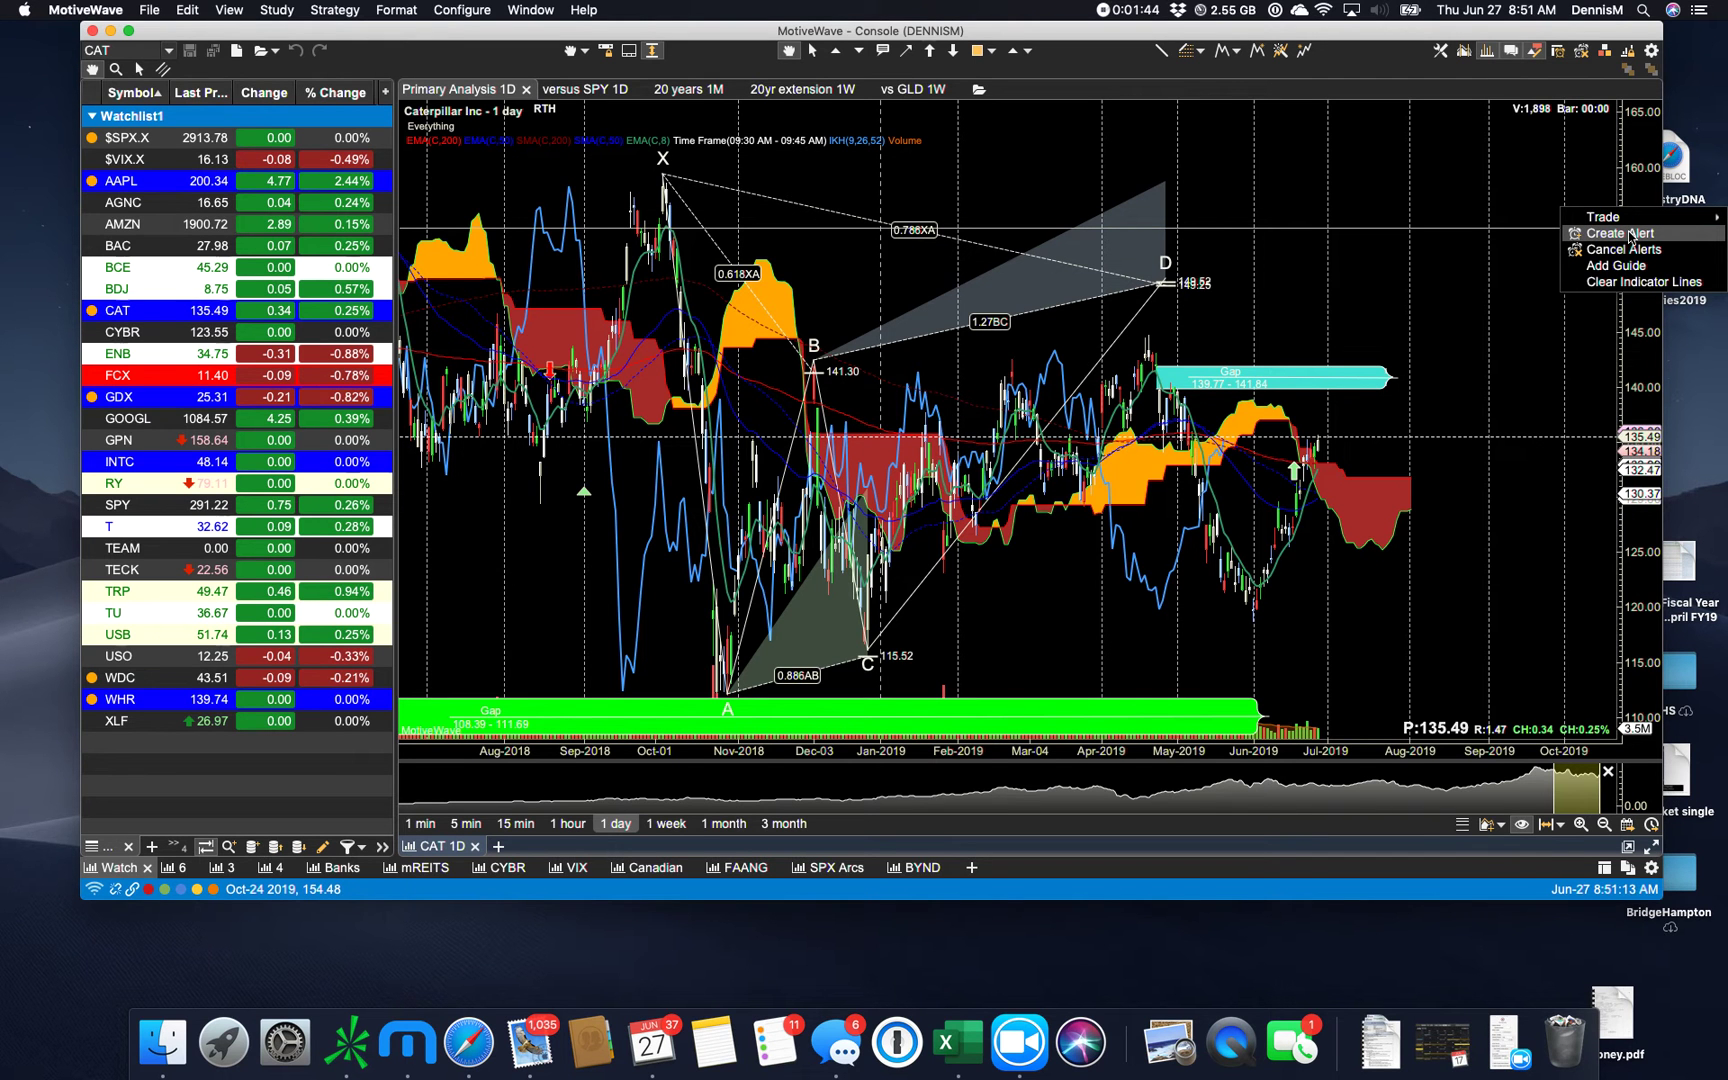
pyautogui.click(1620, 233)
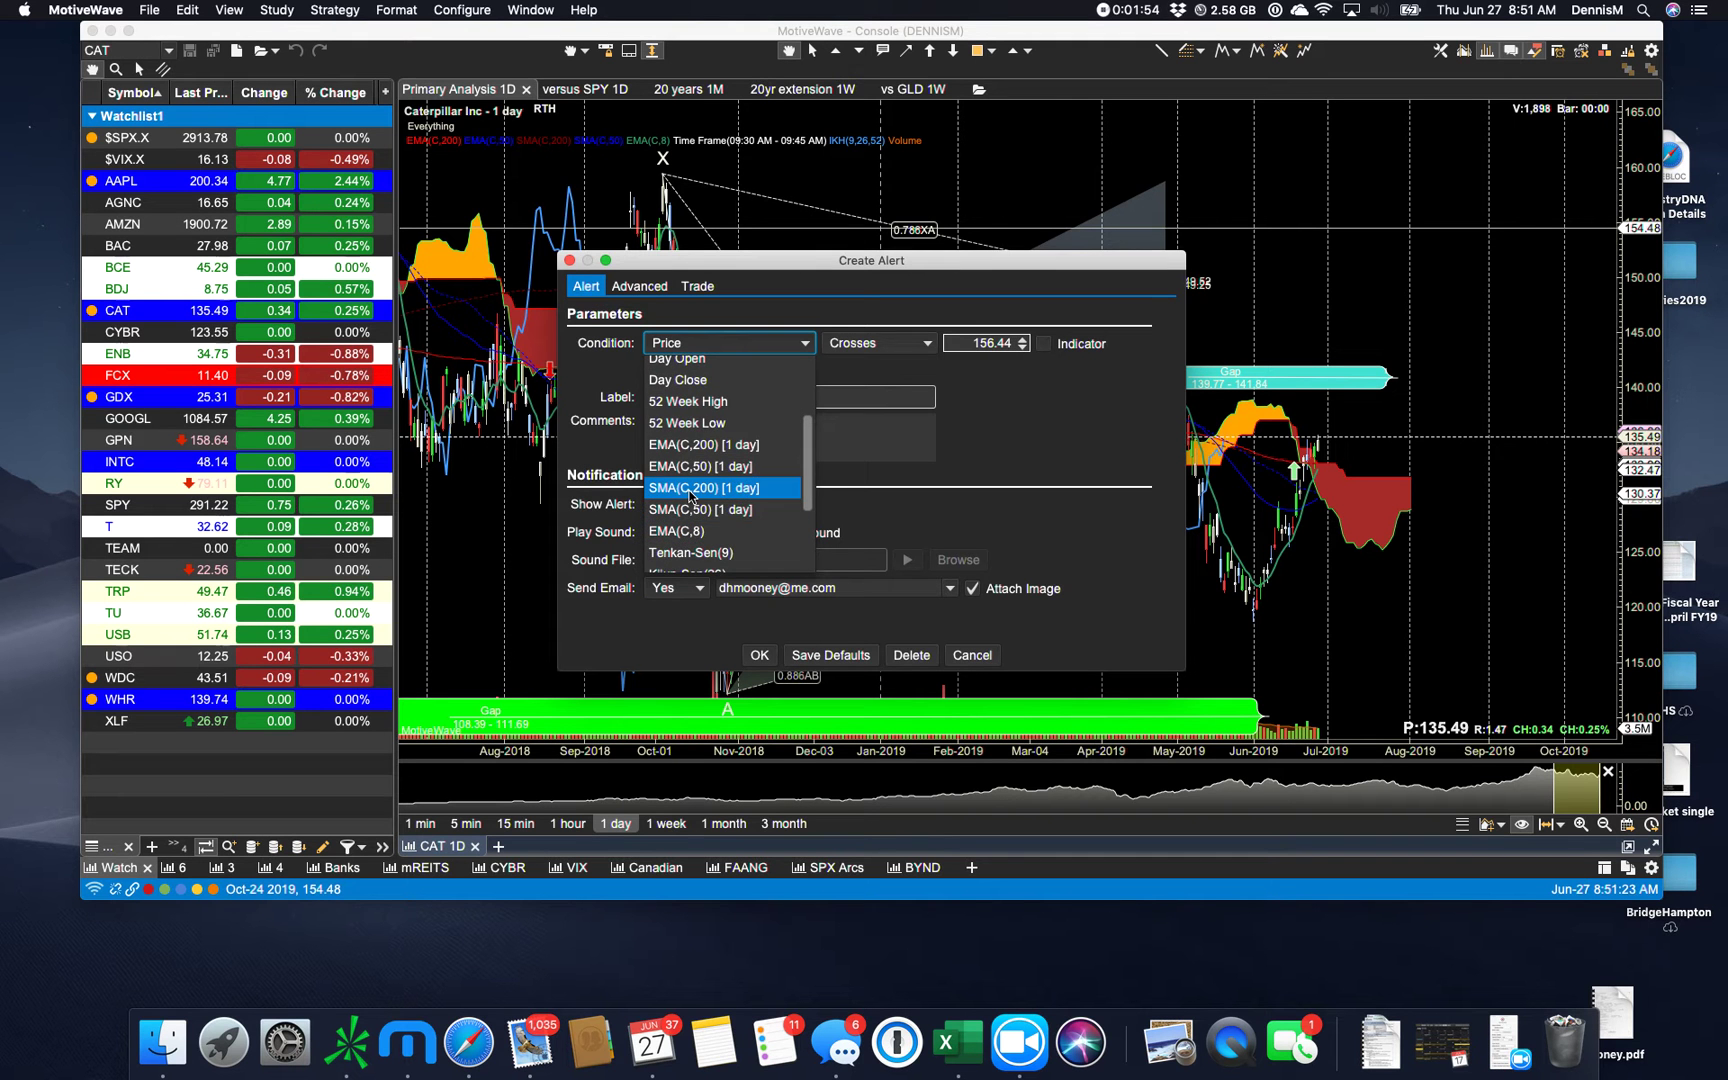
pyautogui.click(704, 488)
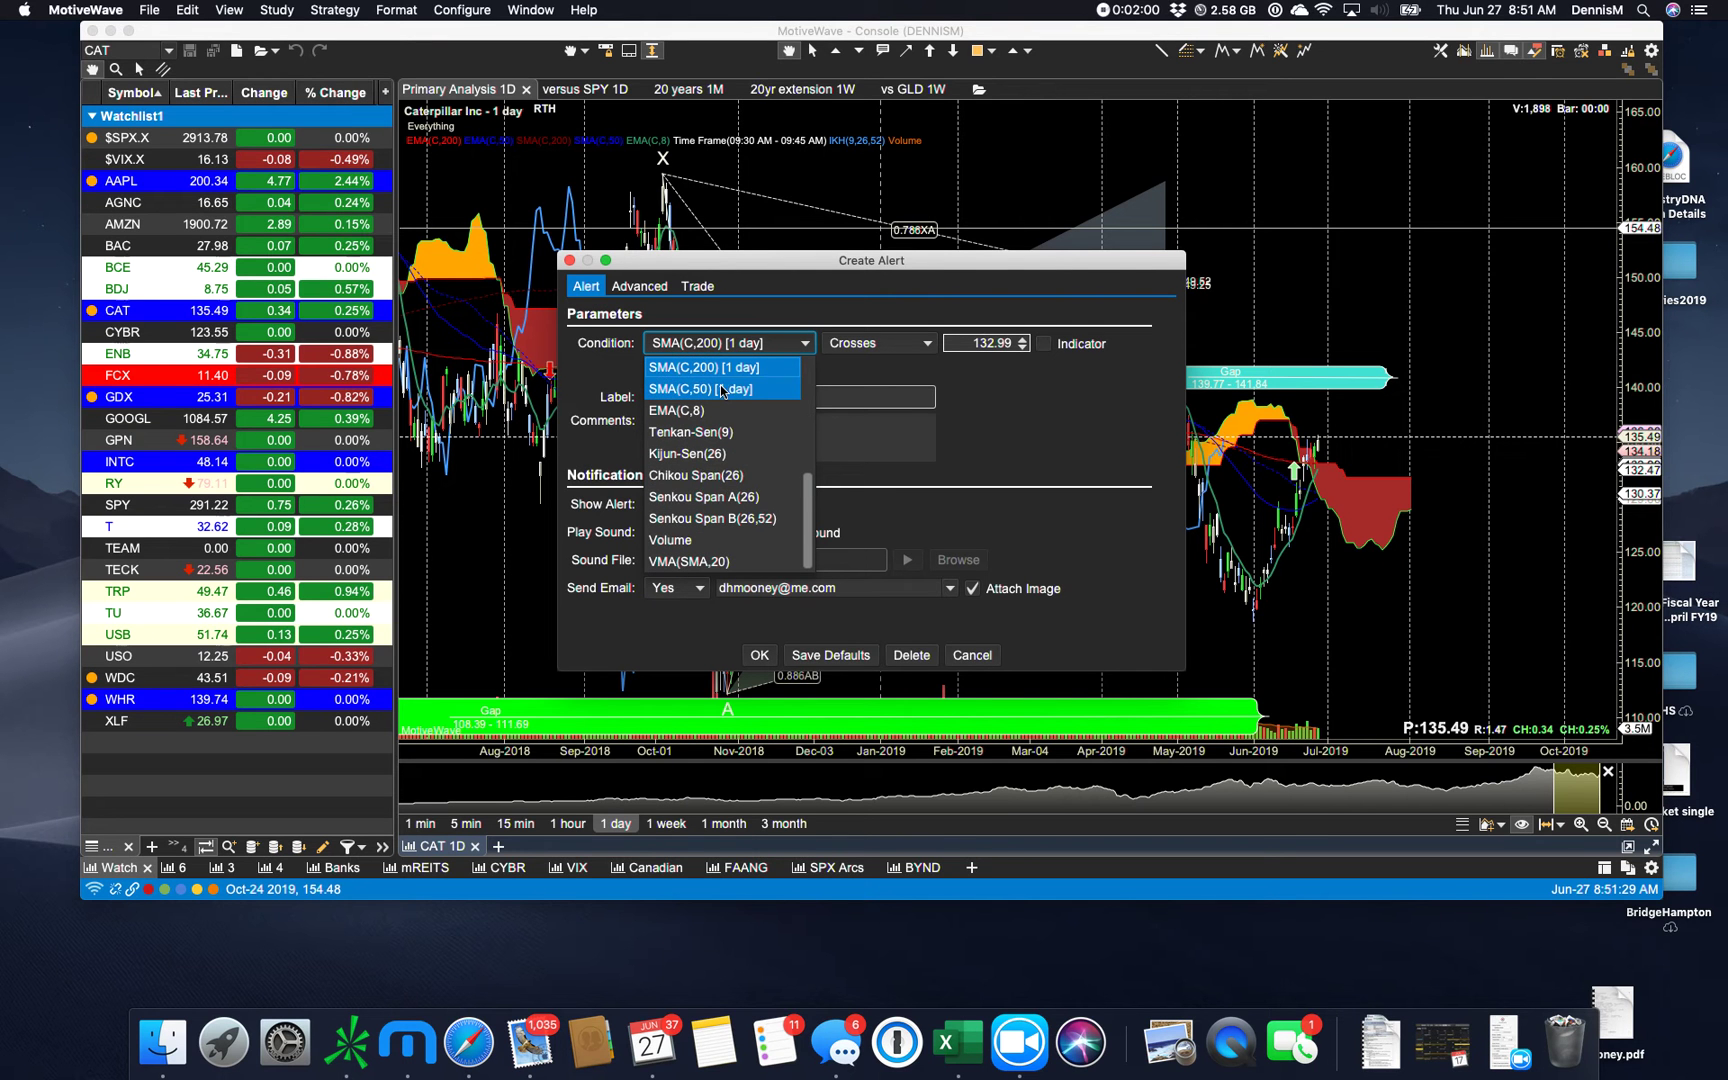
pyautogui.moveTo(709, 475)
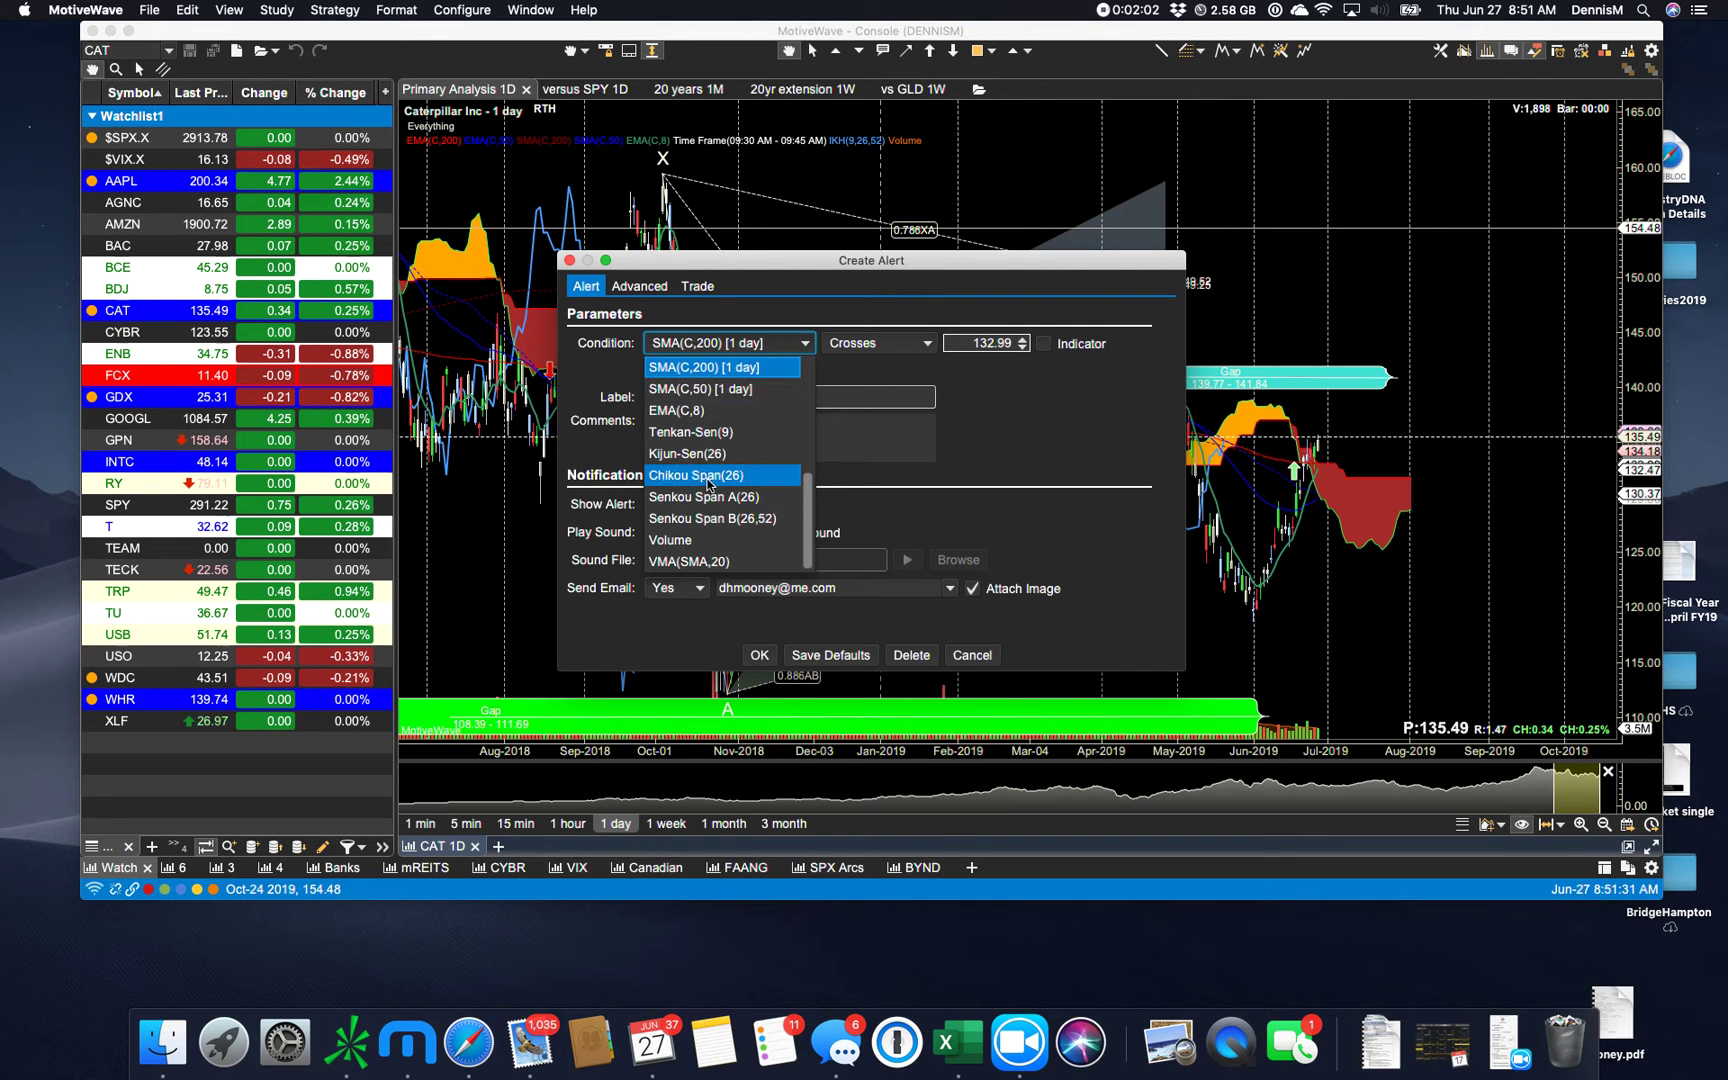
pyautogui.click(694, 475)
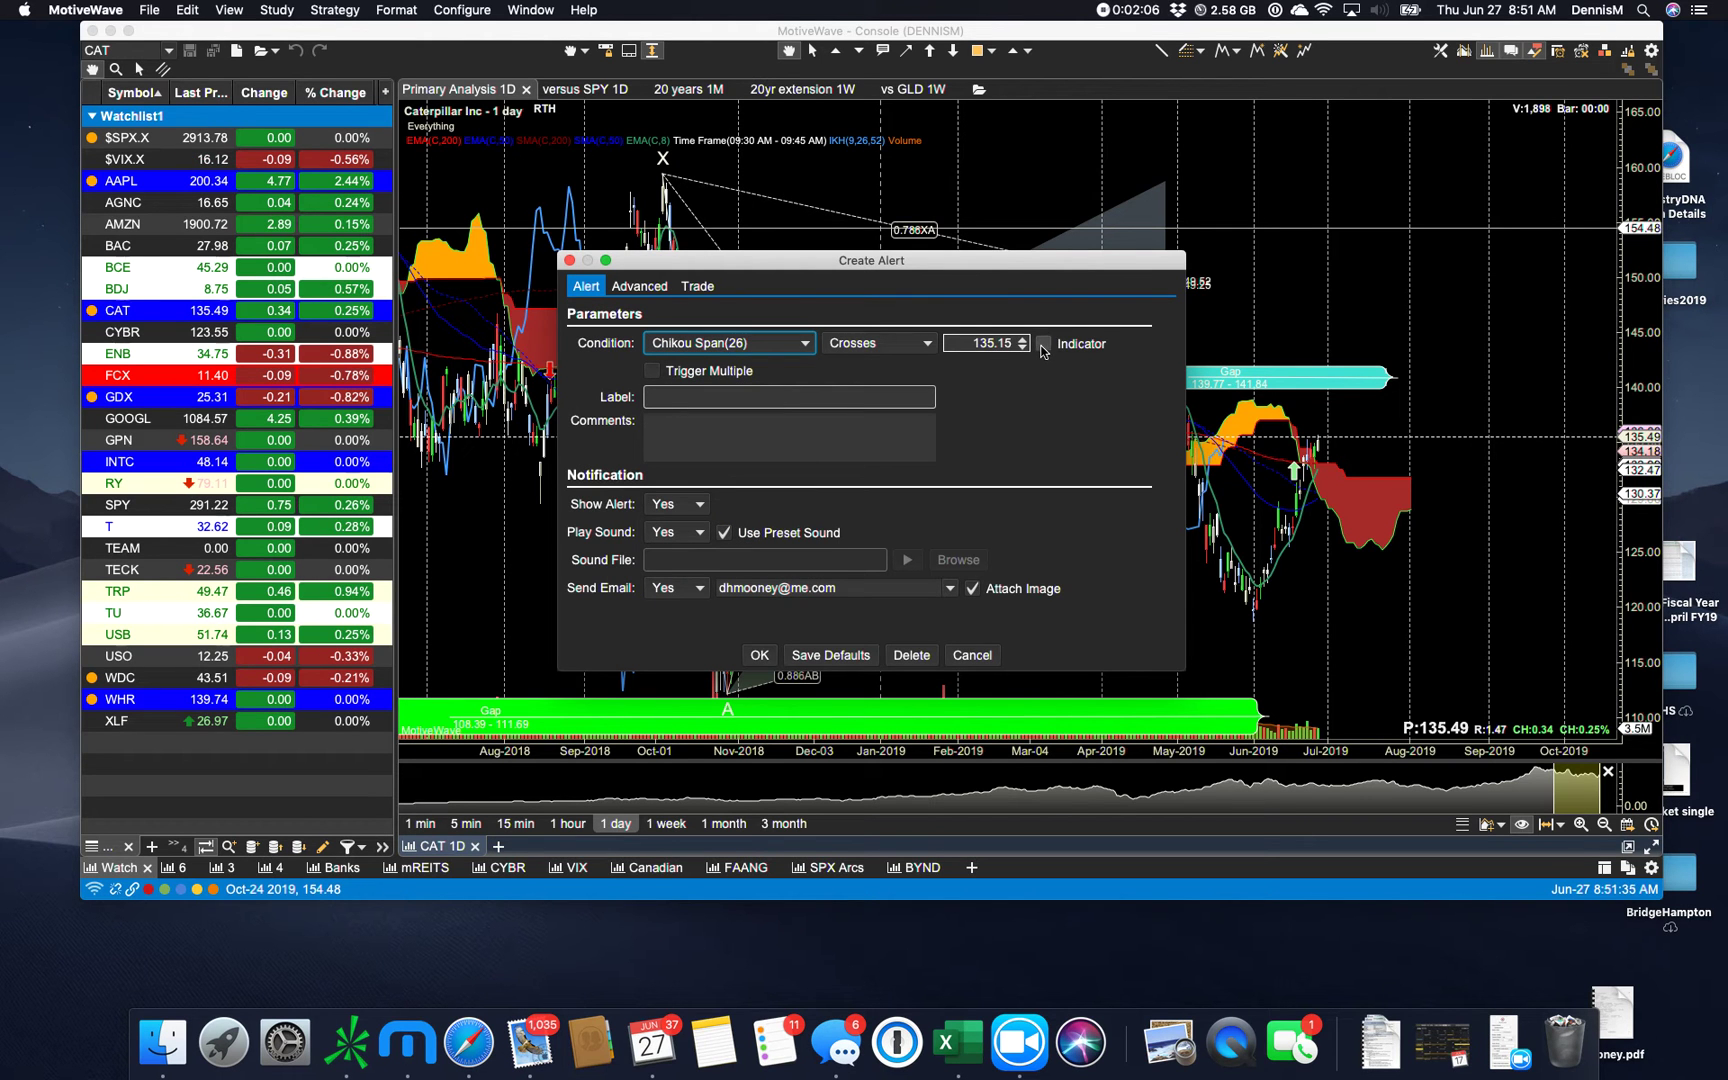
pyautogui.click(1006, 343)
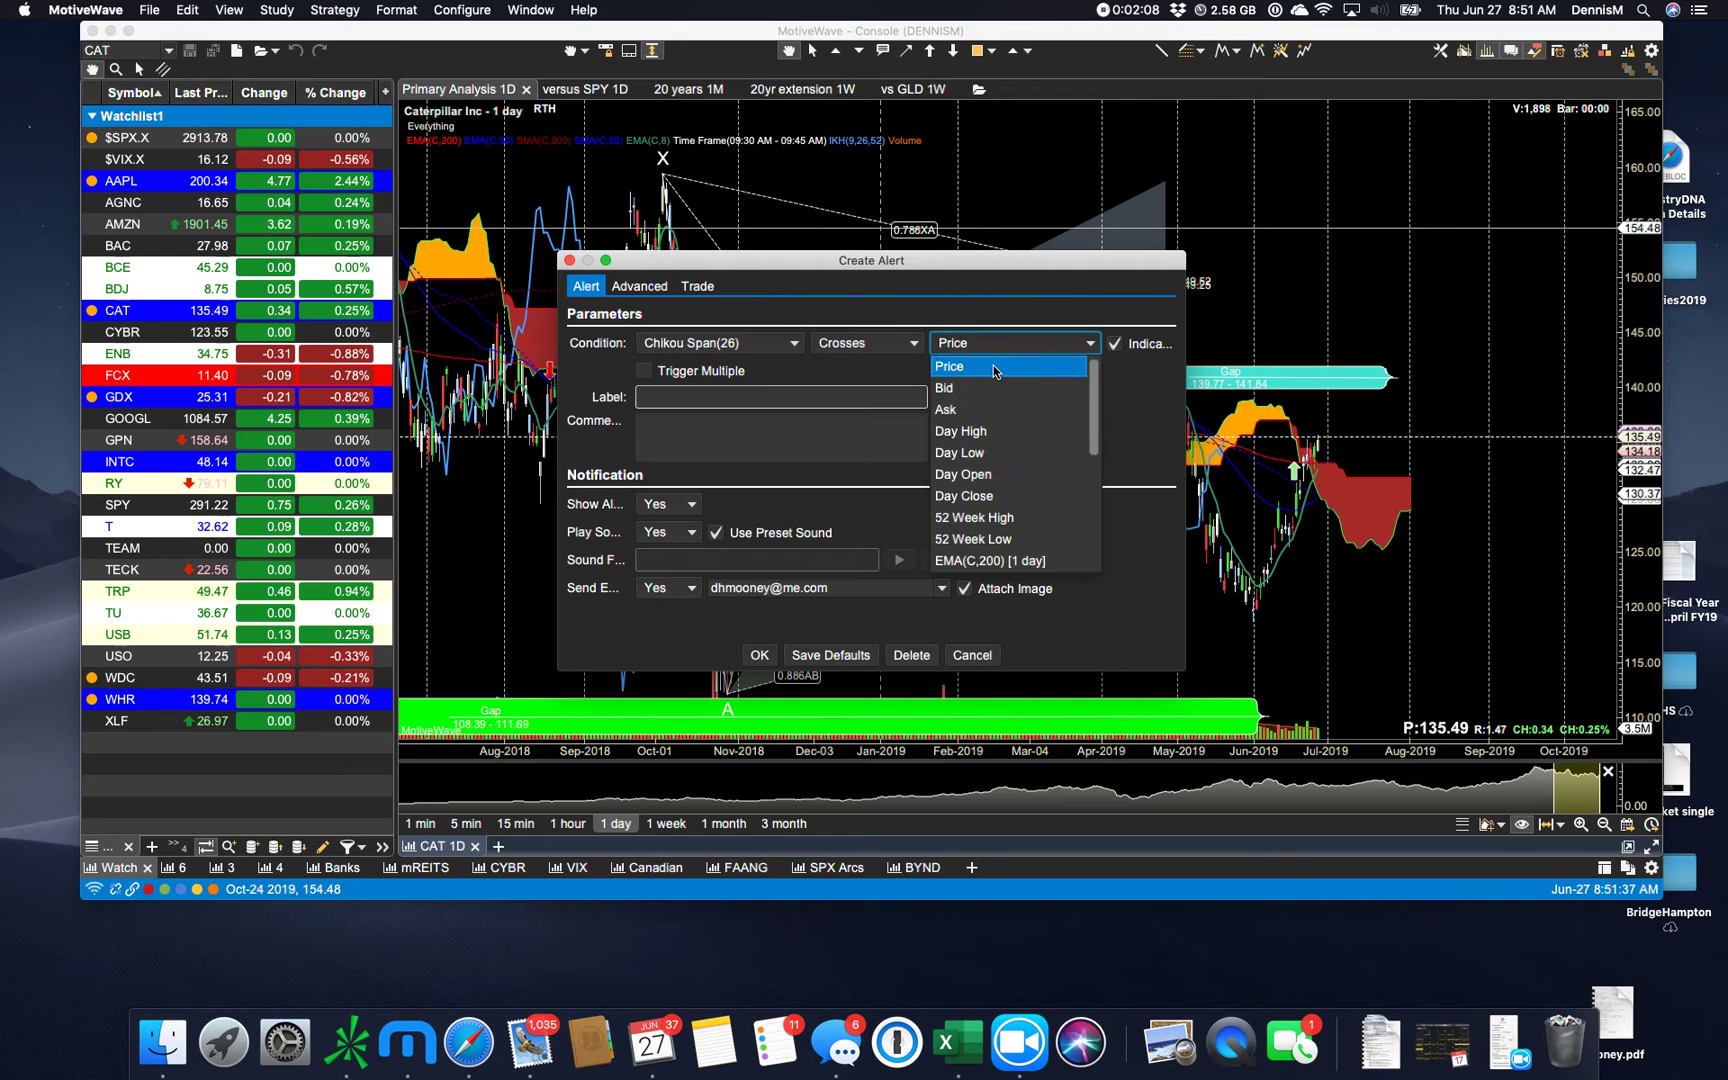
pyautogui.scroll(-3)
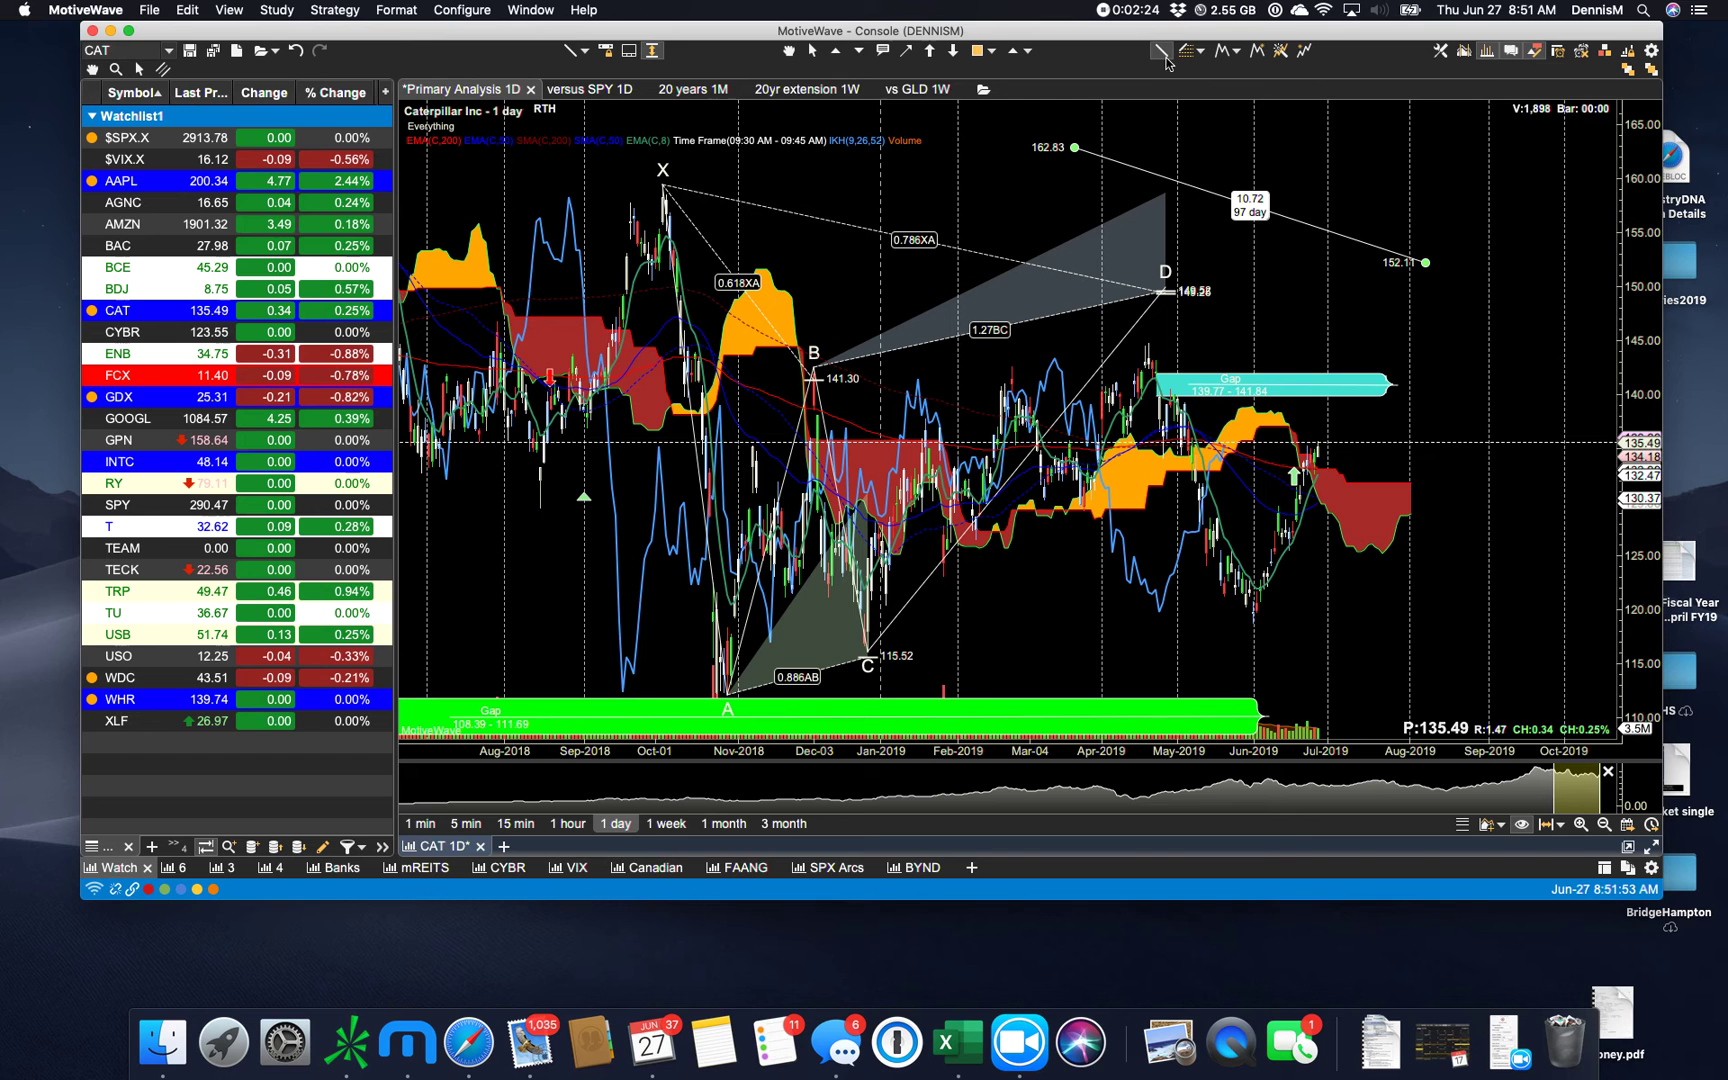
pyautogui.moveTo(1609, 206)
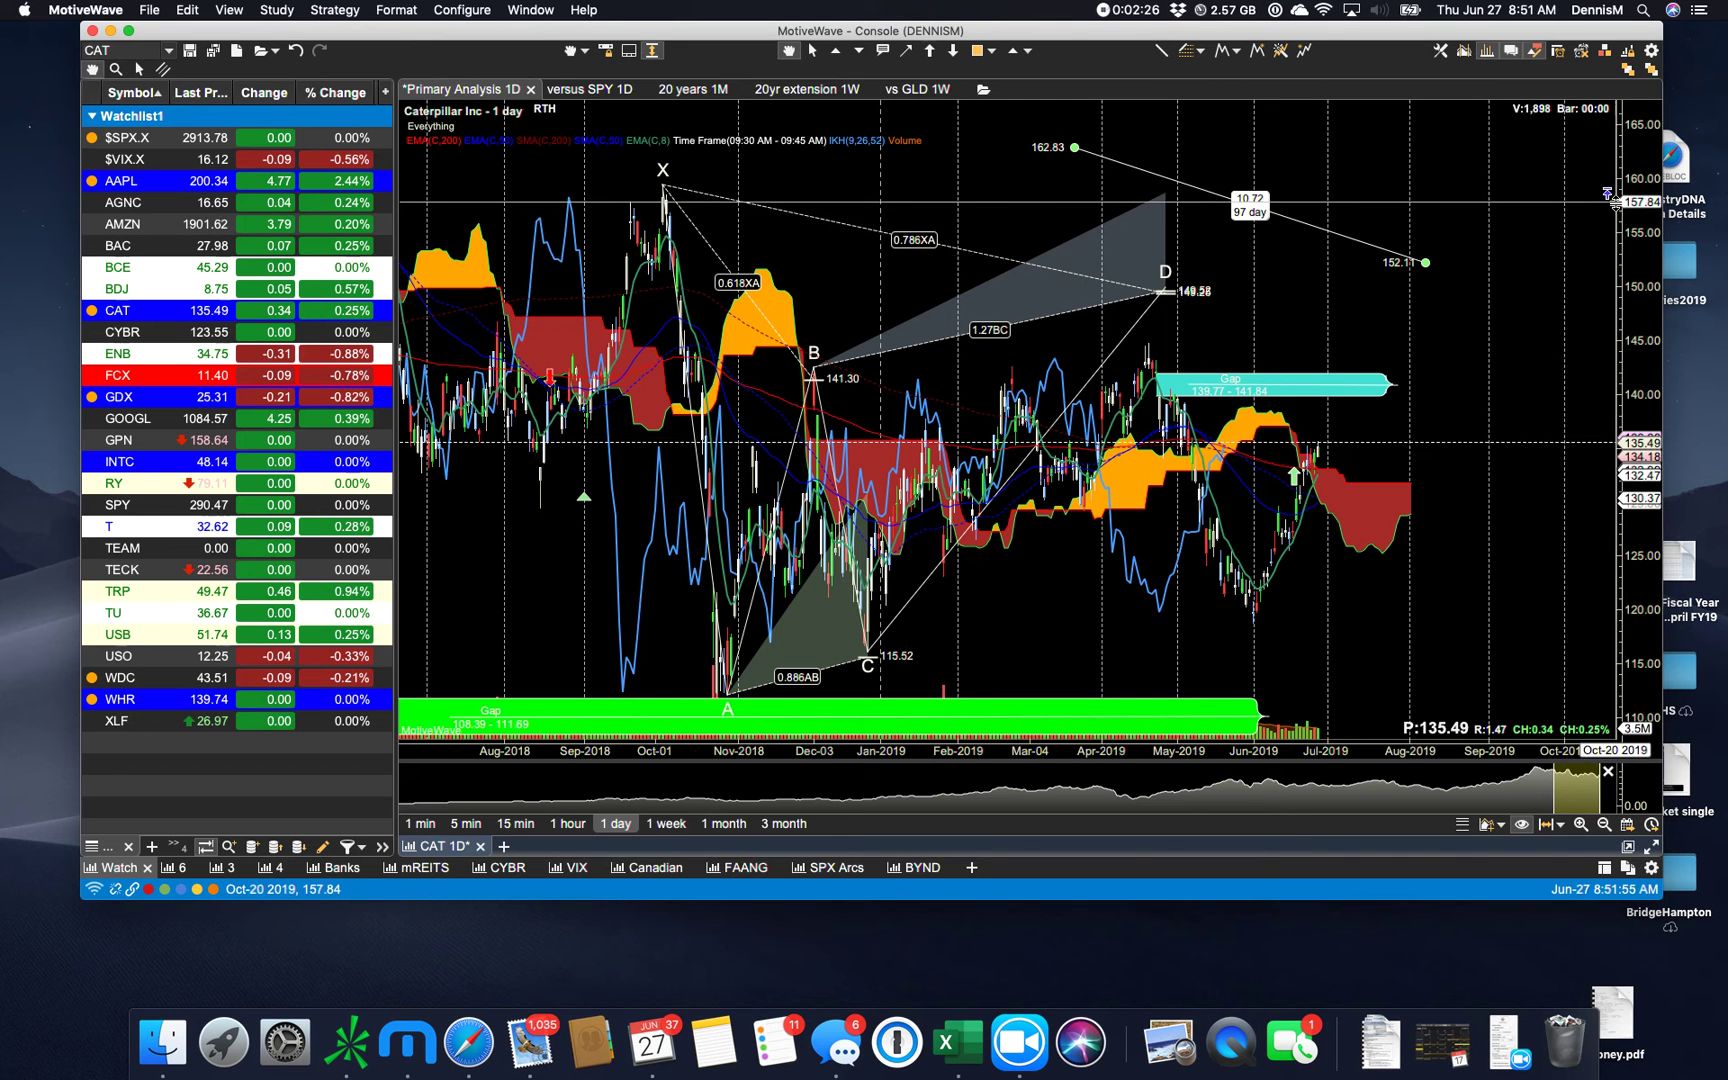
# - Create and confirm a price-cross alert at 157.43 from the price axis menu
pyautogui.rightClick(1598, 198)
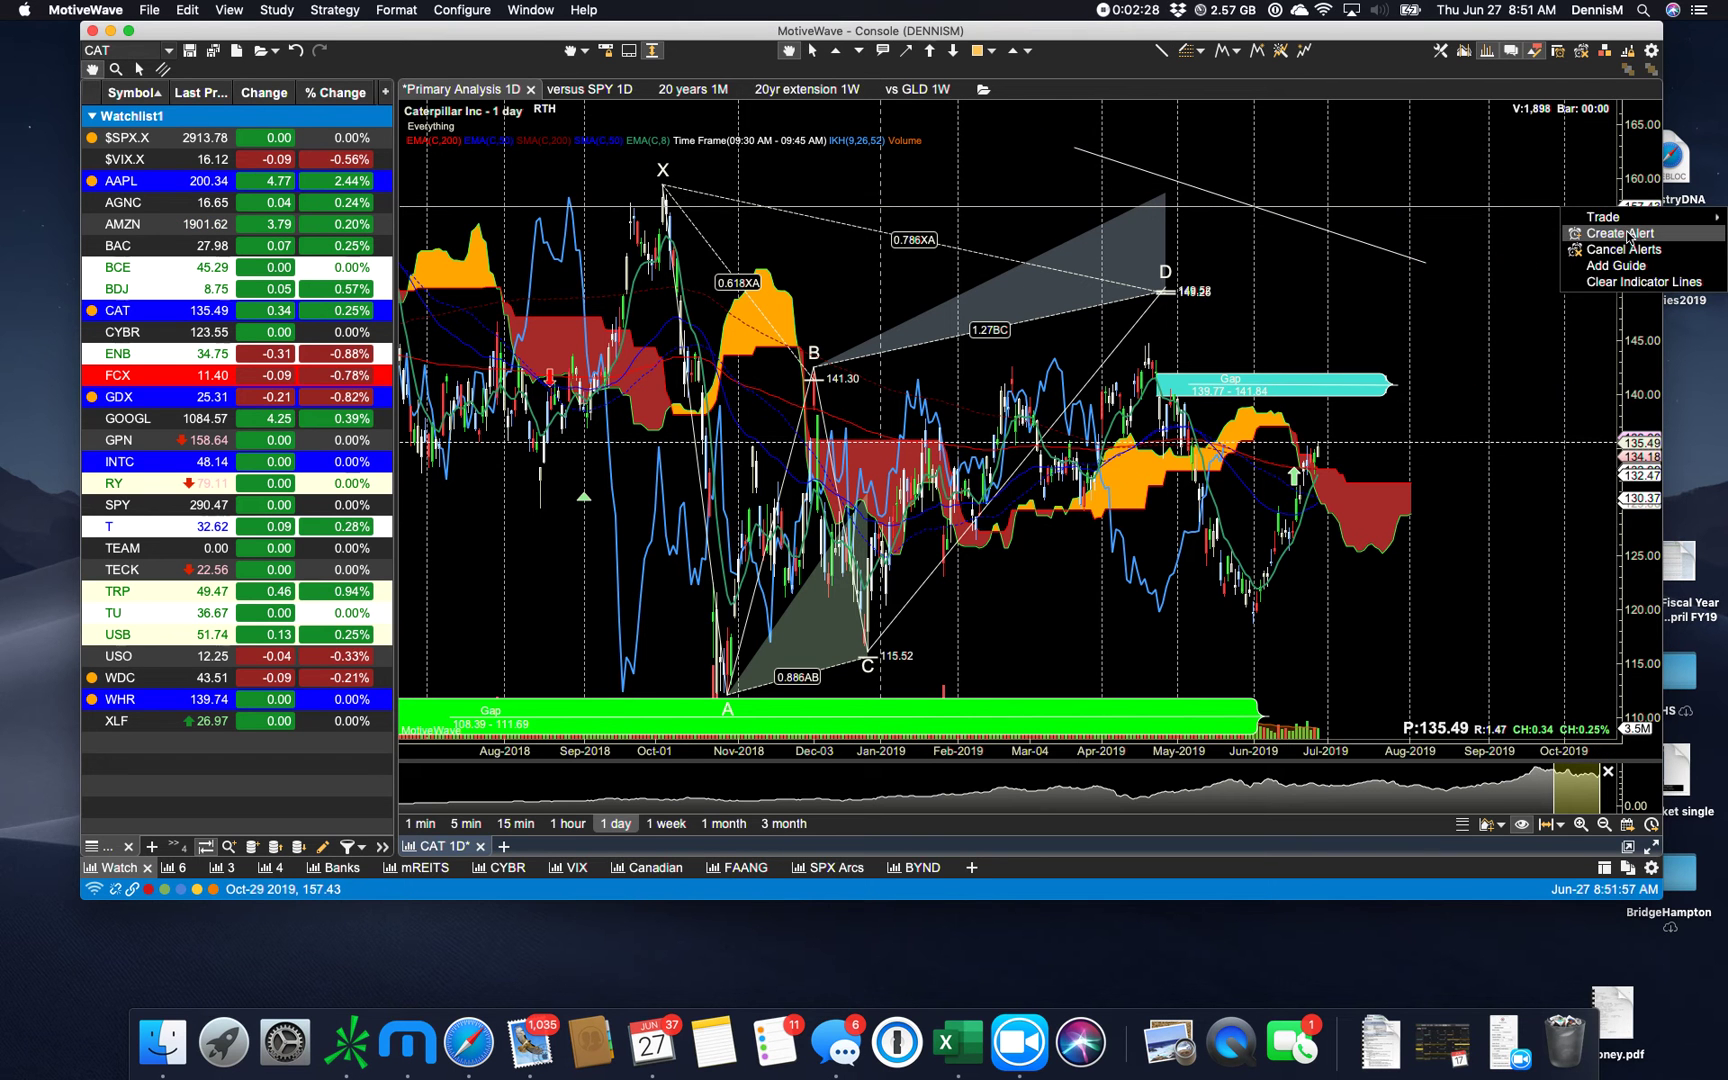
pyautogui.click(1621, 233)
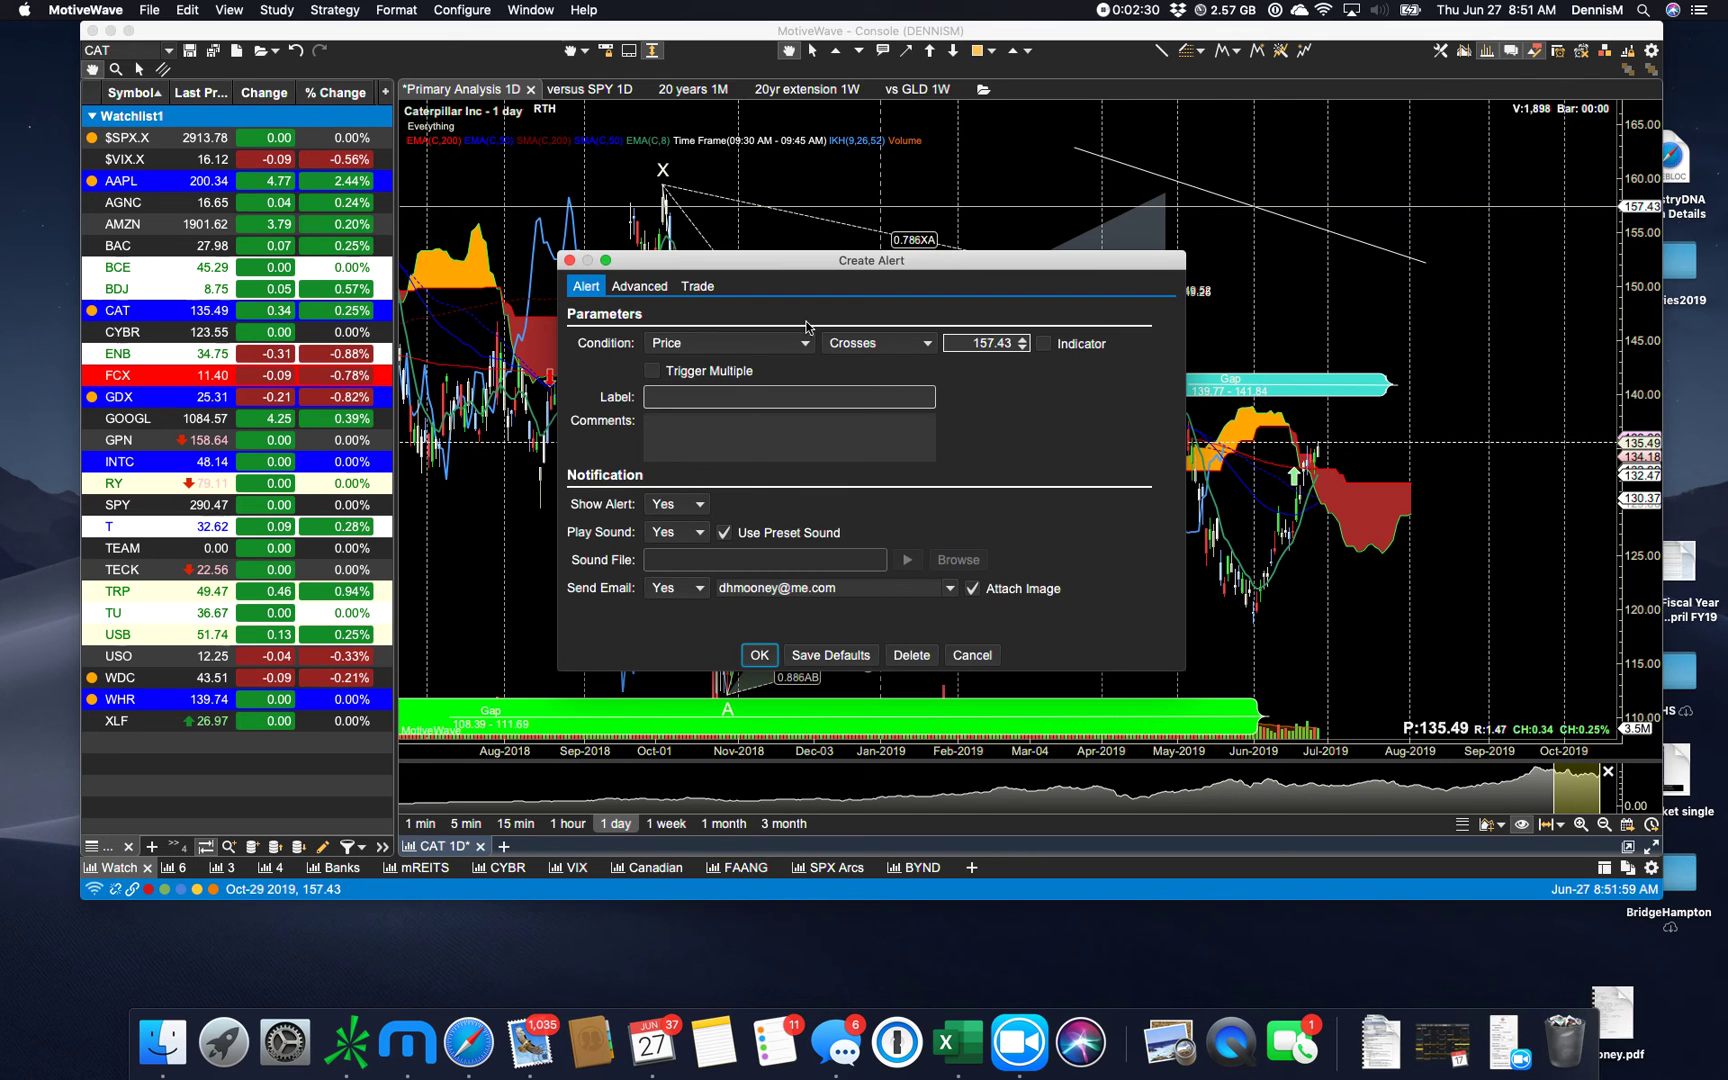
pyautogui.click(970, 655)
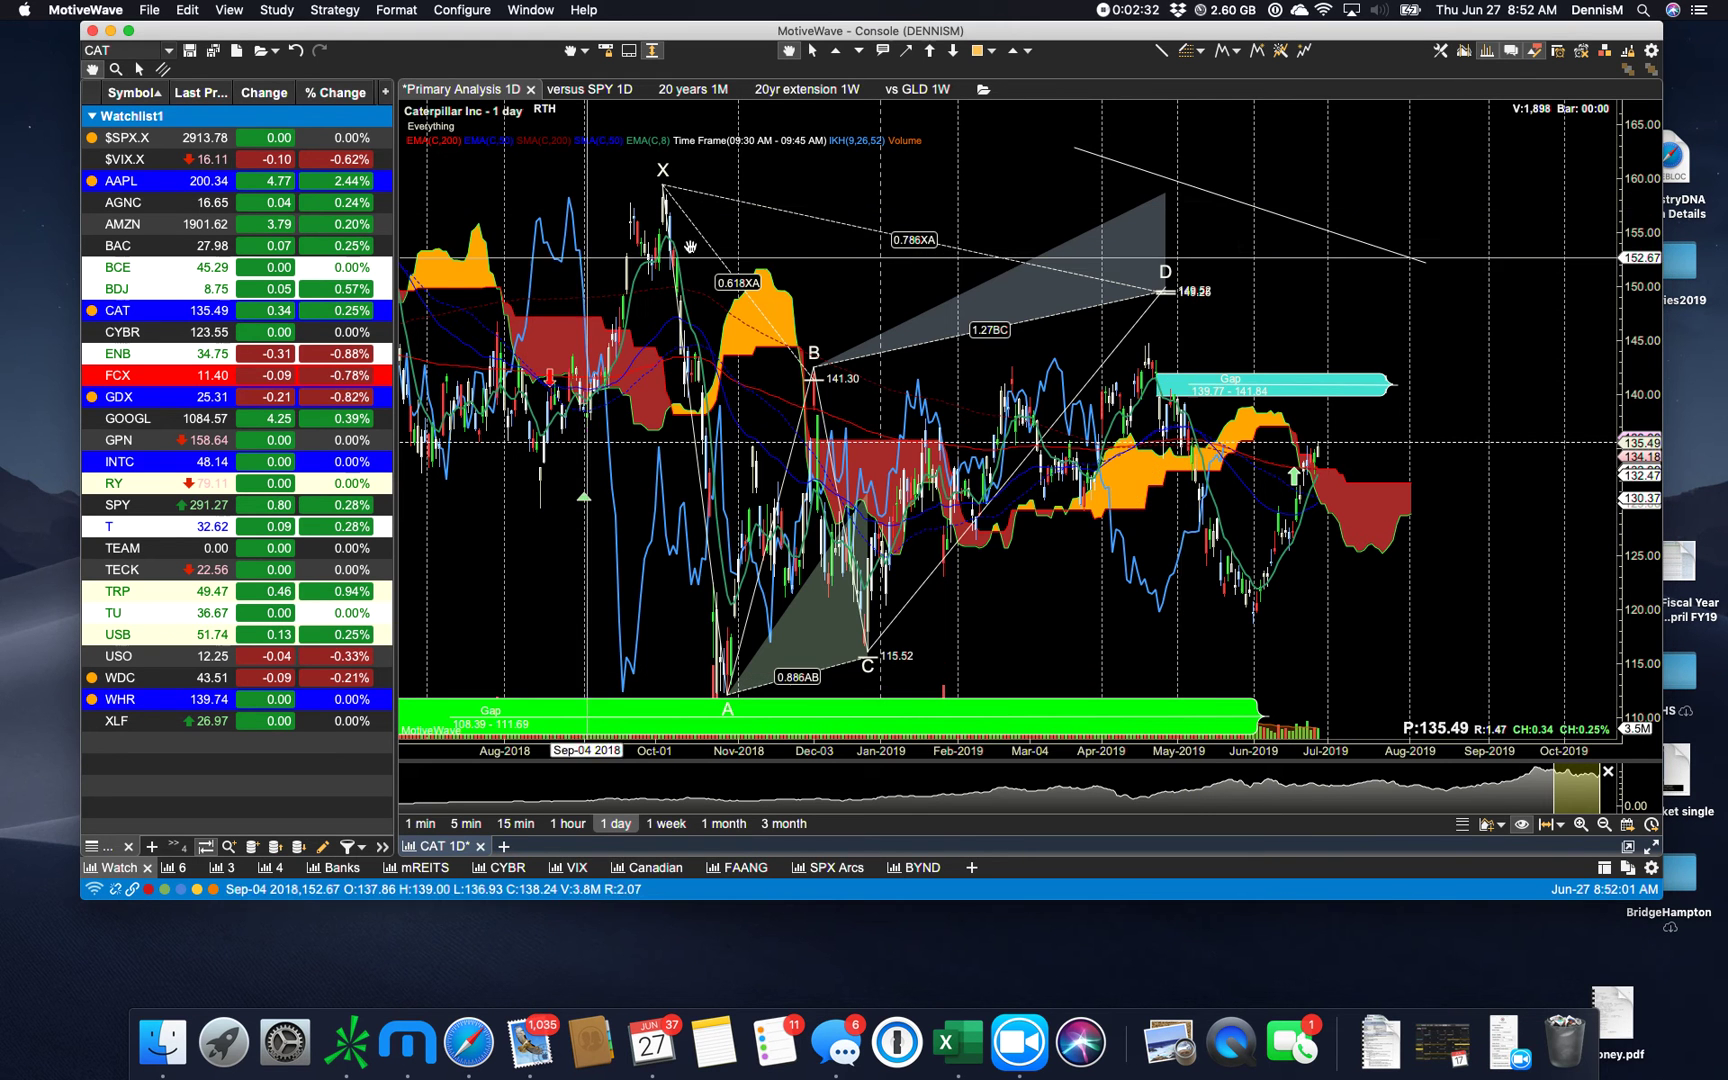
pyautogui.rightClick(1181, 187)
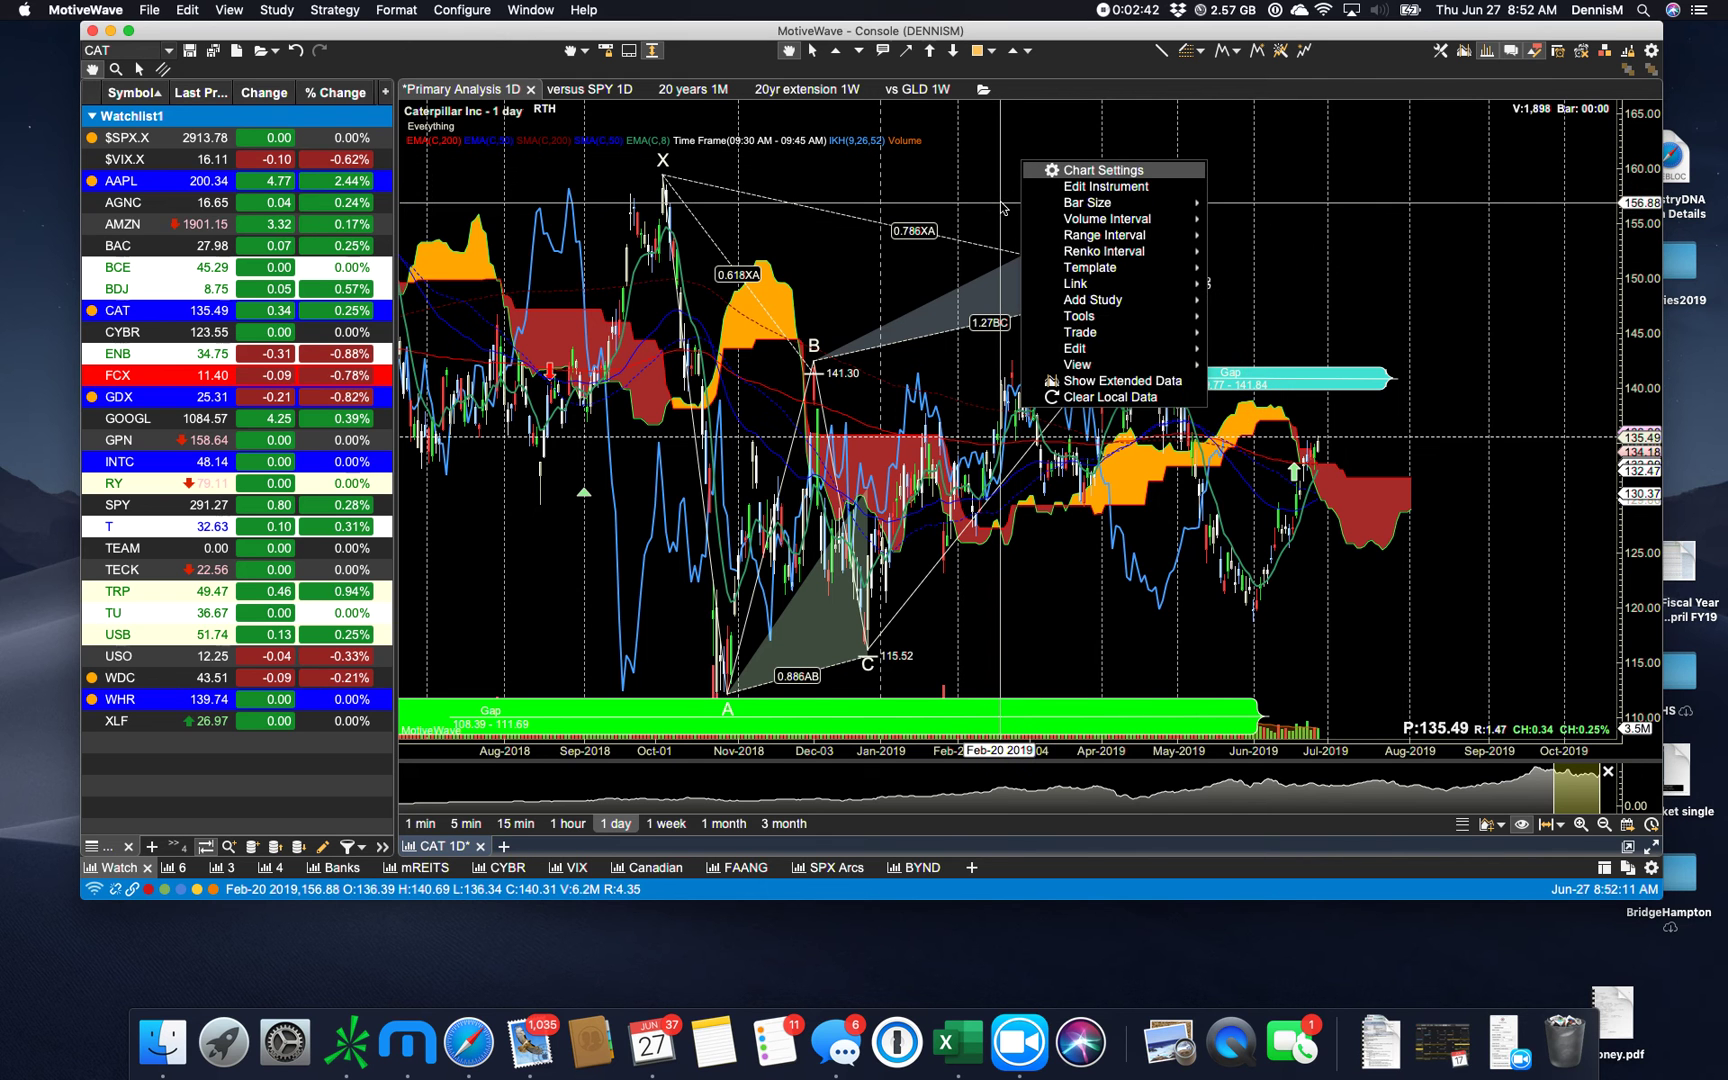
pyautogui.moveTo(896, 191)
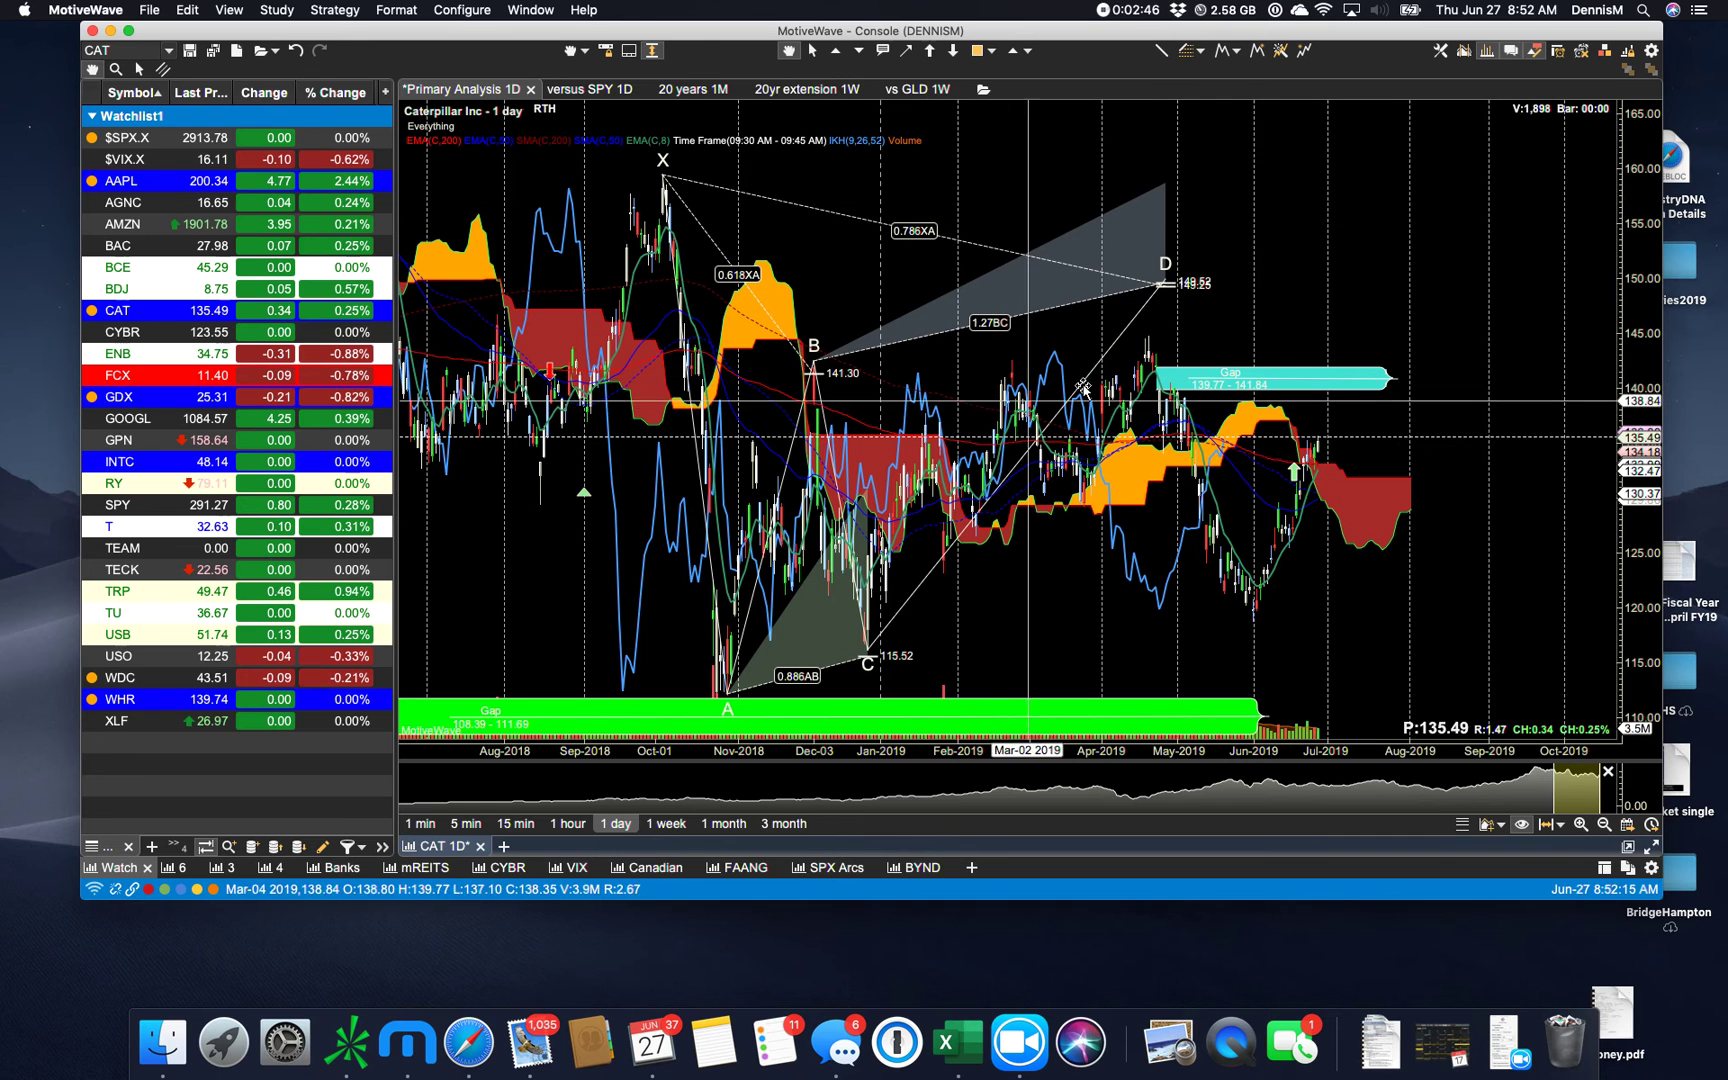
pyautogui.moveTo(1221, 377)
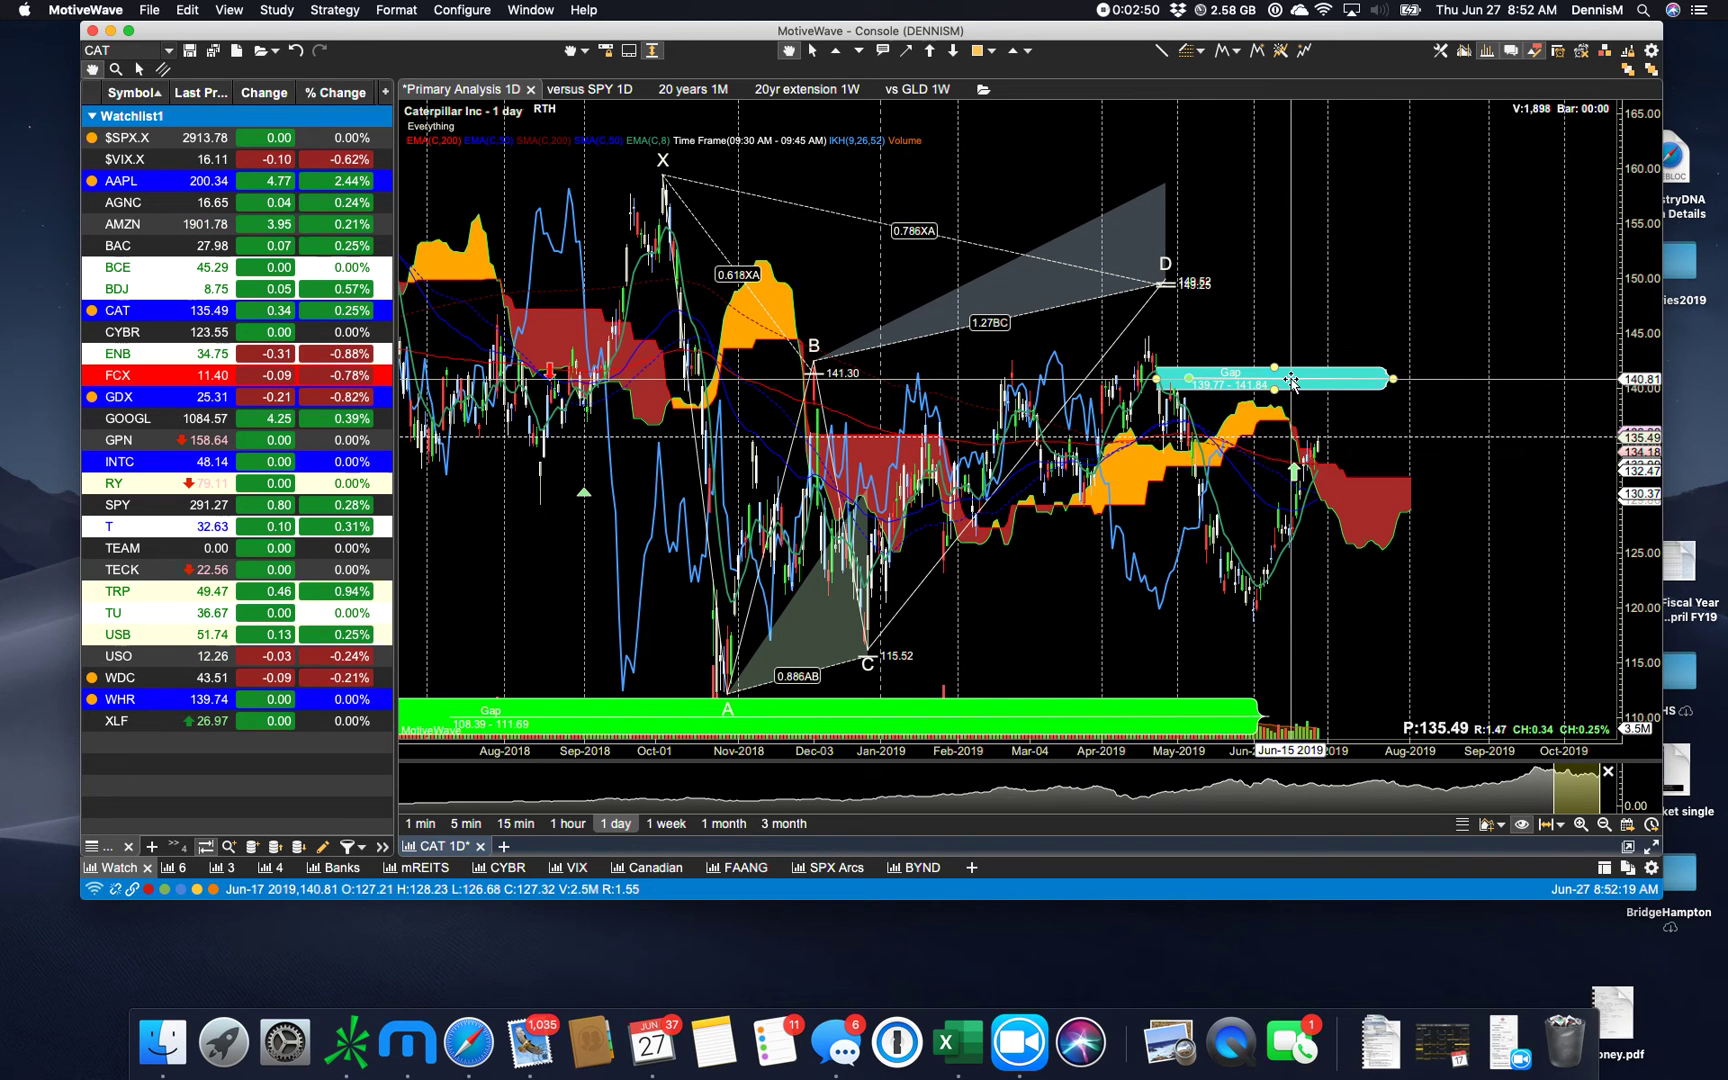
# - Open the Gap zone's context menu to check its interval visibility settings
pyautogui.rightClick(1287, 384)
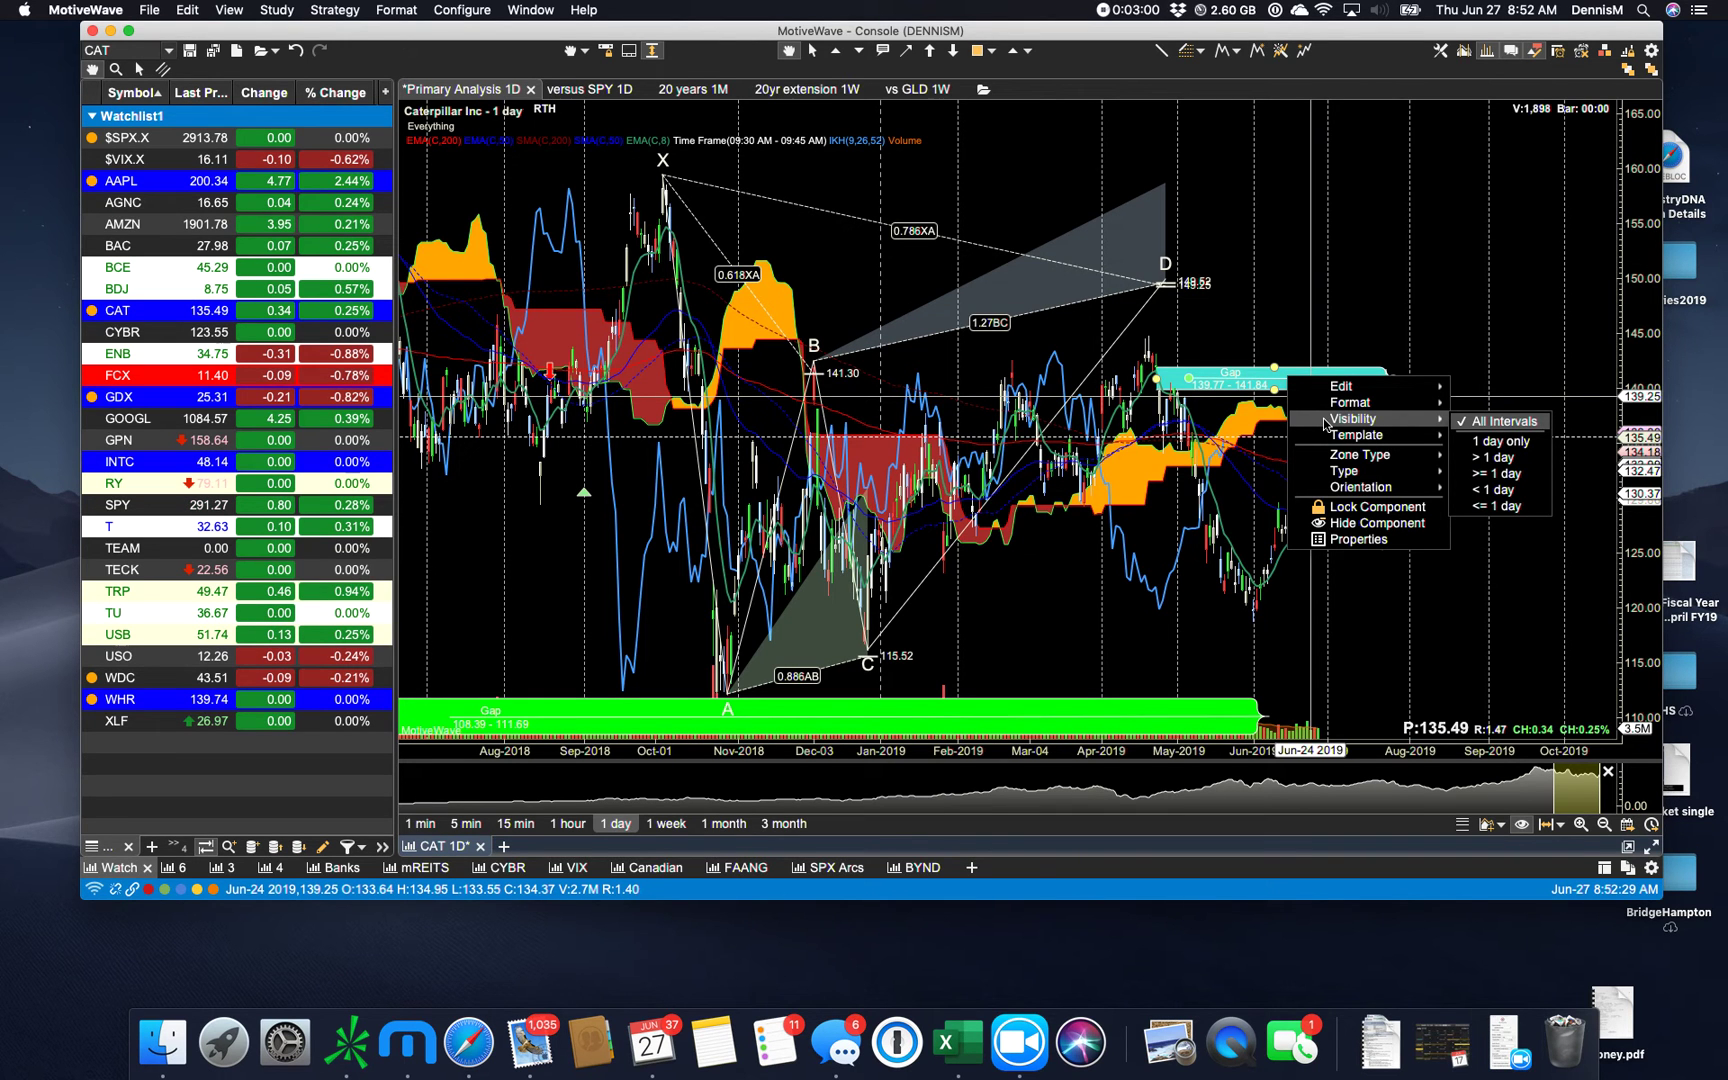
pyautogui.moveTo(1342, 401)
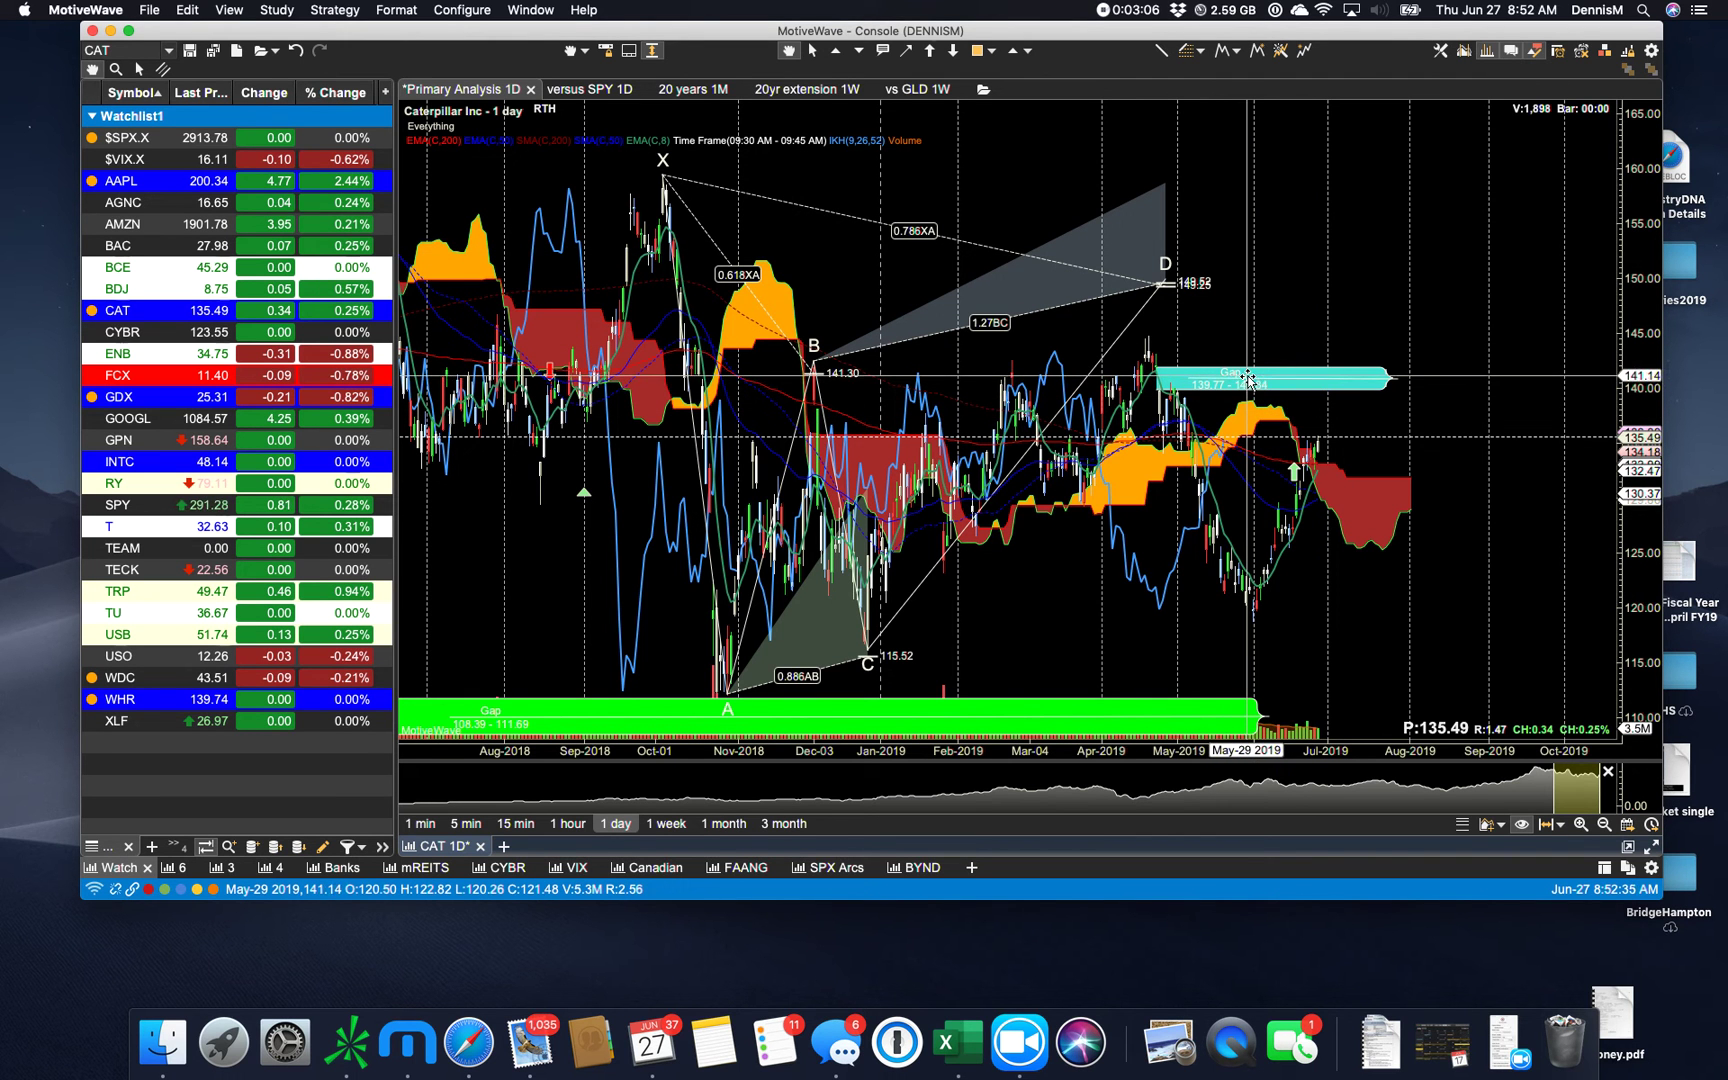
pyautogui.moveTo(1071, 518)
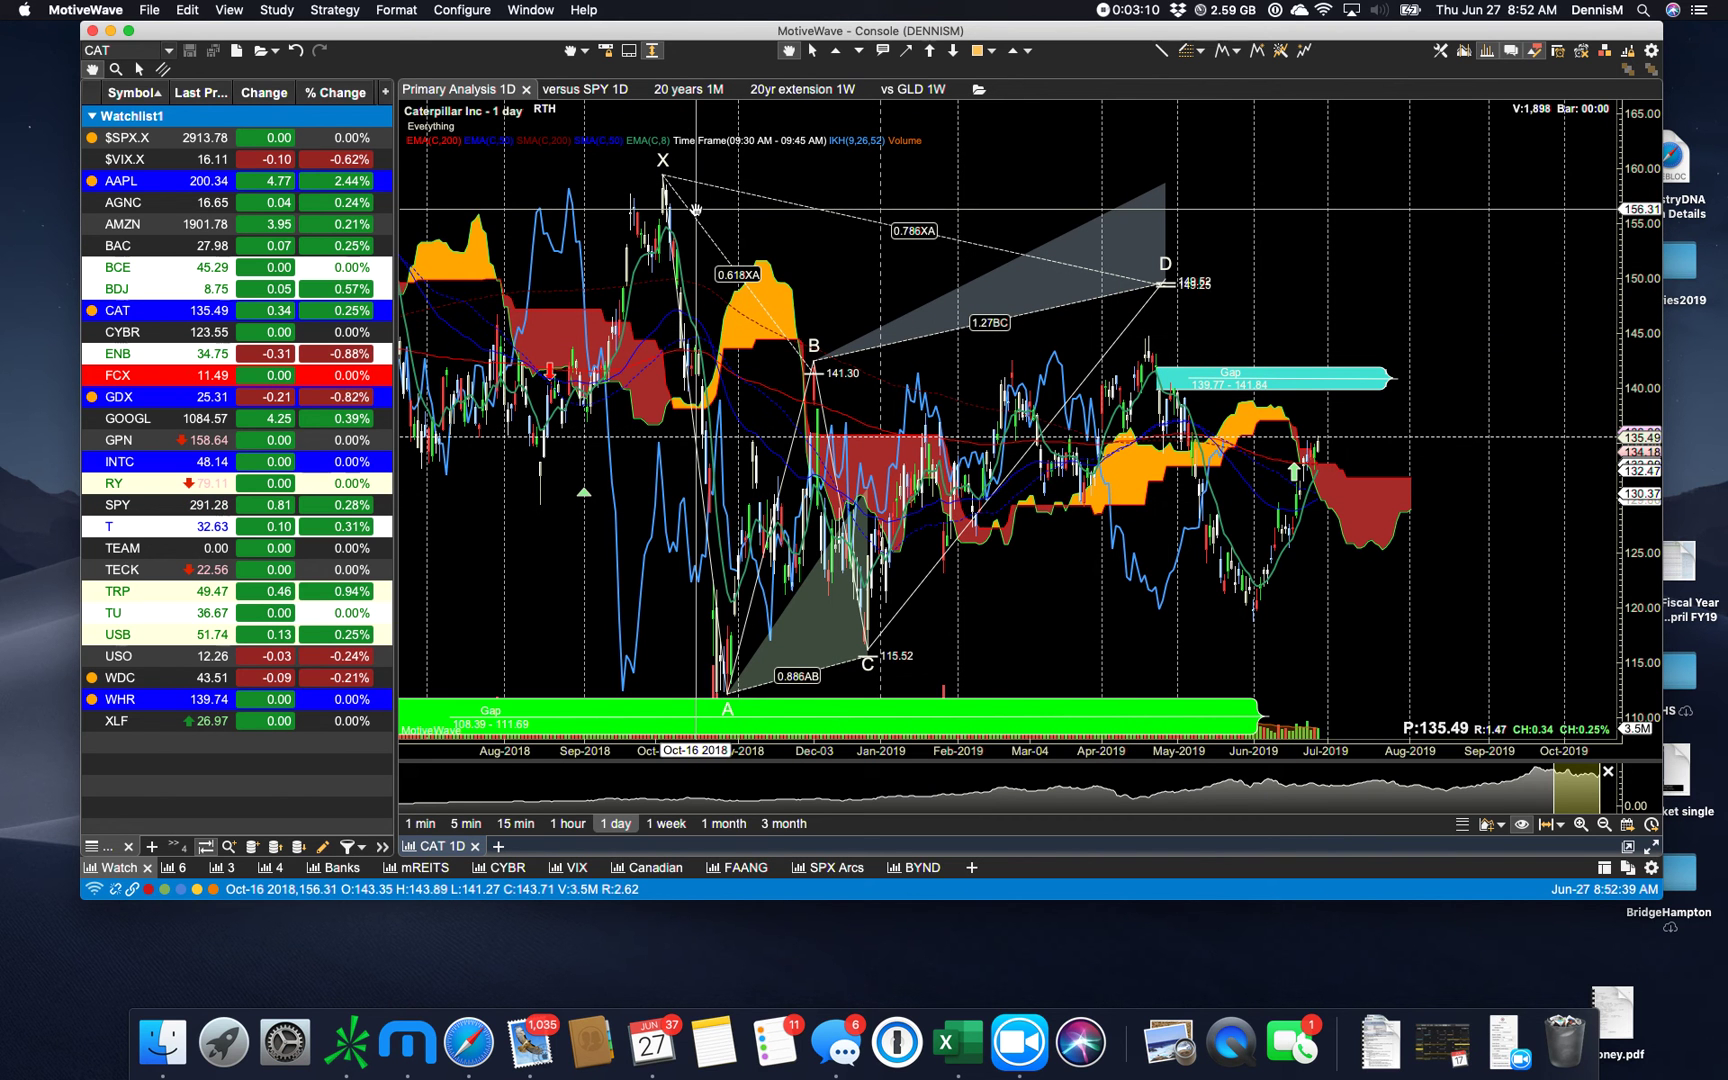
pyautogui.moveTo(1054, 442)
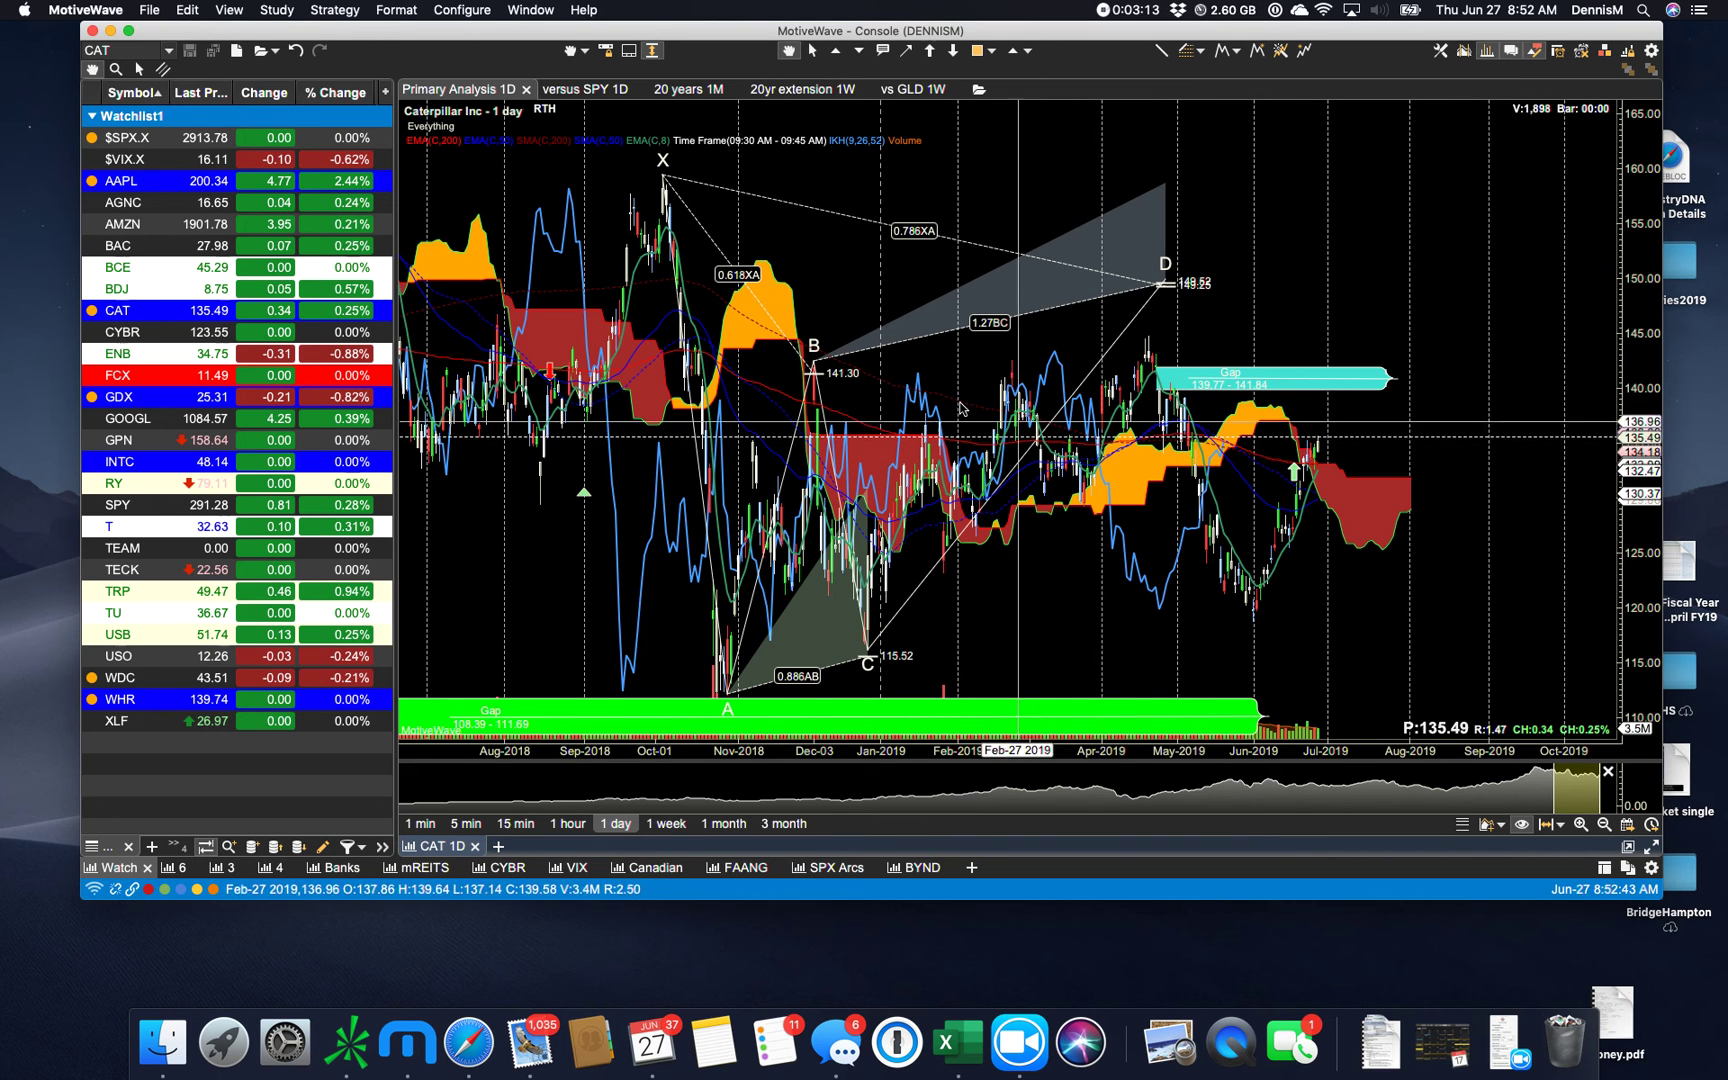
pyautogui.moveTo(658, 331)
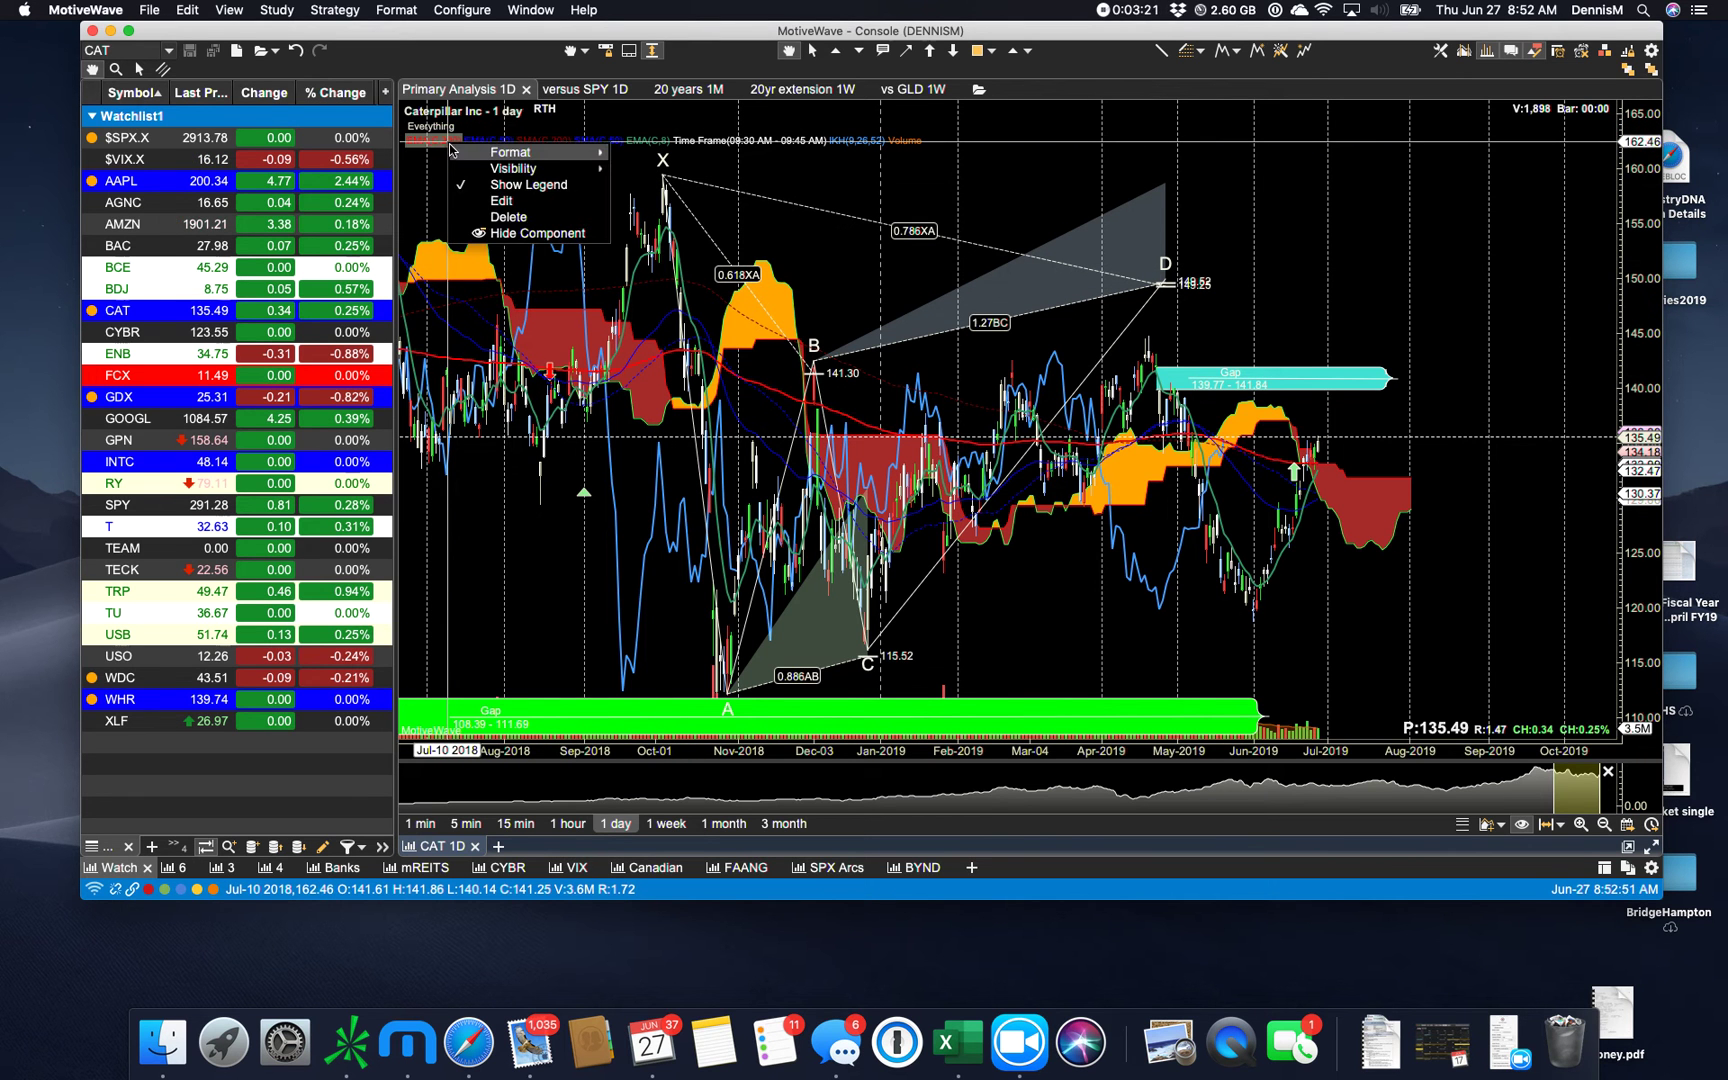
# - Dismiss the legend menu and switch the CAT chart to 15-minute bars
pyautogui.click(461, 99)
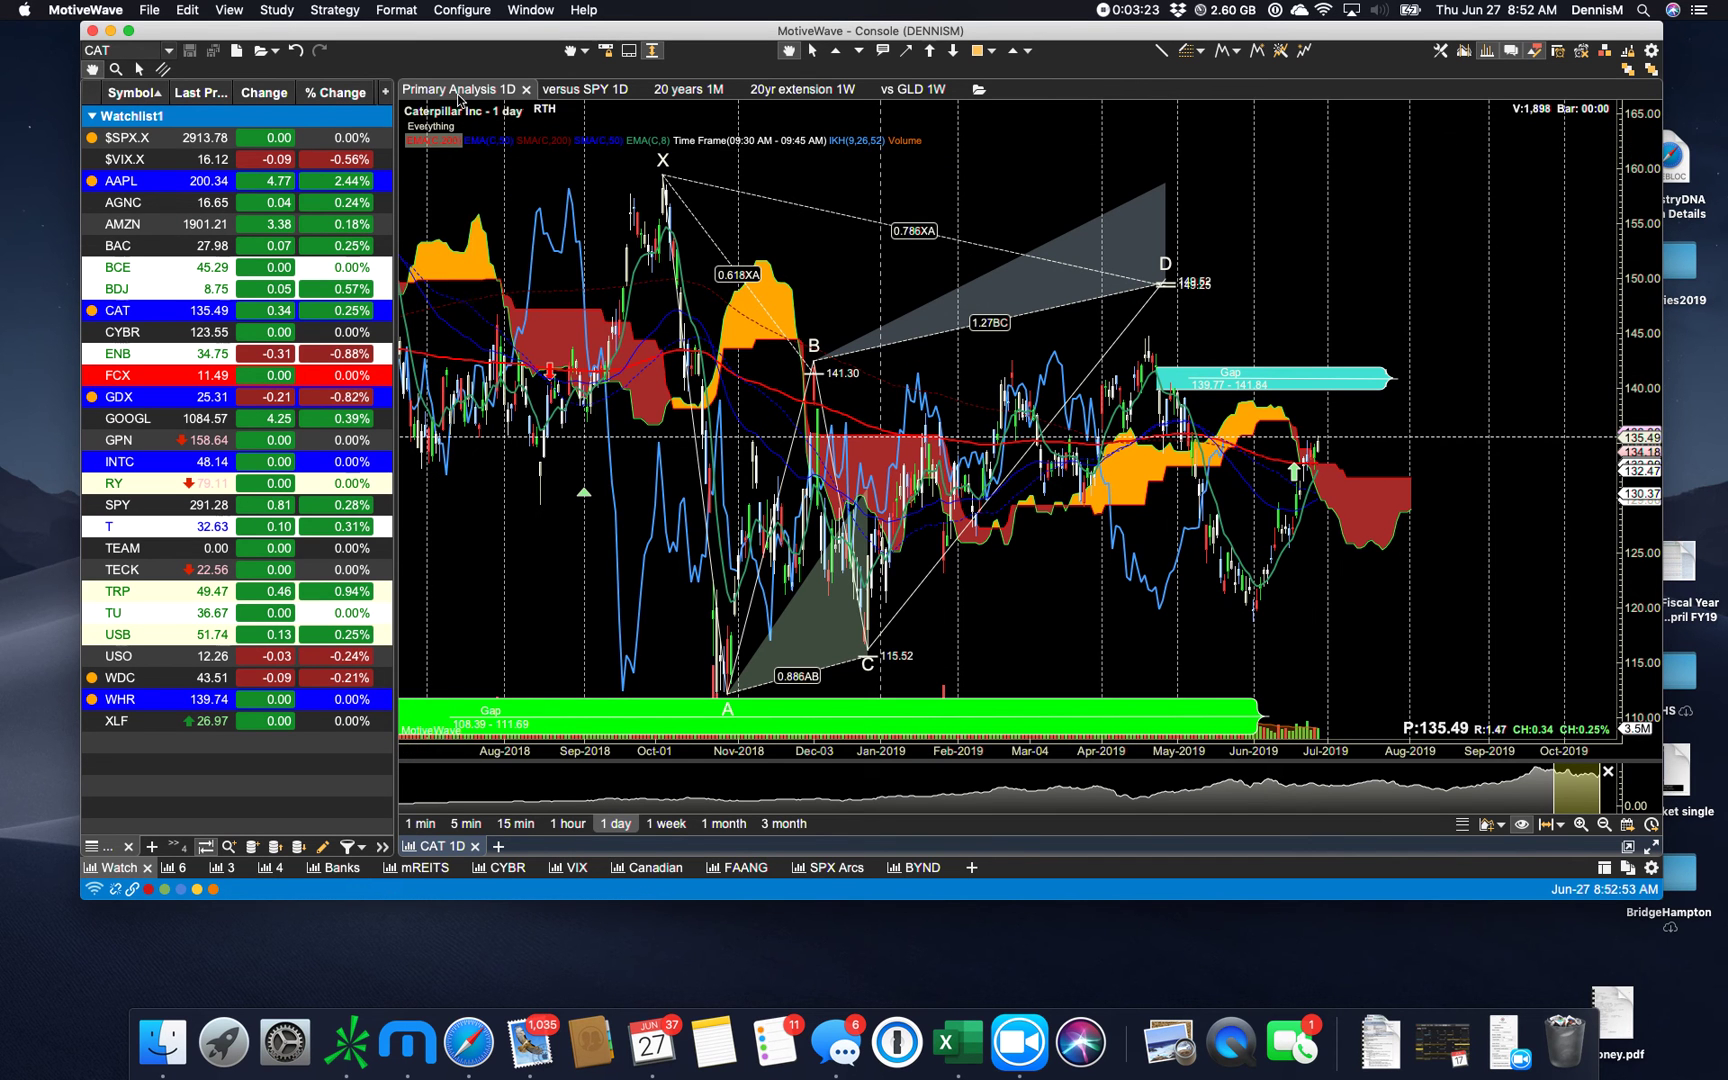
pyautogui.moveTo(579, 813)
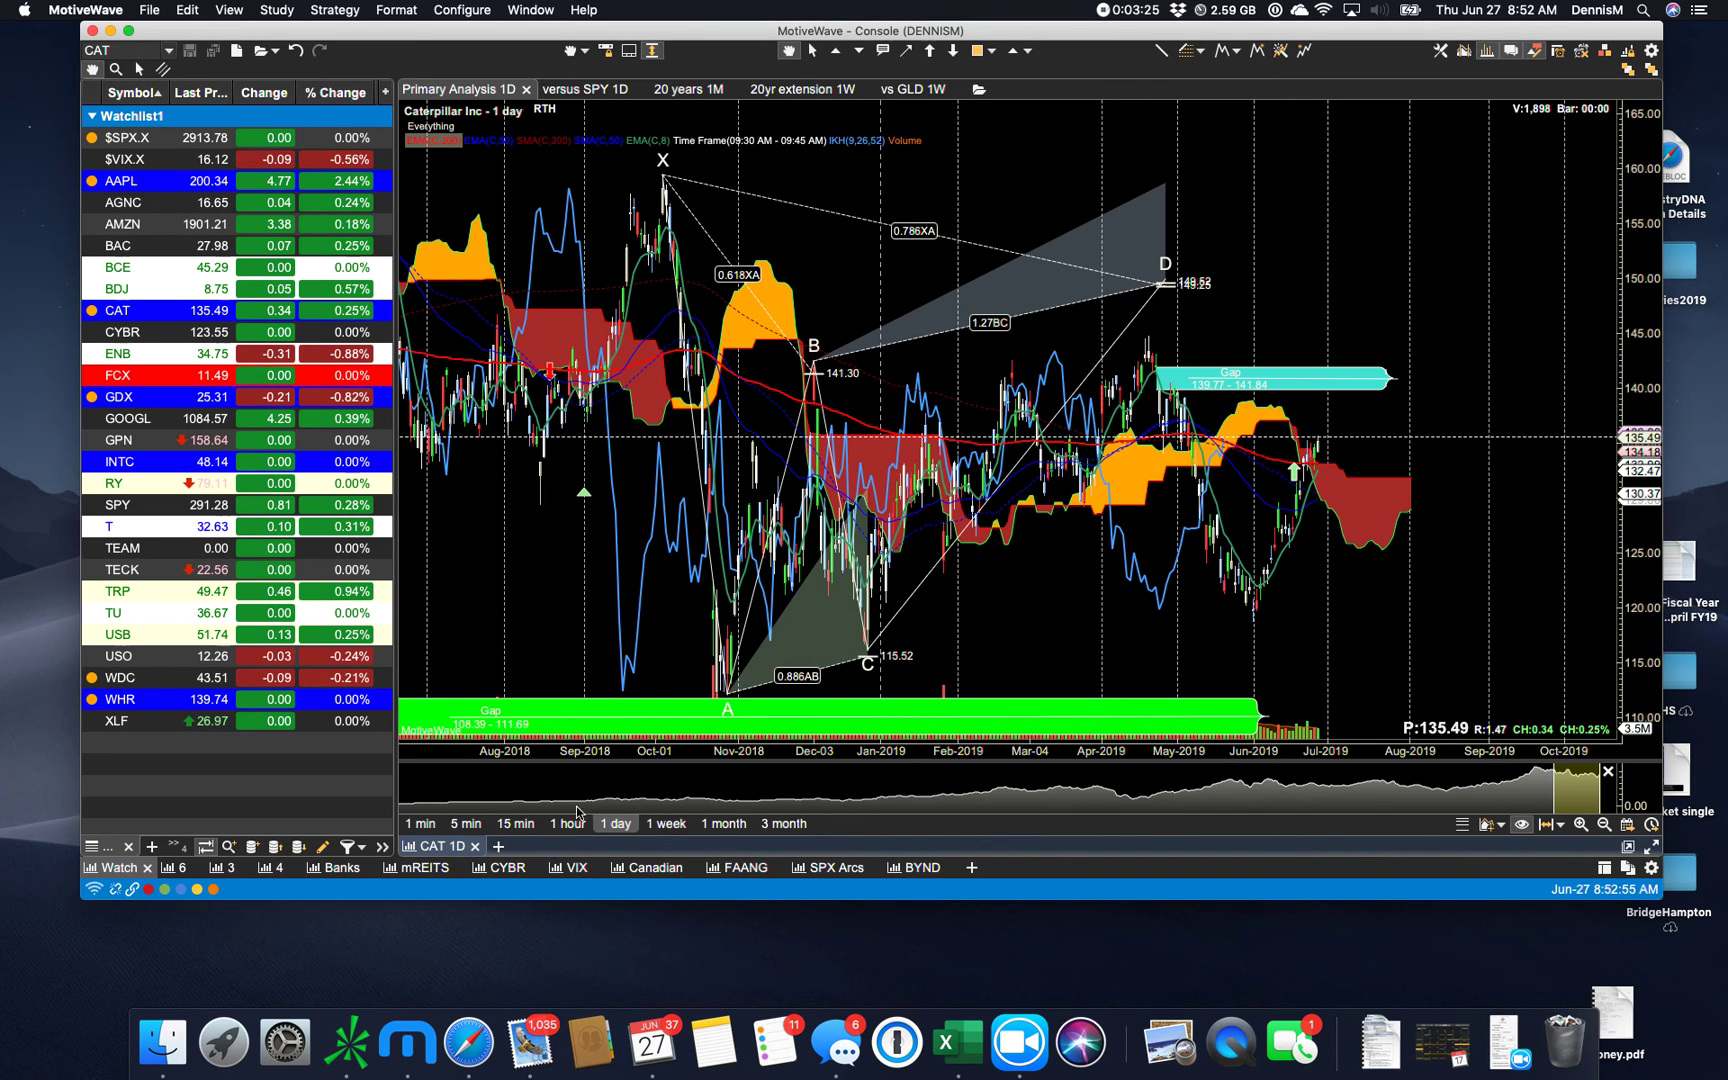
pyautogui.click(514, 823)
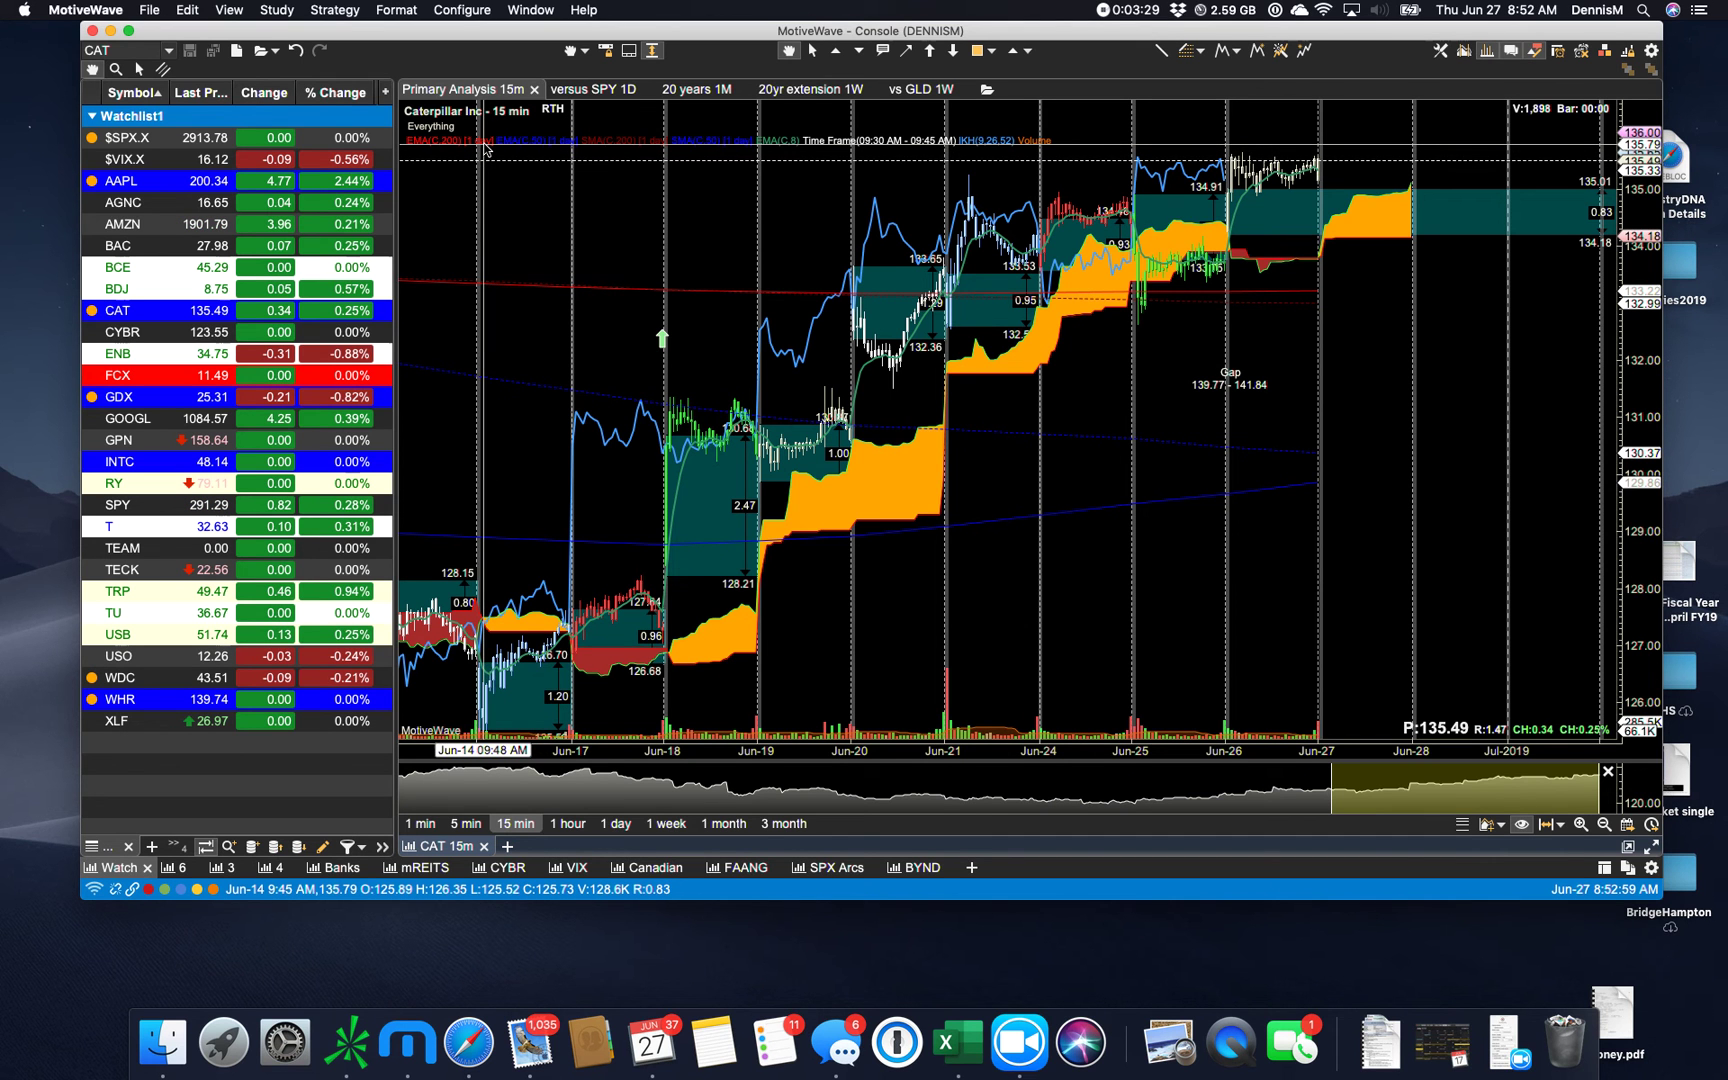
pyautogui.moveTo(548, 194)
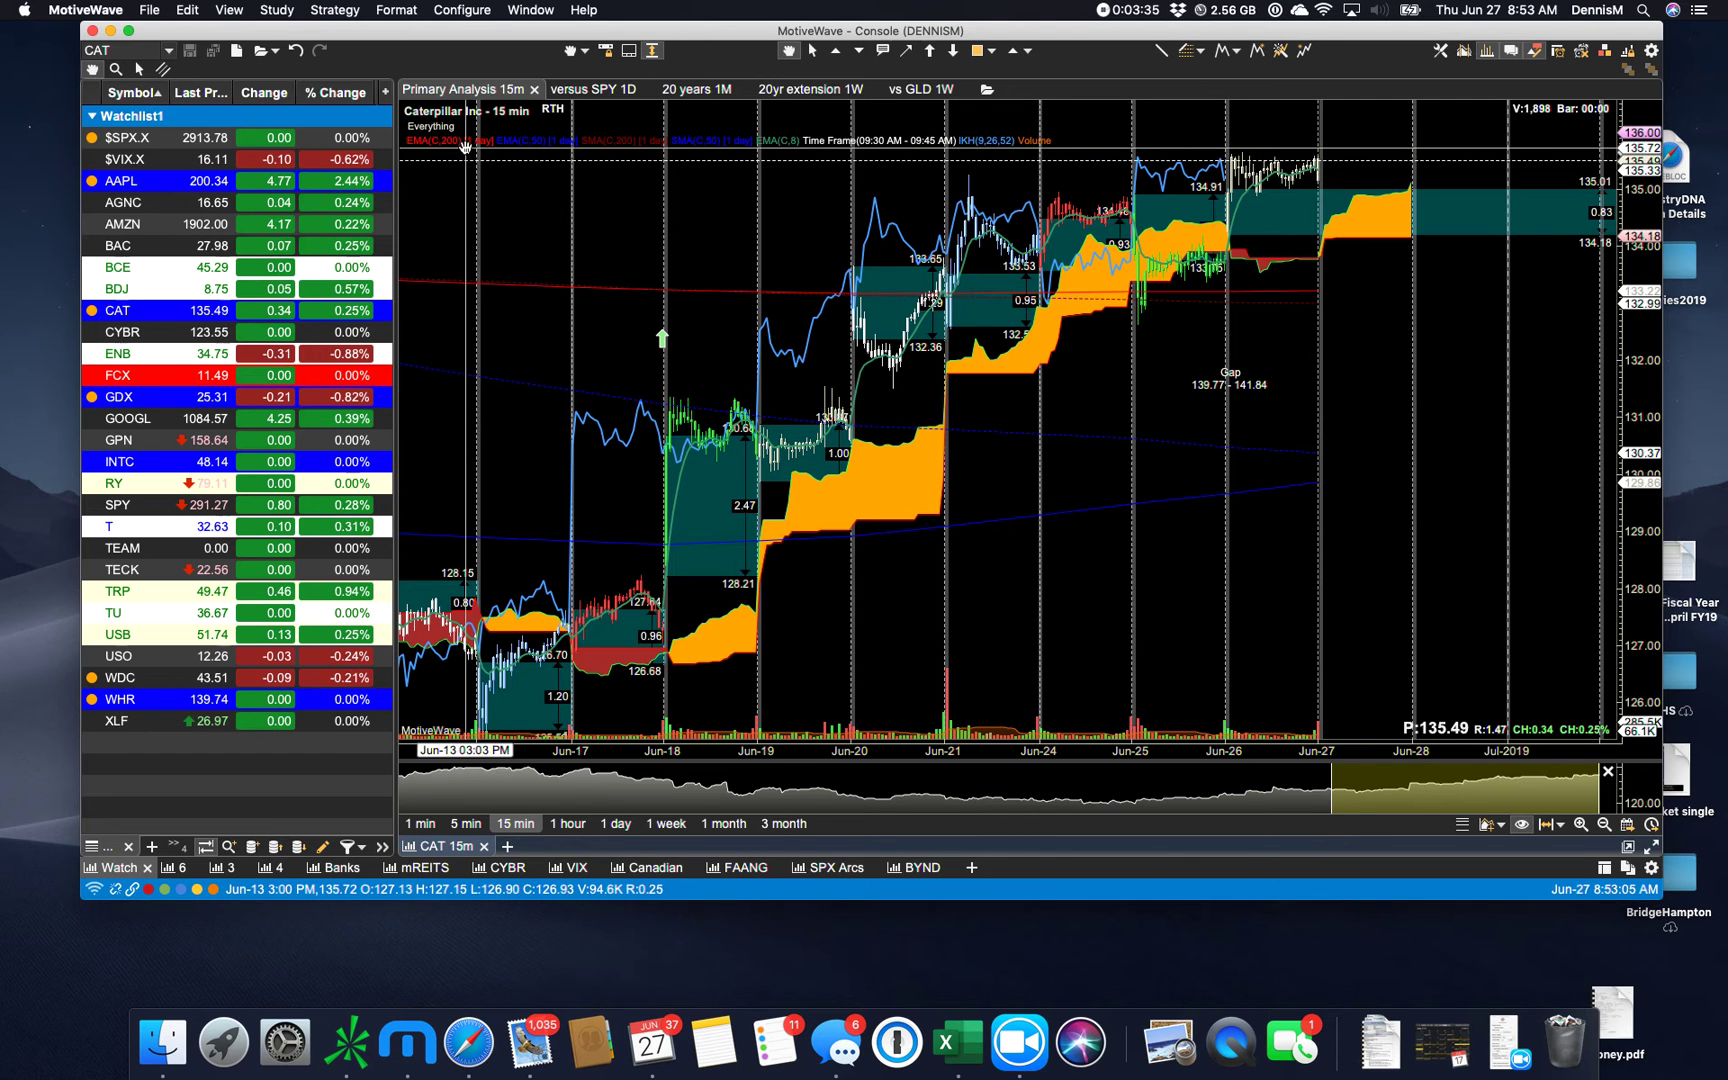
pyautogui.moveTo(476, 151)
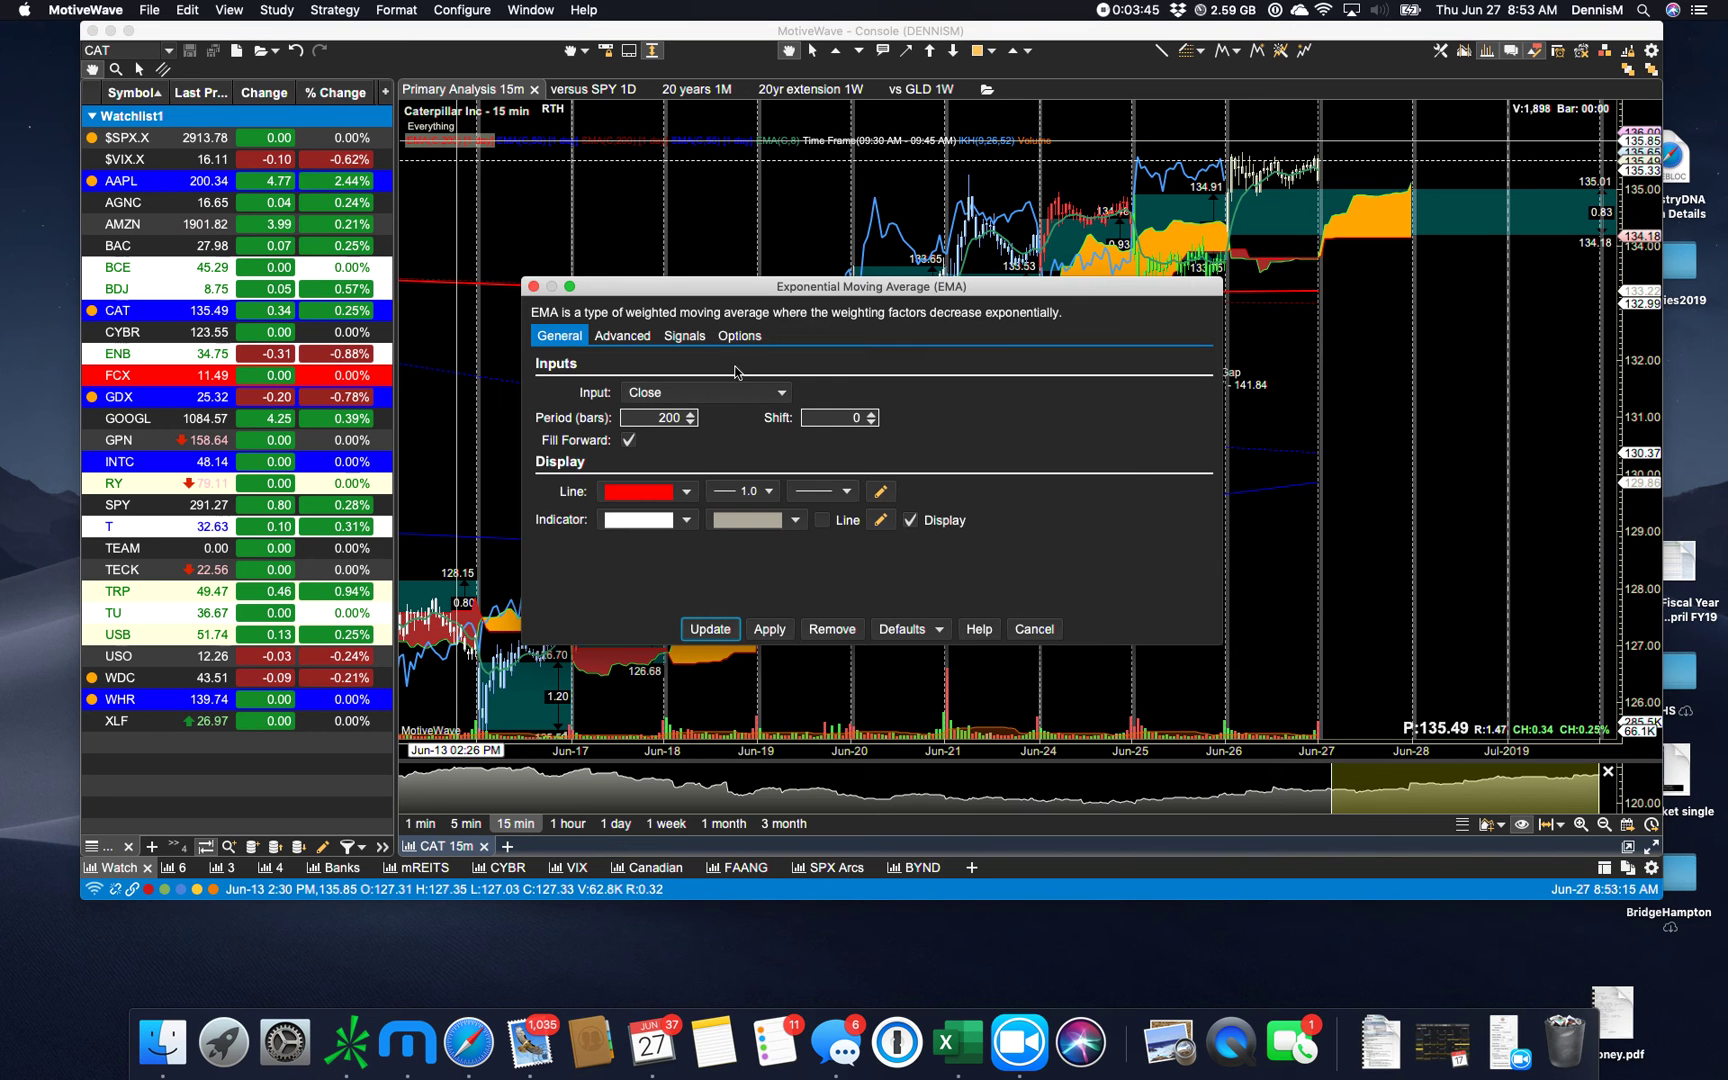
# - Set the 200-period EMA's bar size to 1 day on its Options tab
pyautogui.click(738, 335)
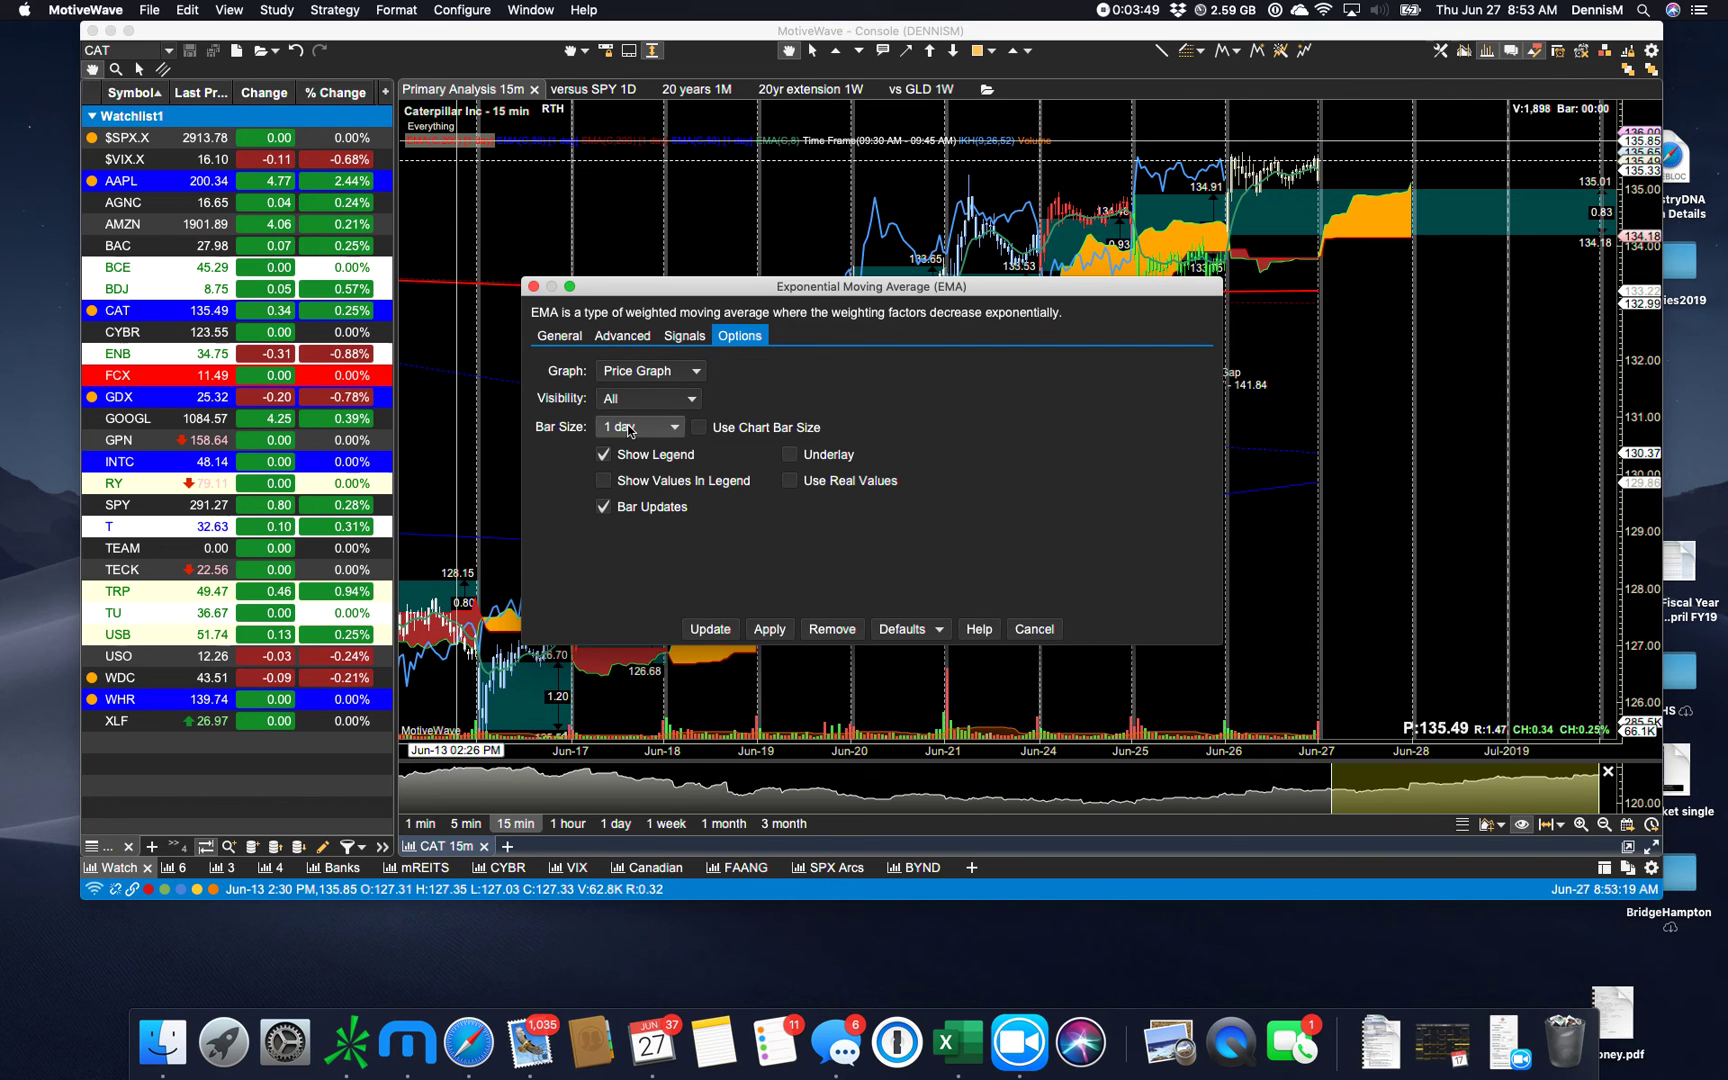
pyautogui.click(639, 428)
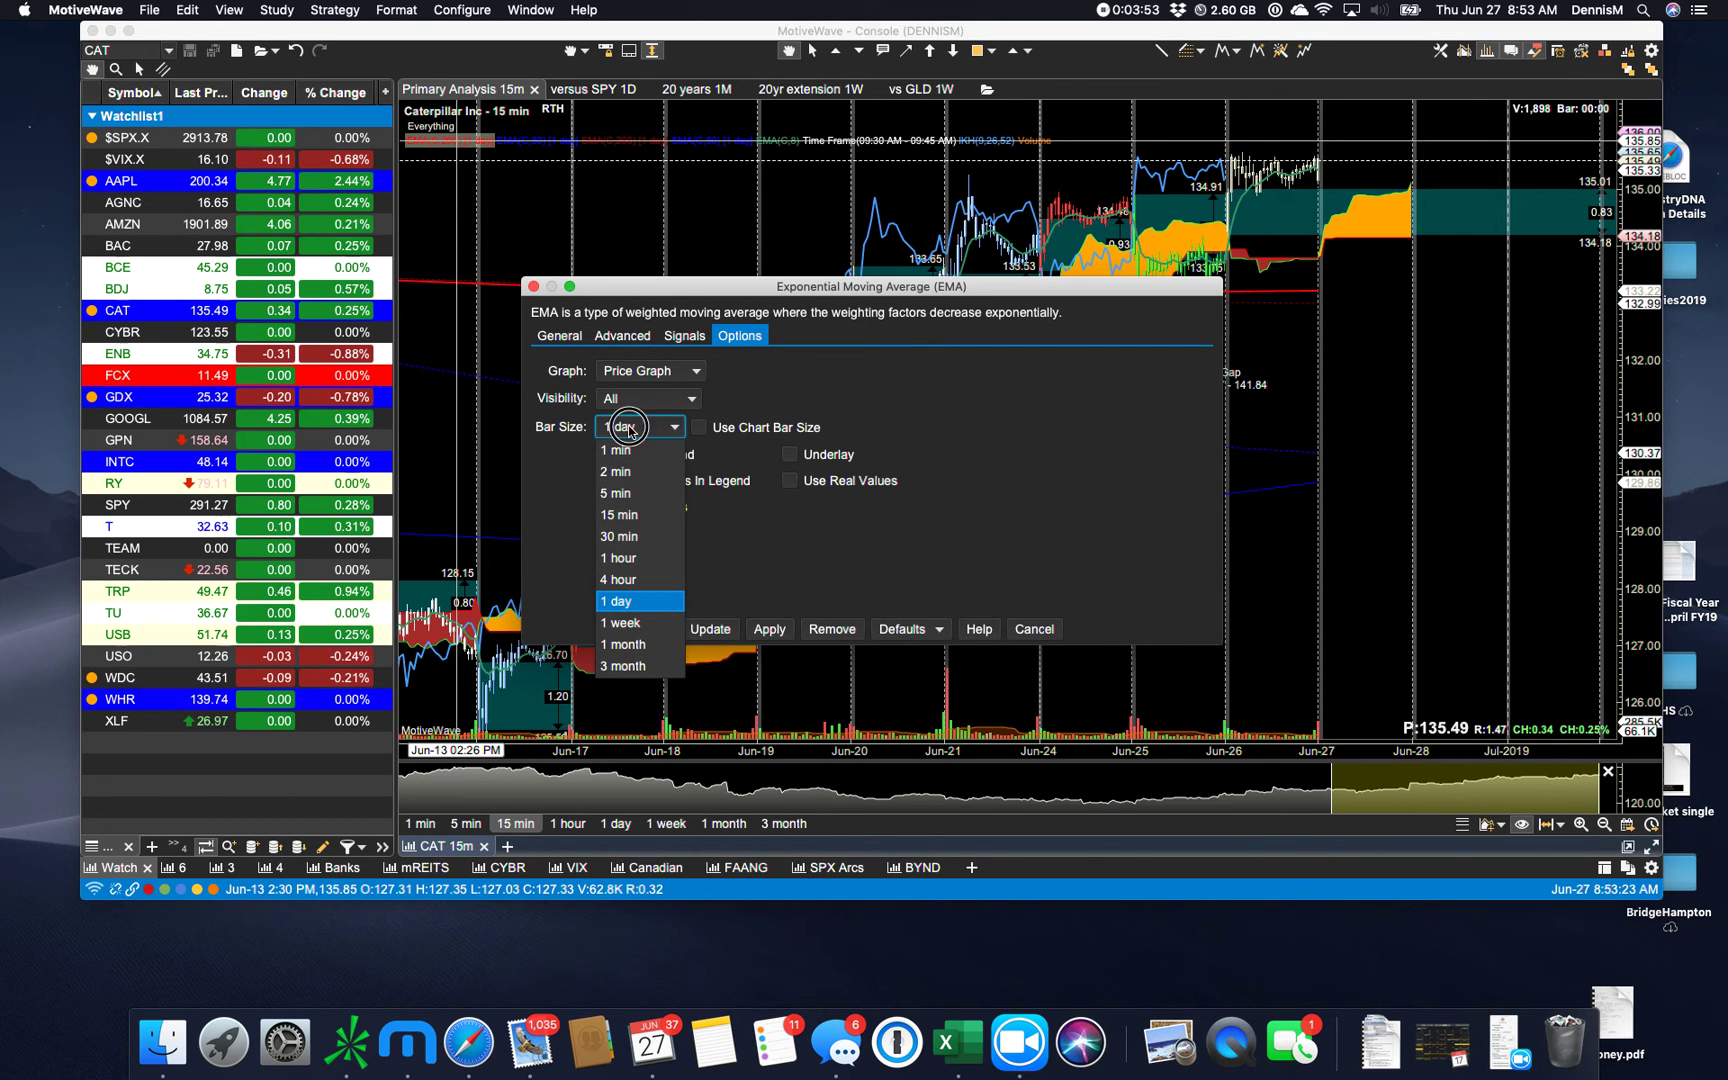
pyautogui.click(616, 601)
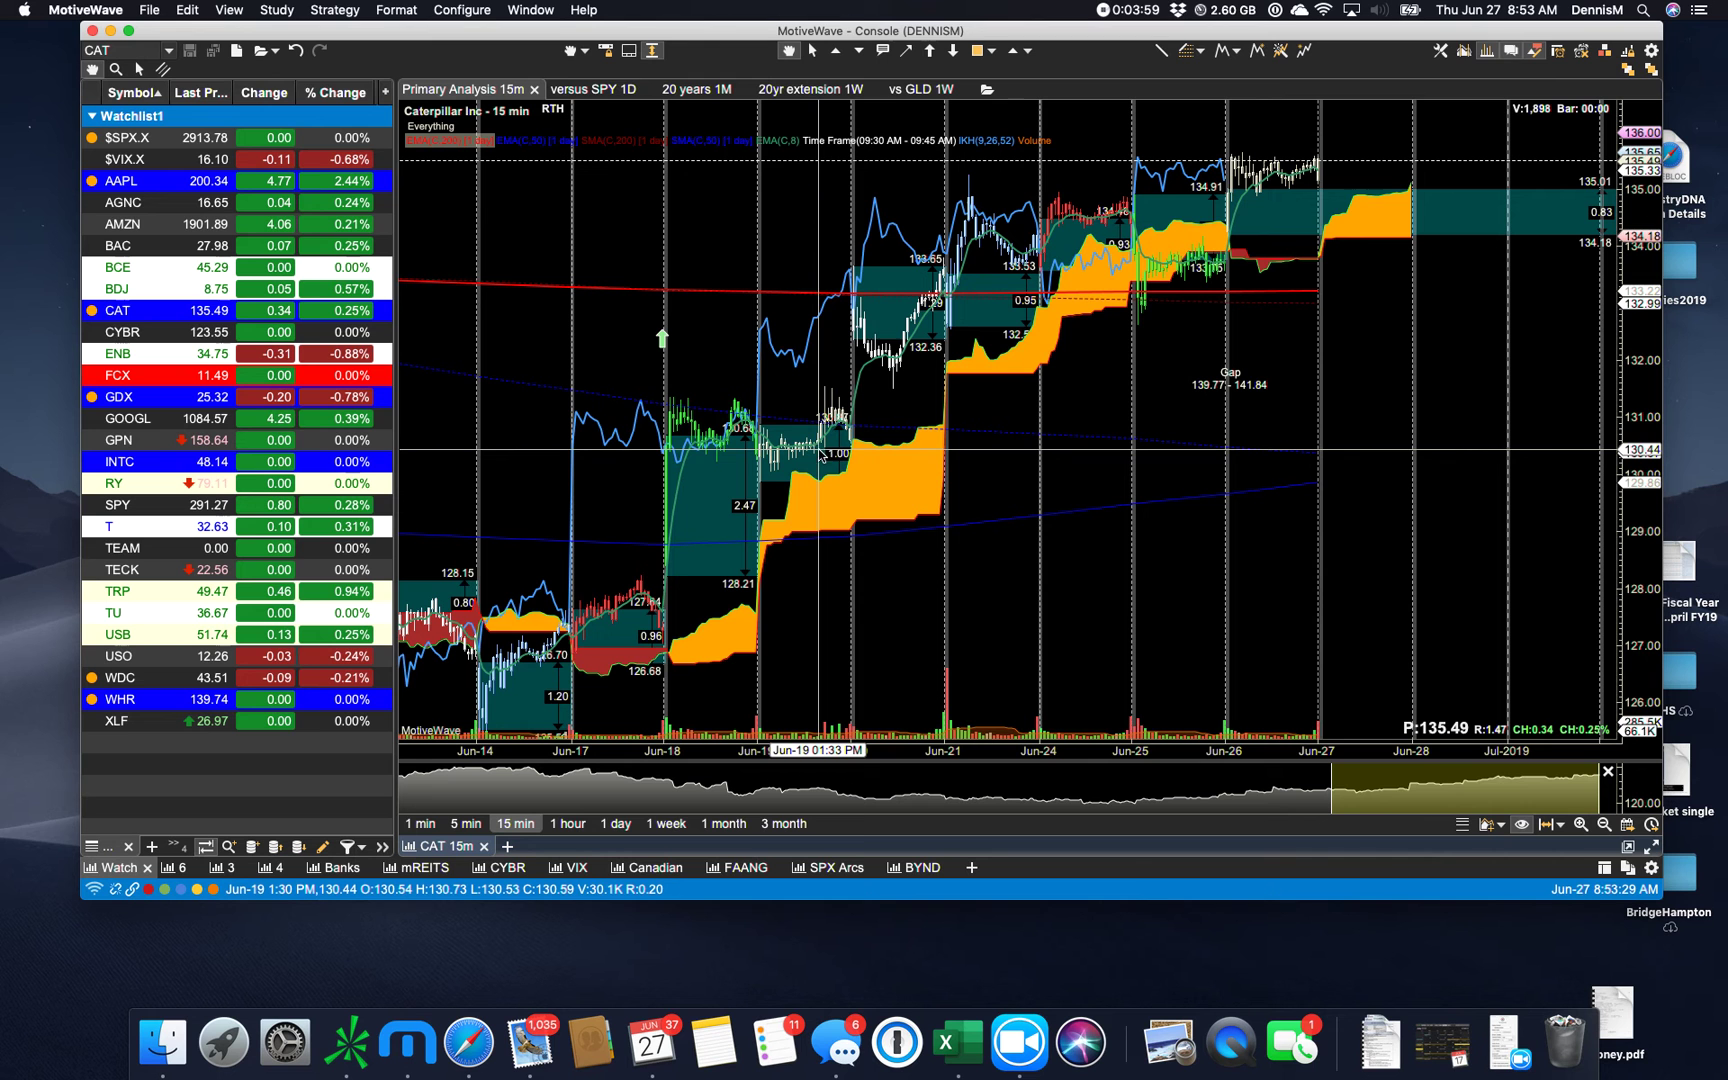
pyautogui.moveTo(821, 452)
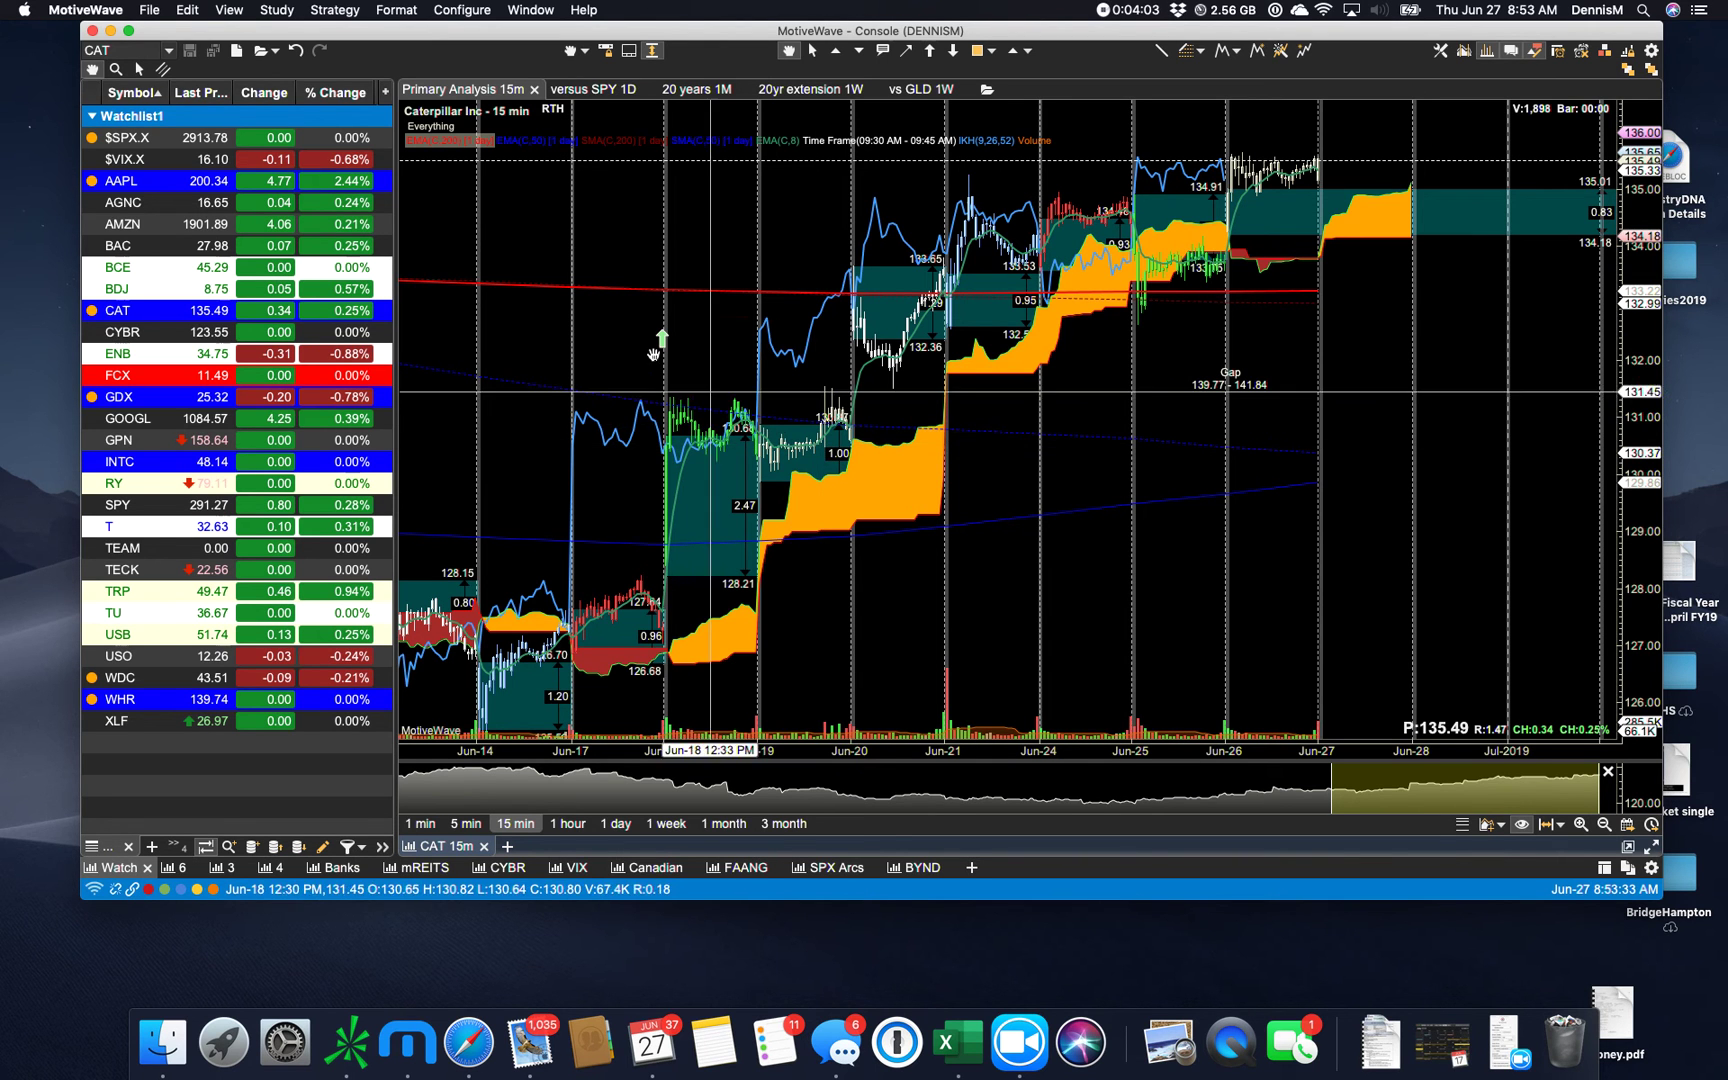
pyautogui.moveTo(529, 206)
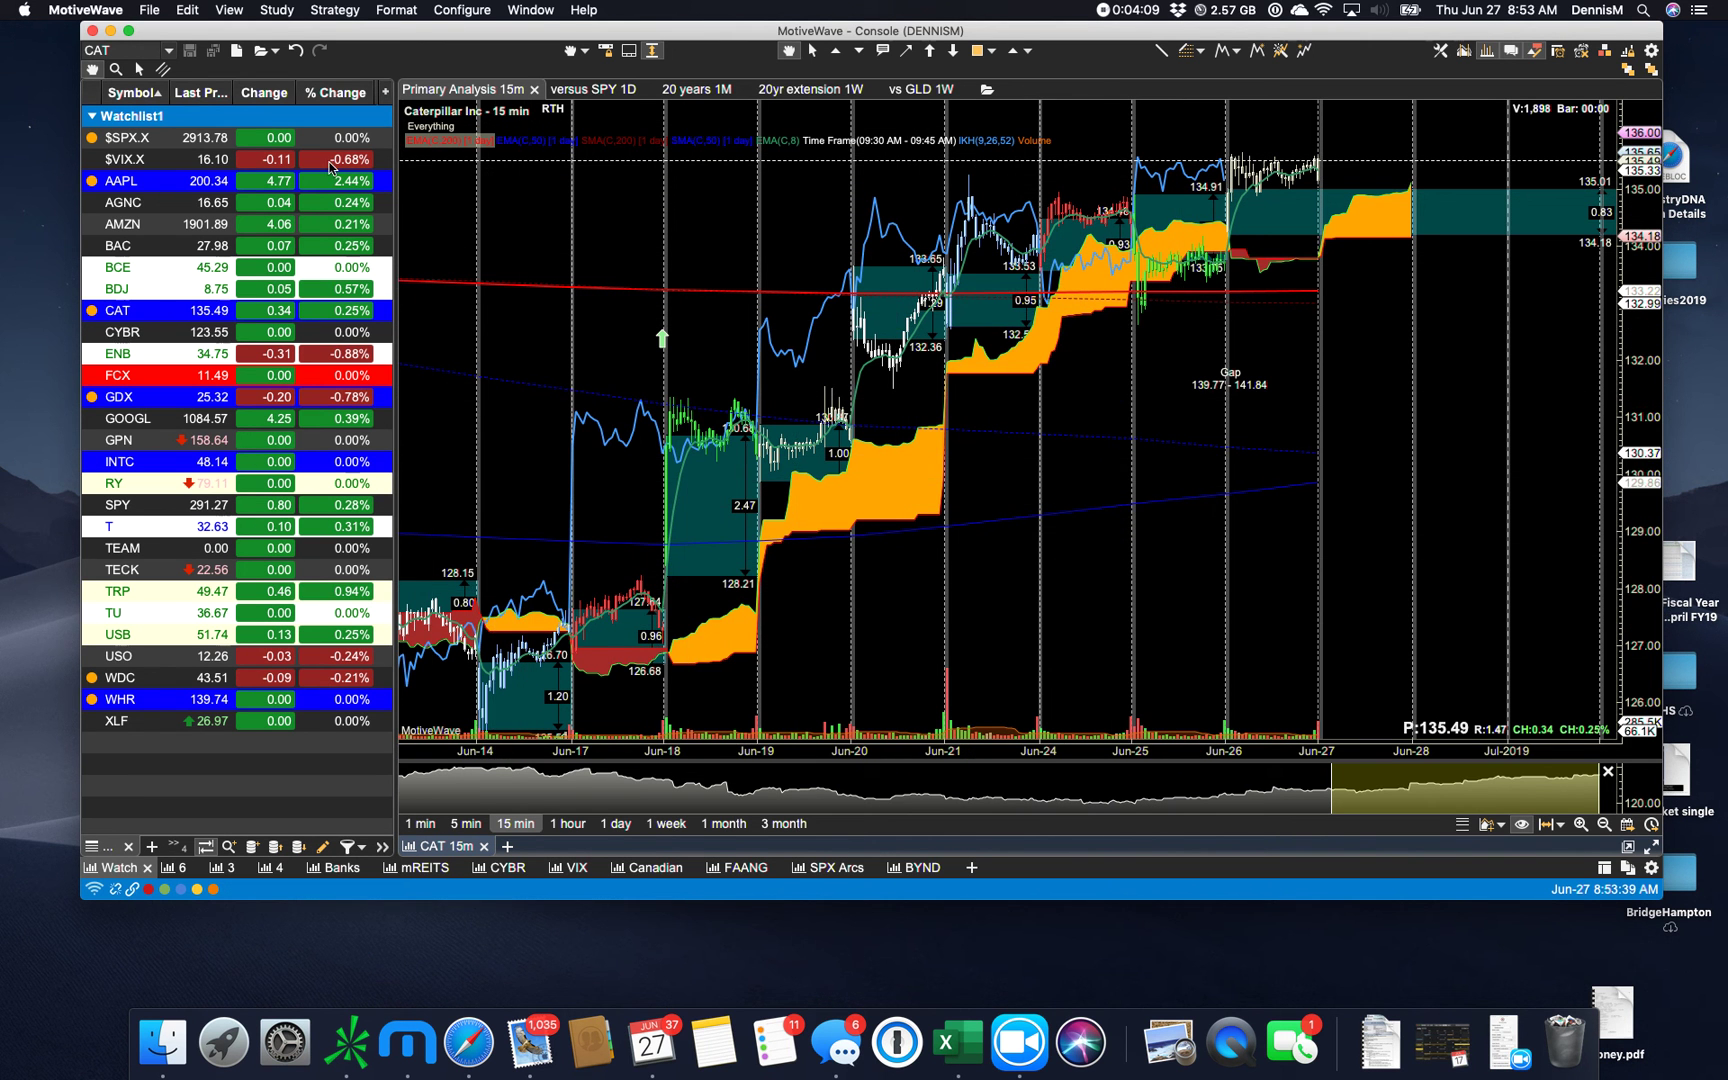
pyautogui.moveTo(984, 250)
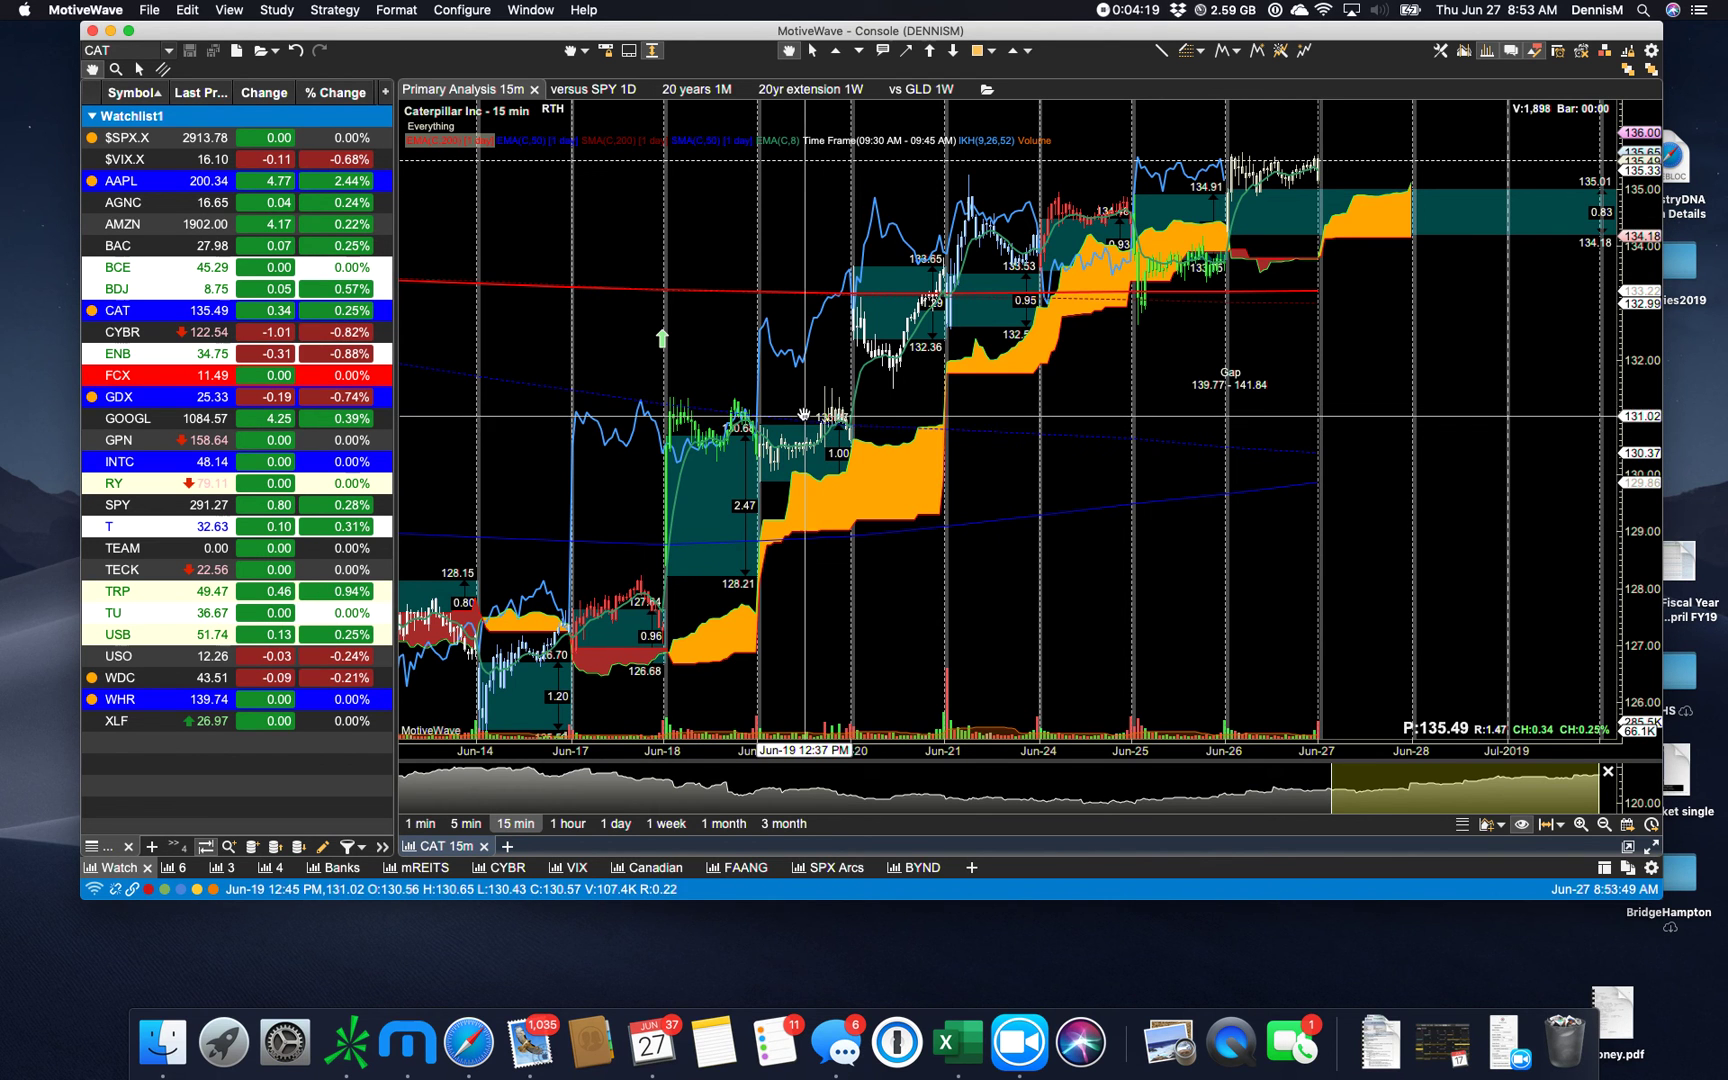
pyautogui.moveTo(714, 282)
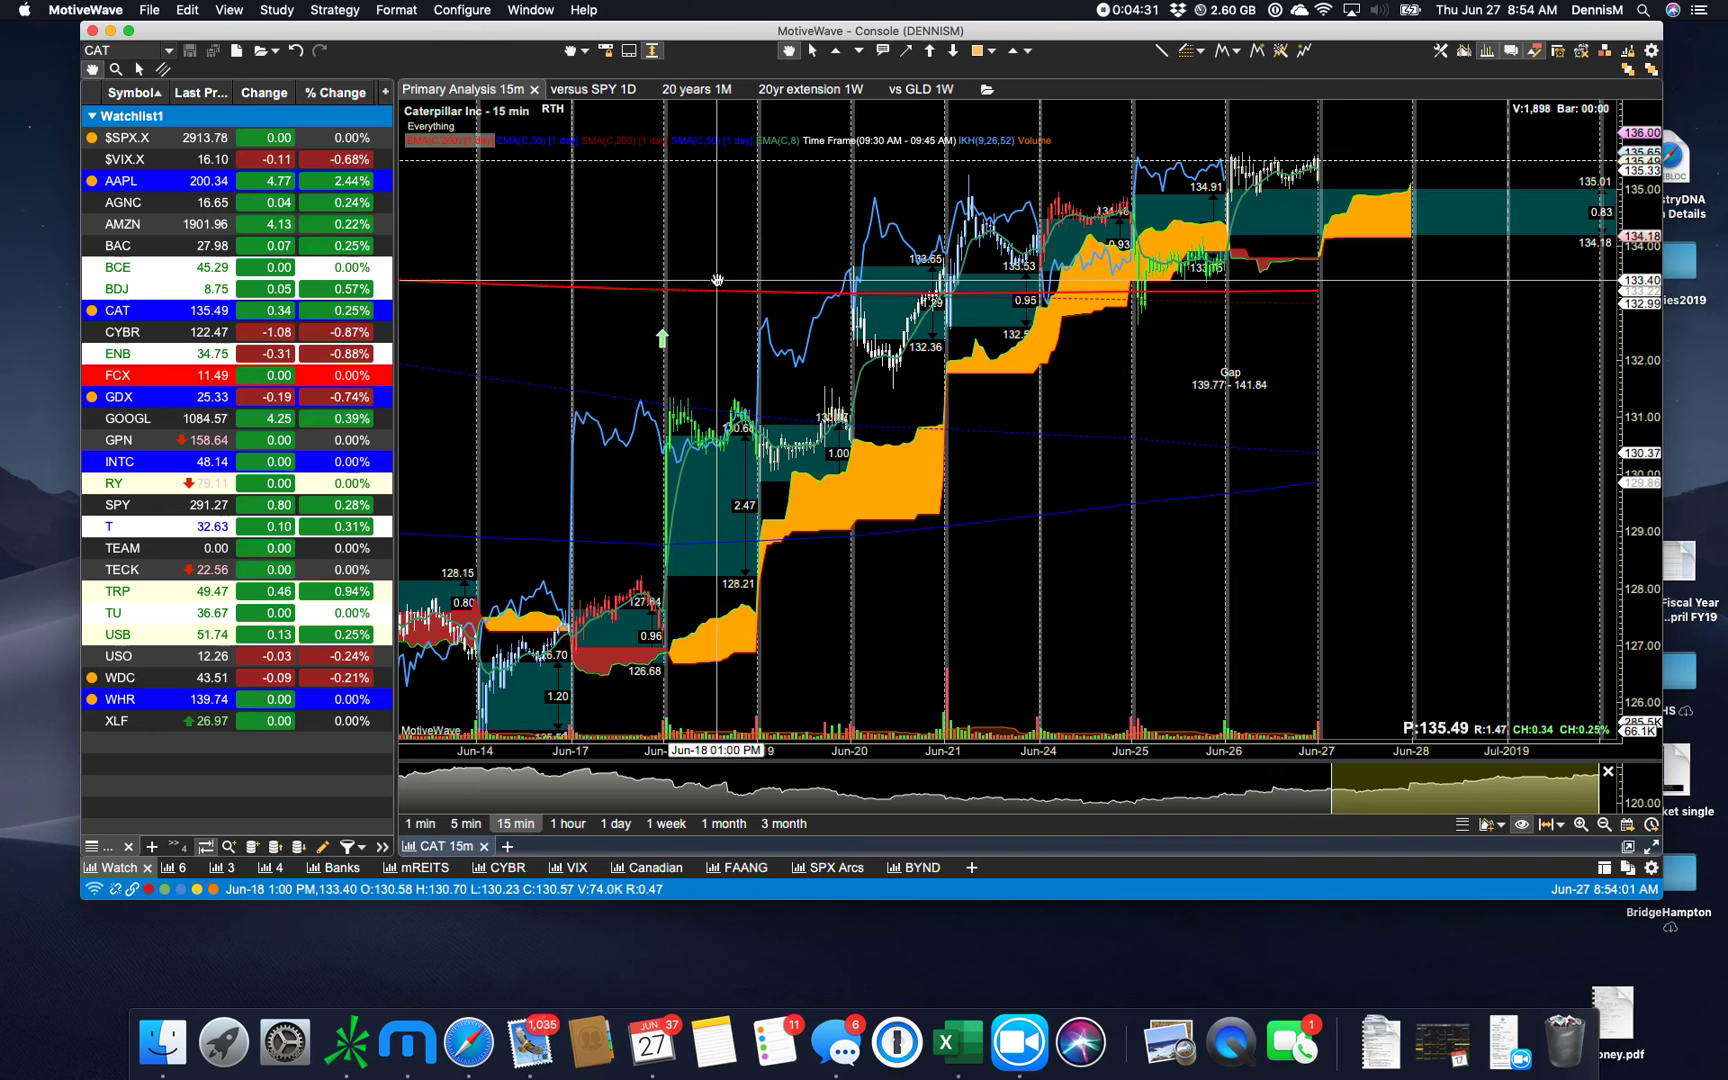
pyautogui.moveTo(715, 282)
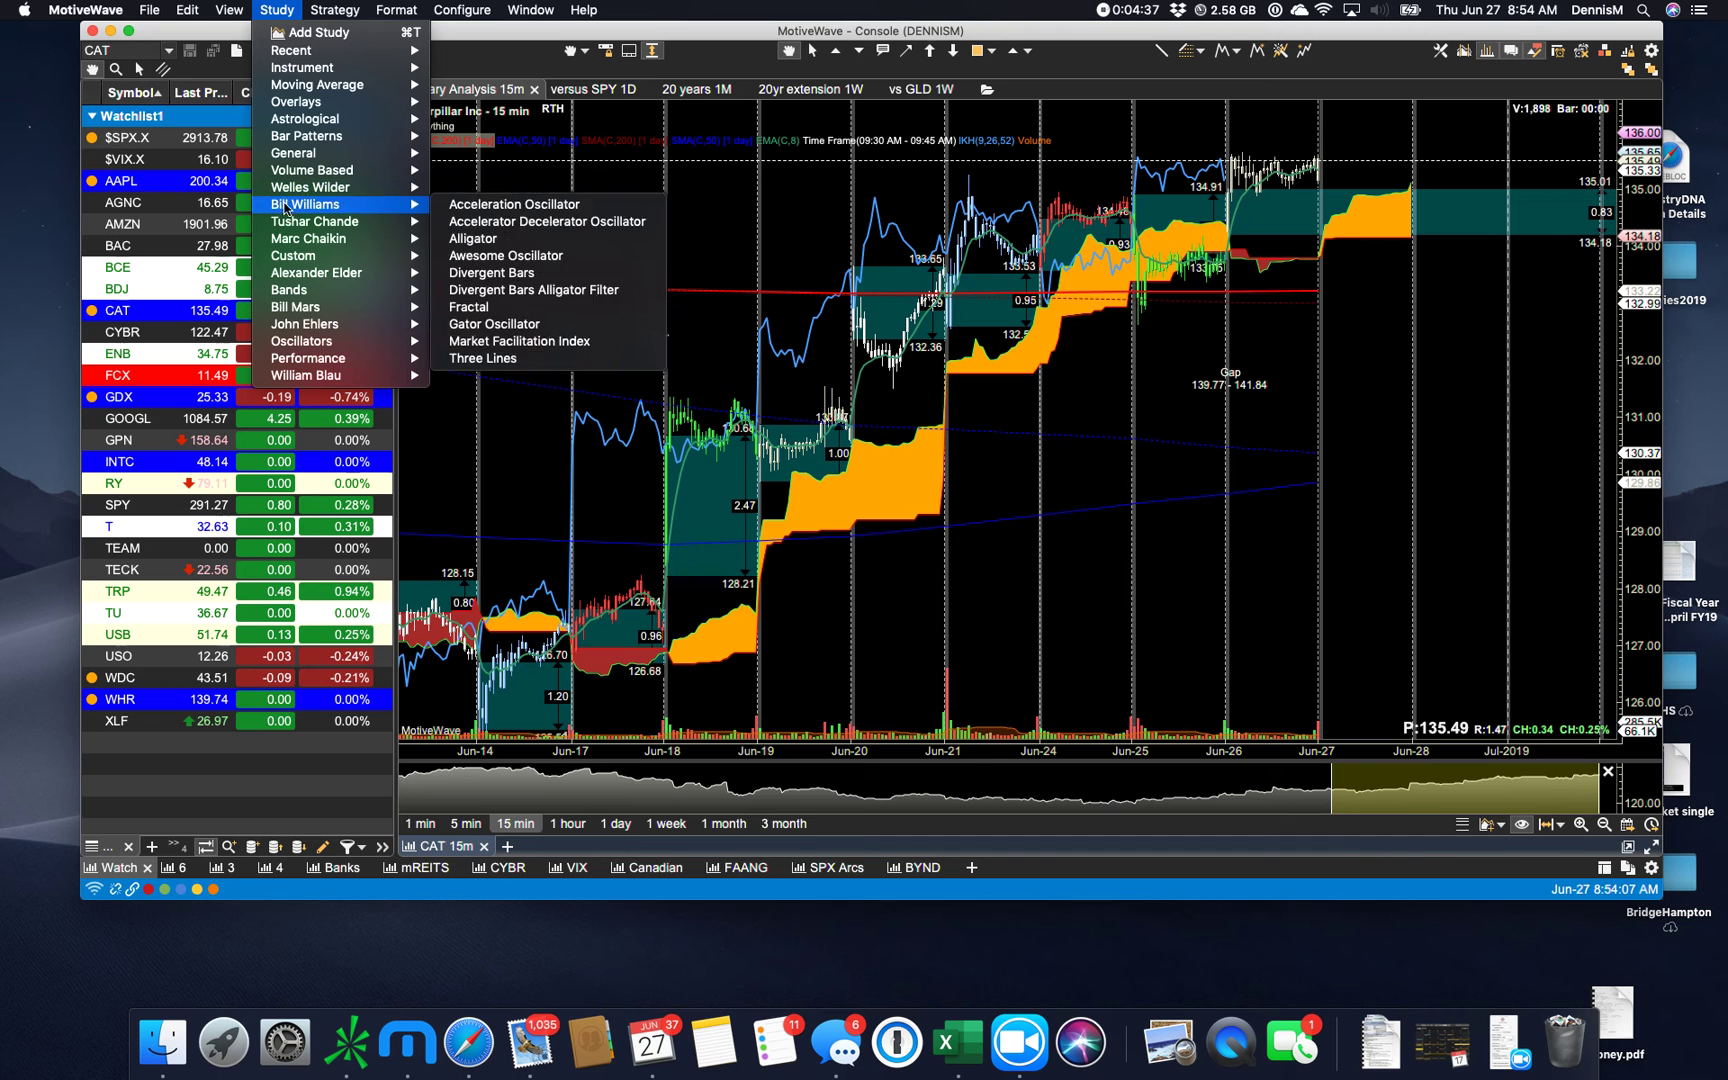
pyautogui.moveTo(320, 187)
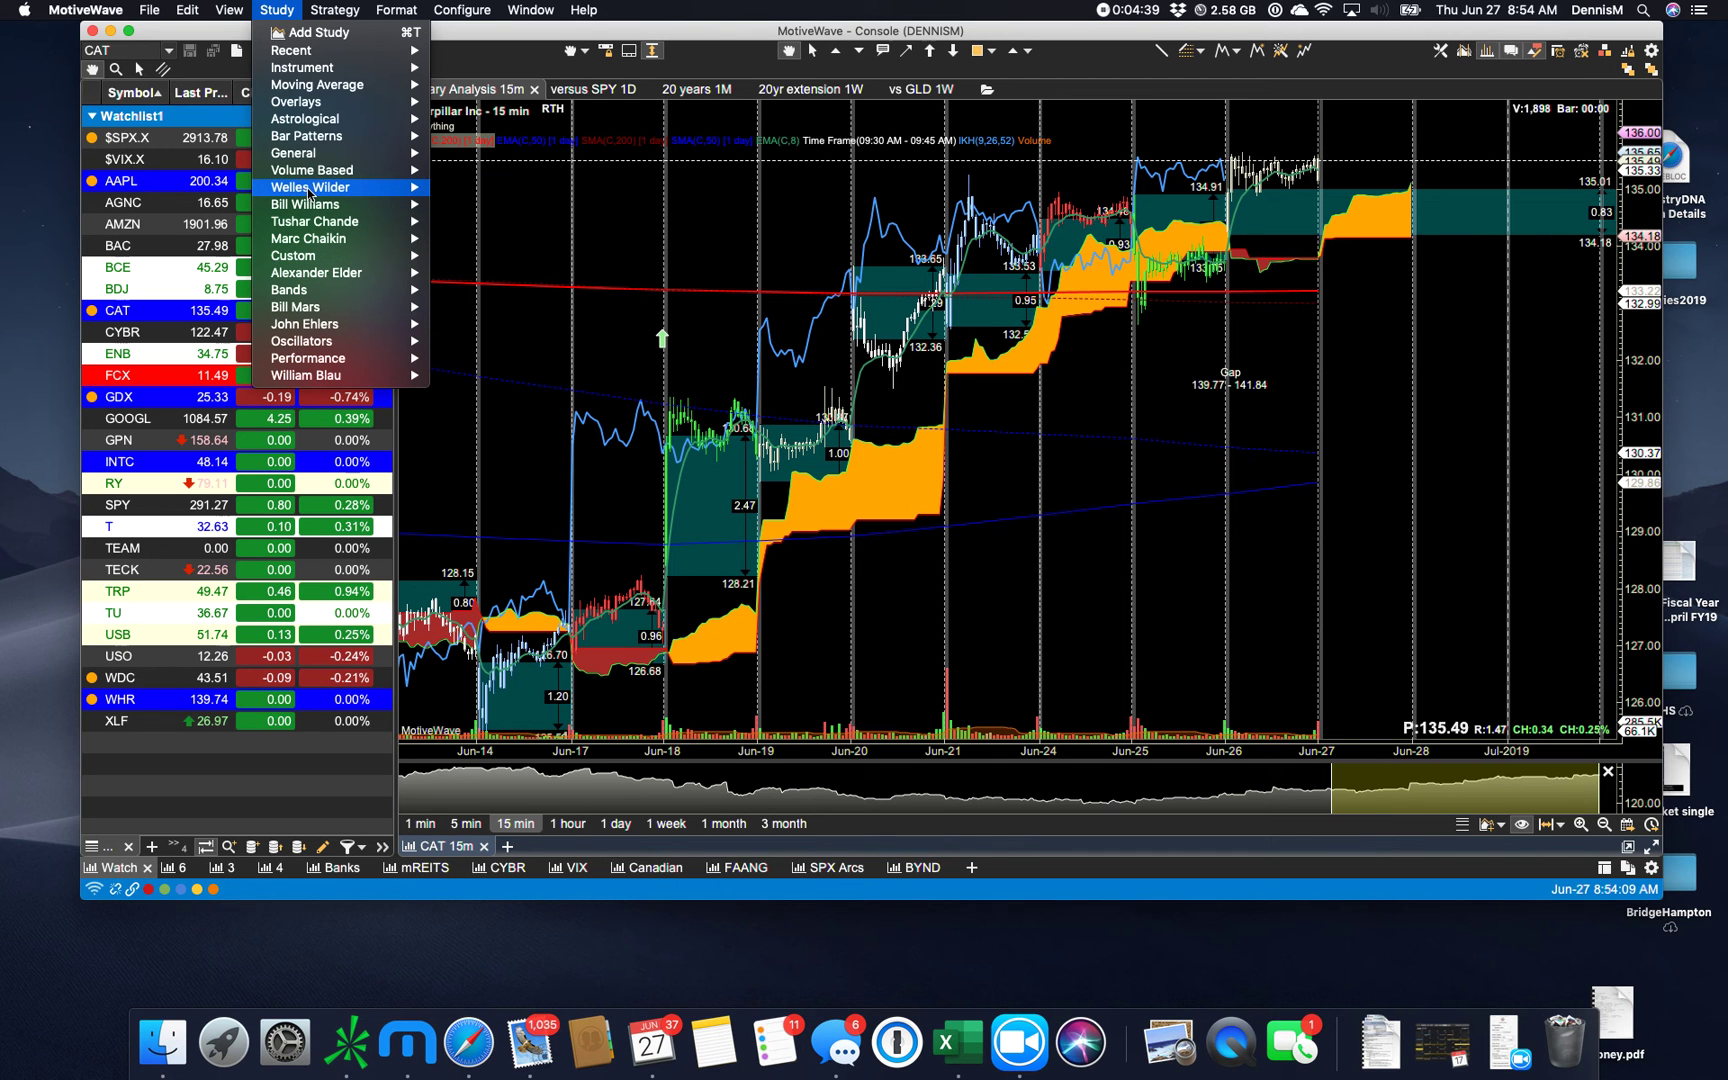
pyautogui.moveTo(312, 204)
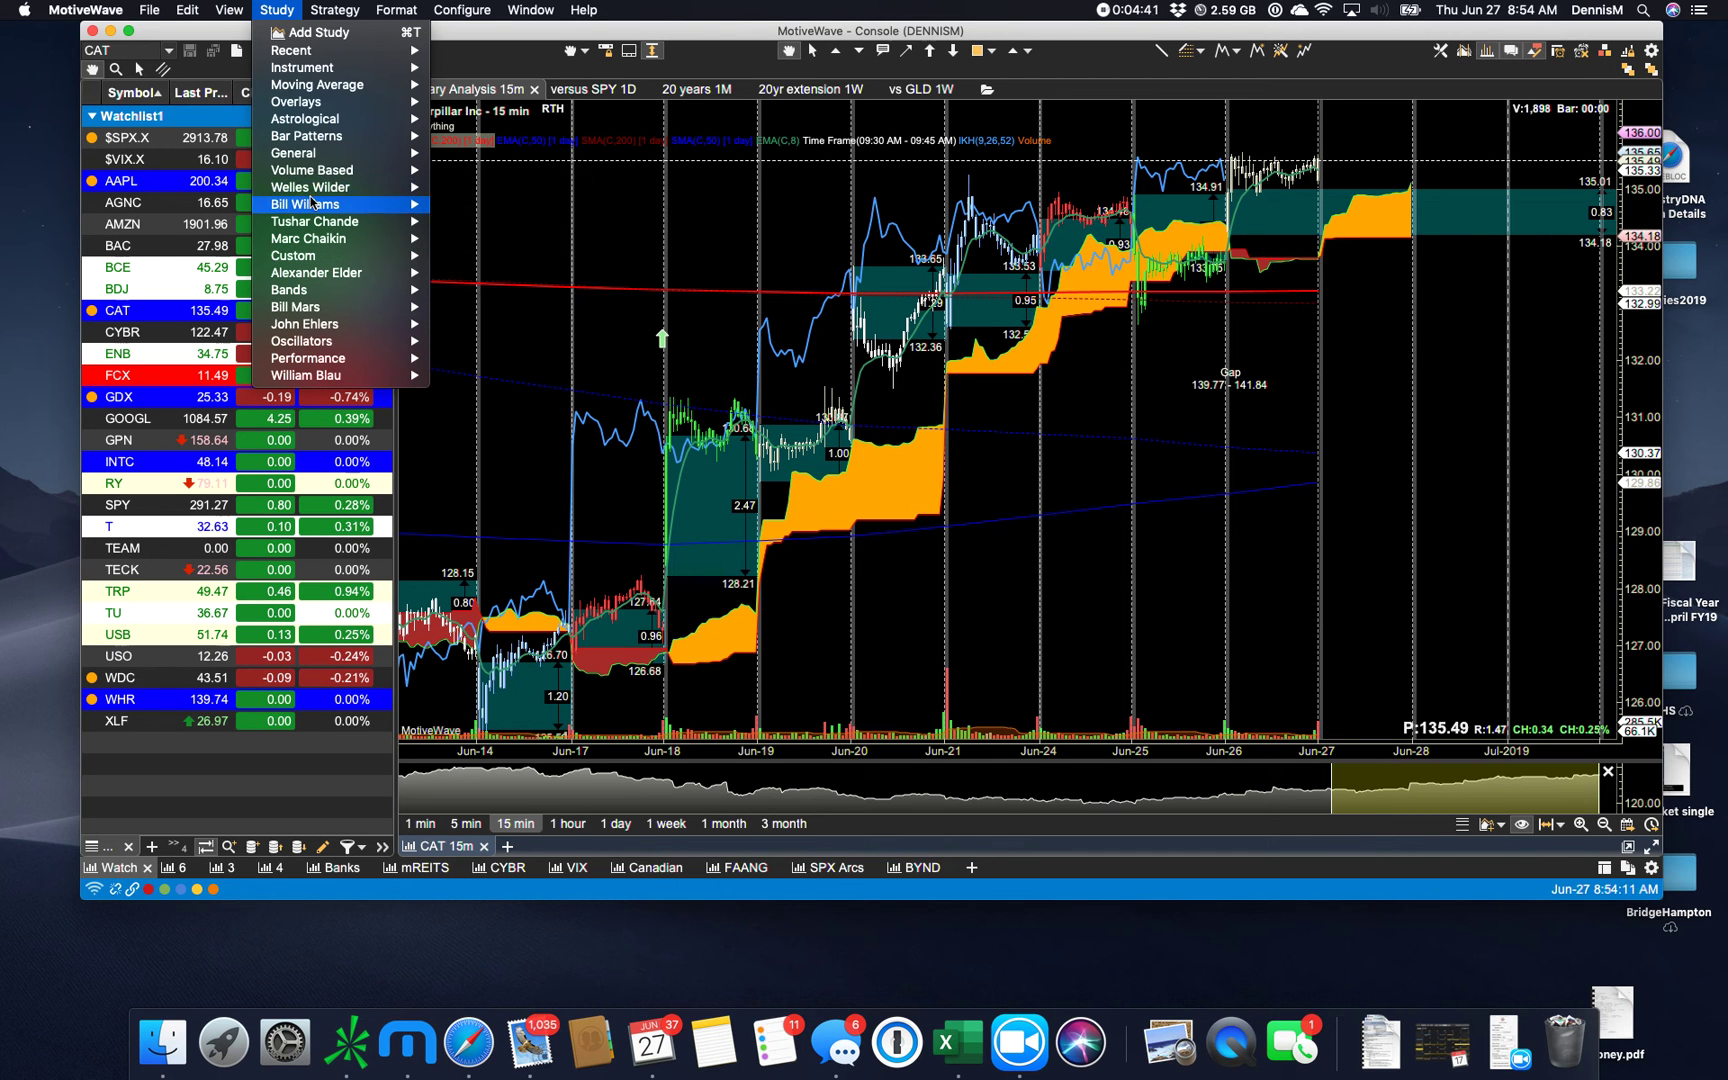
pyautogui.moveTo(309, 238)
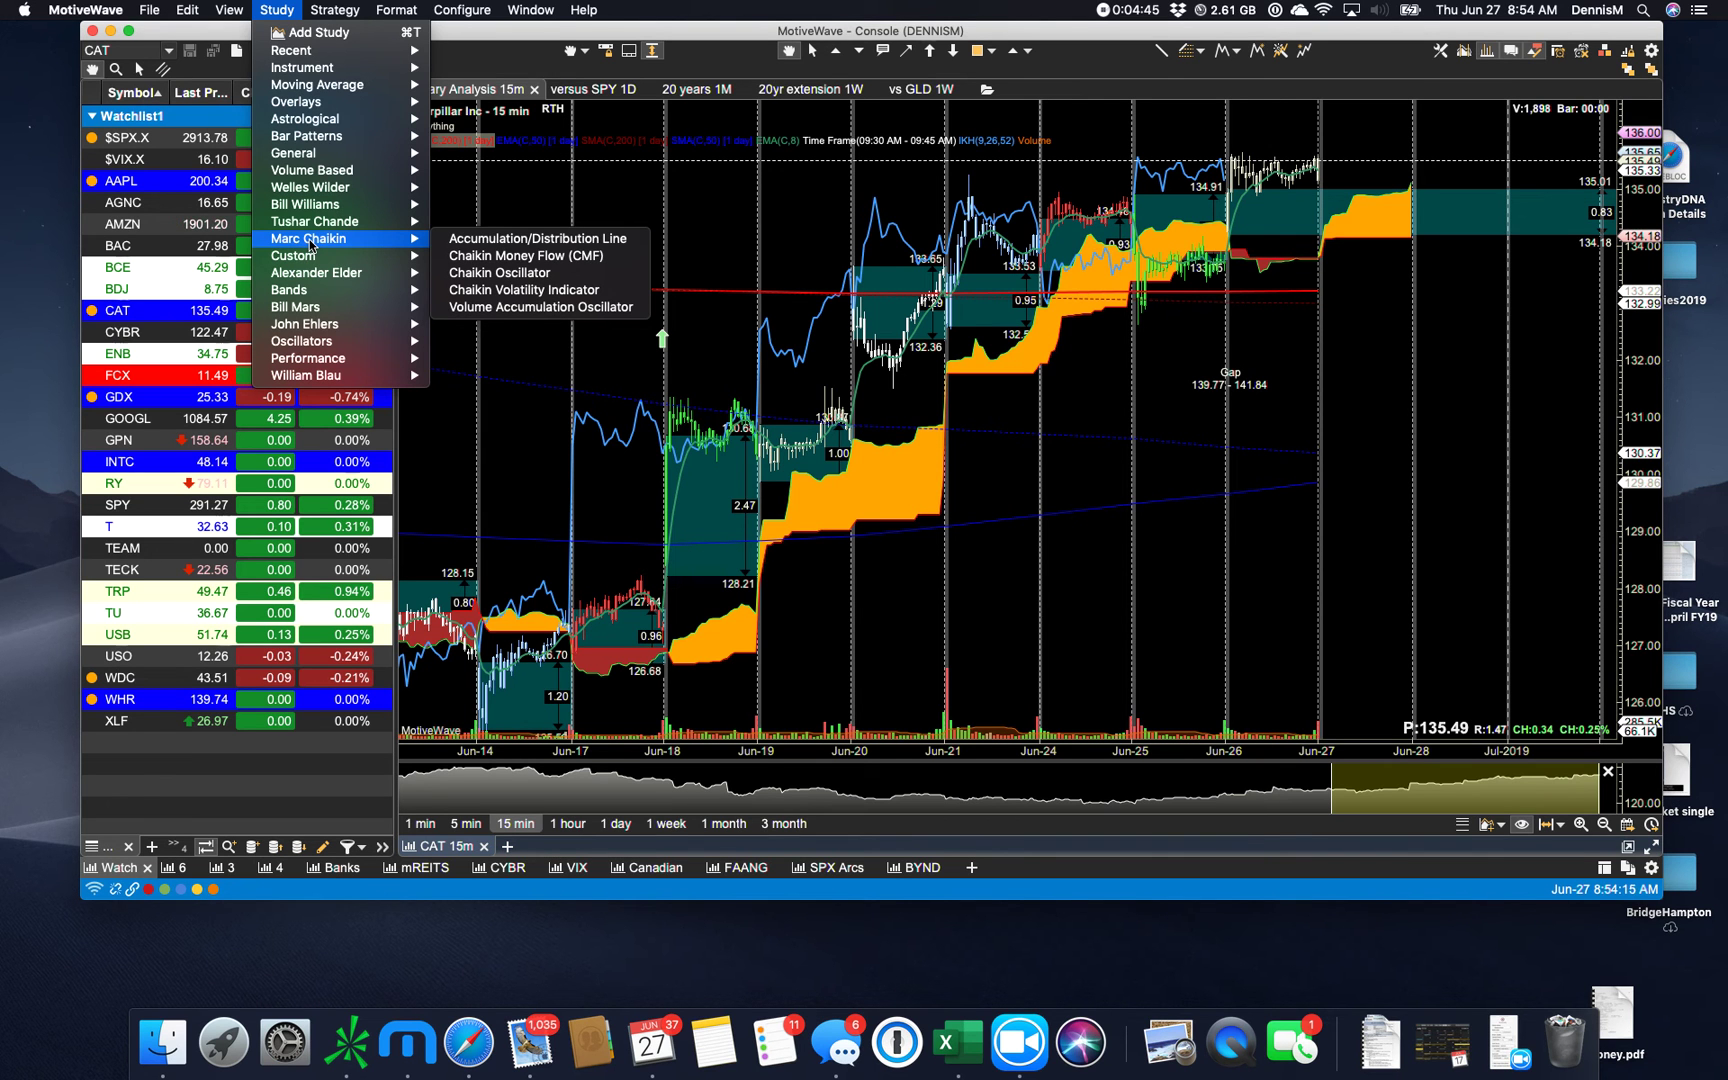
pyautogui.moveTo(315, 220)
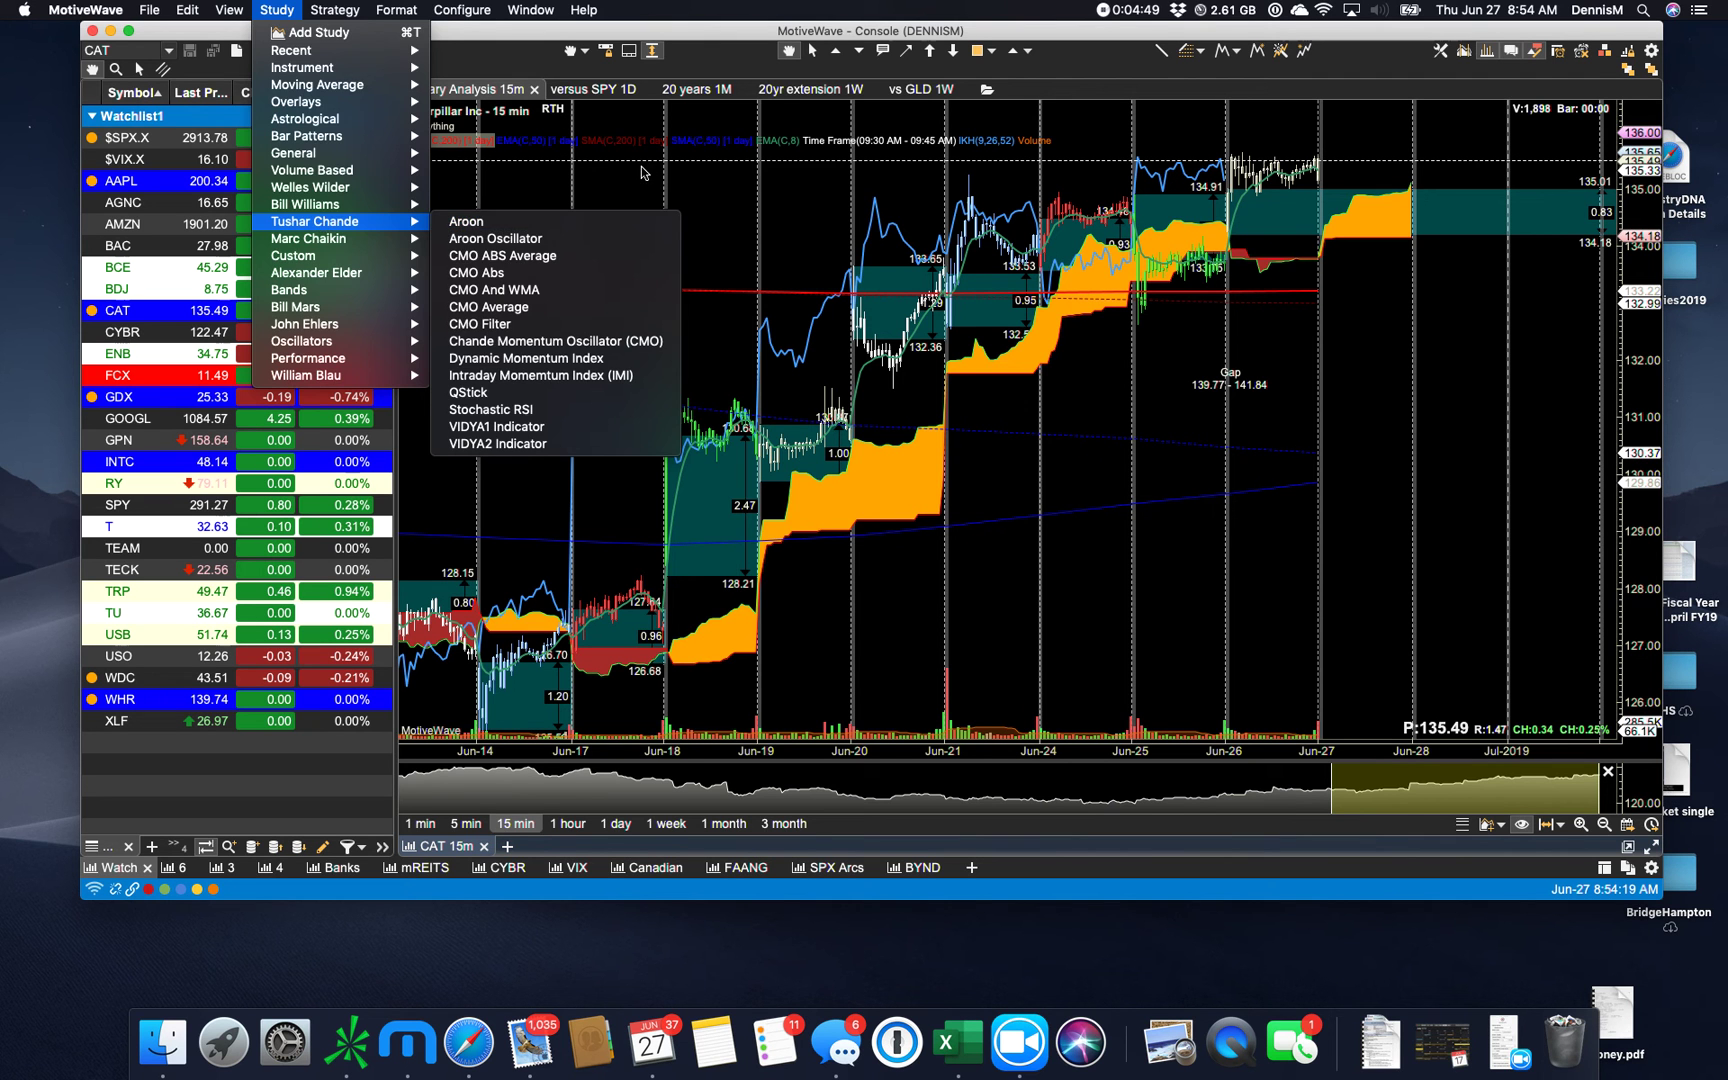
pyautogui.click(639, 182)
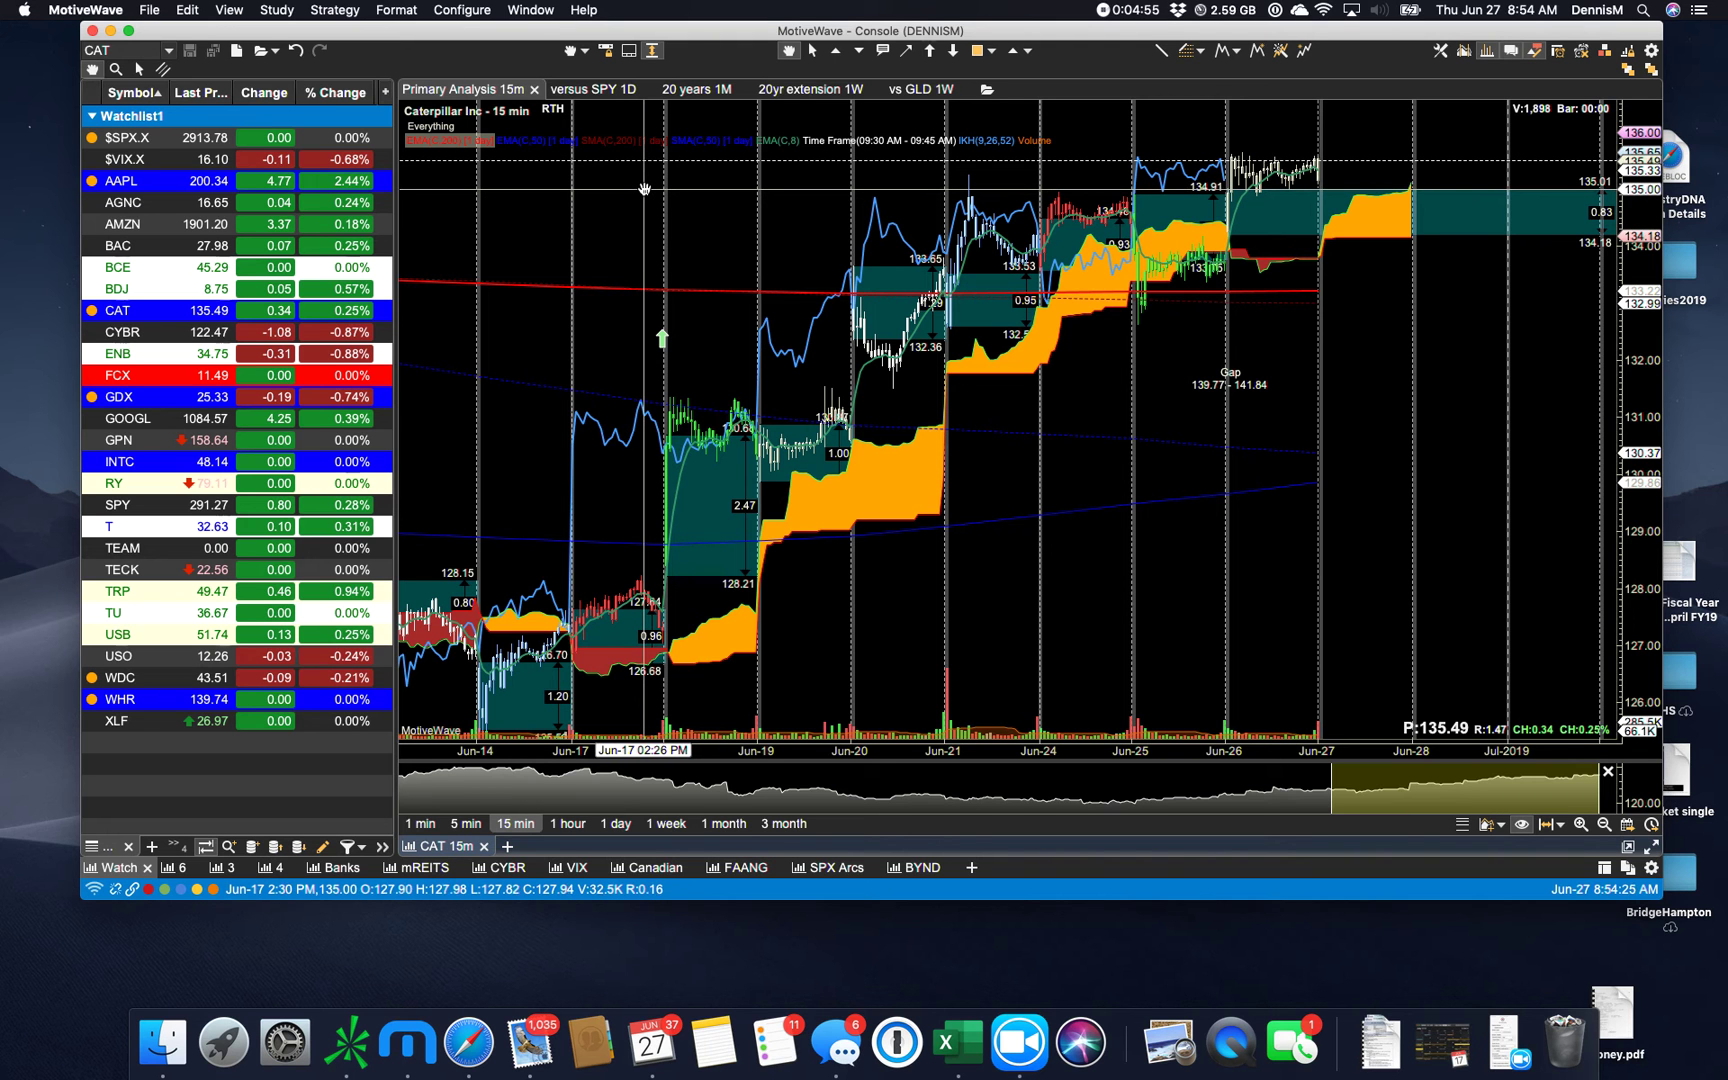
pyautogui.moveTo(625, 194)
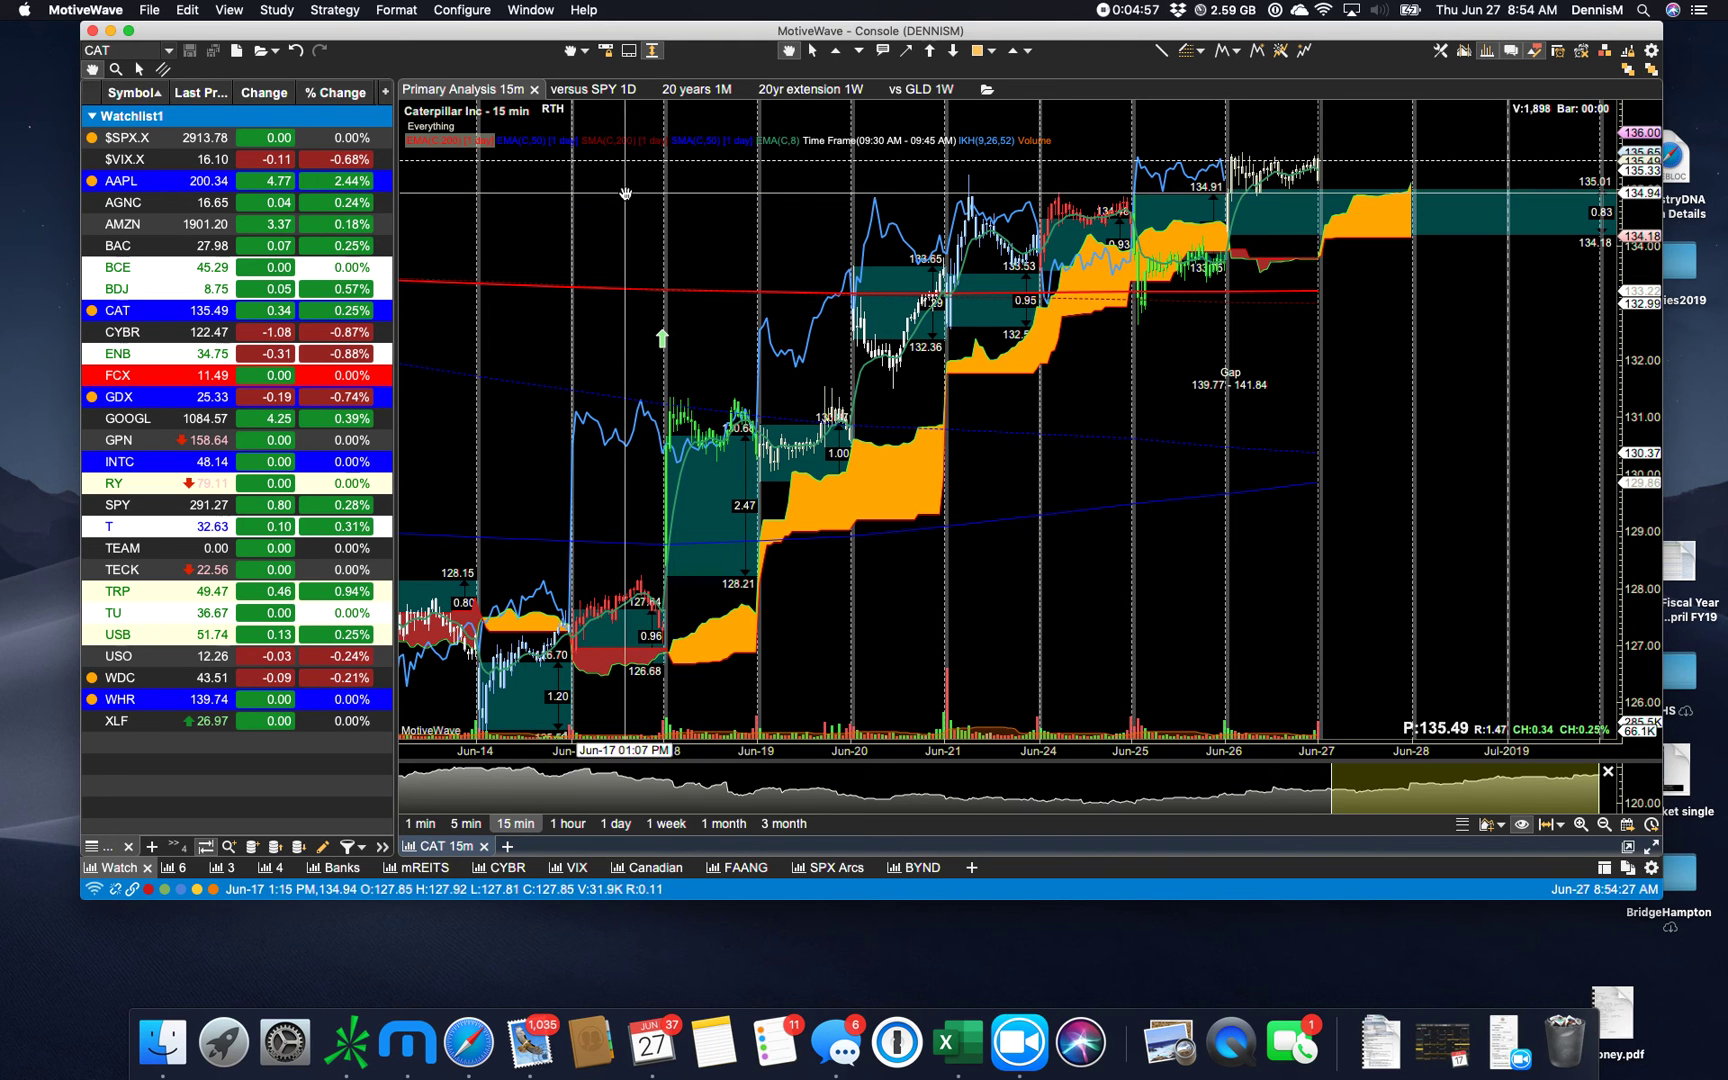
pyautogui.moveTo(595, 198)
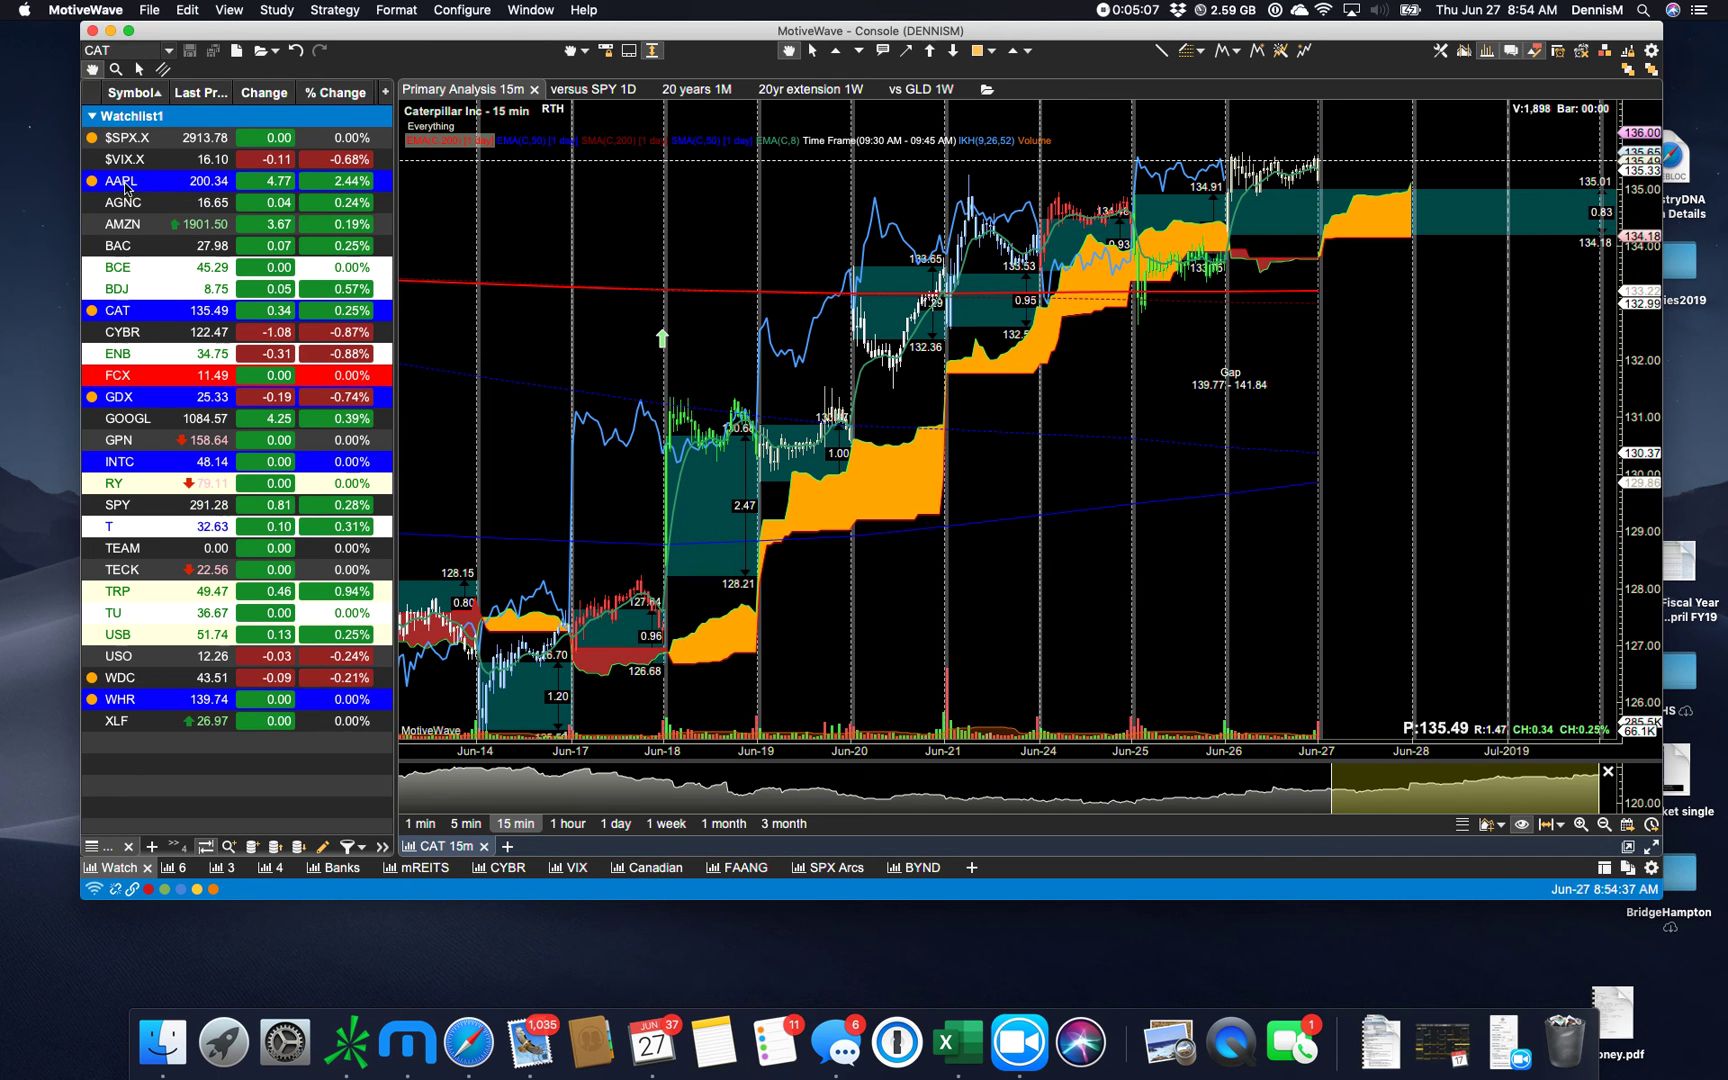
pyautogui.click(120, 180)
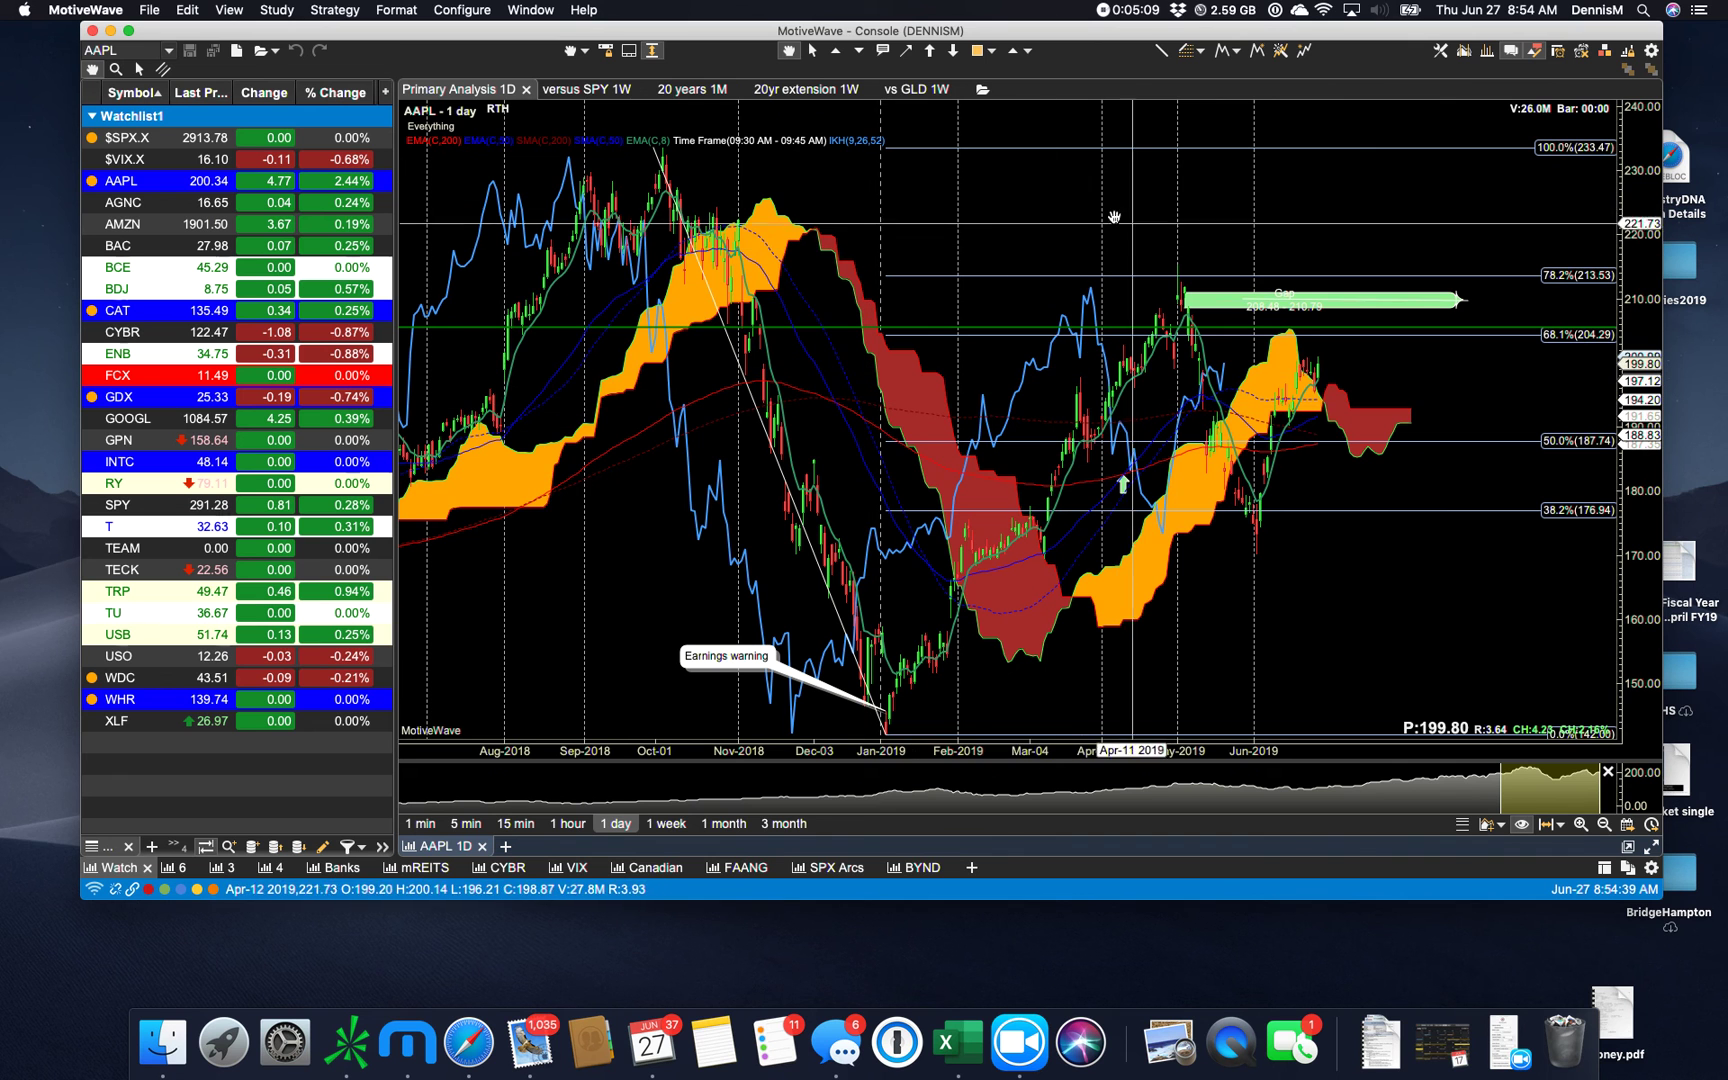
pyautogui.click(1233, 51)
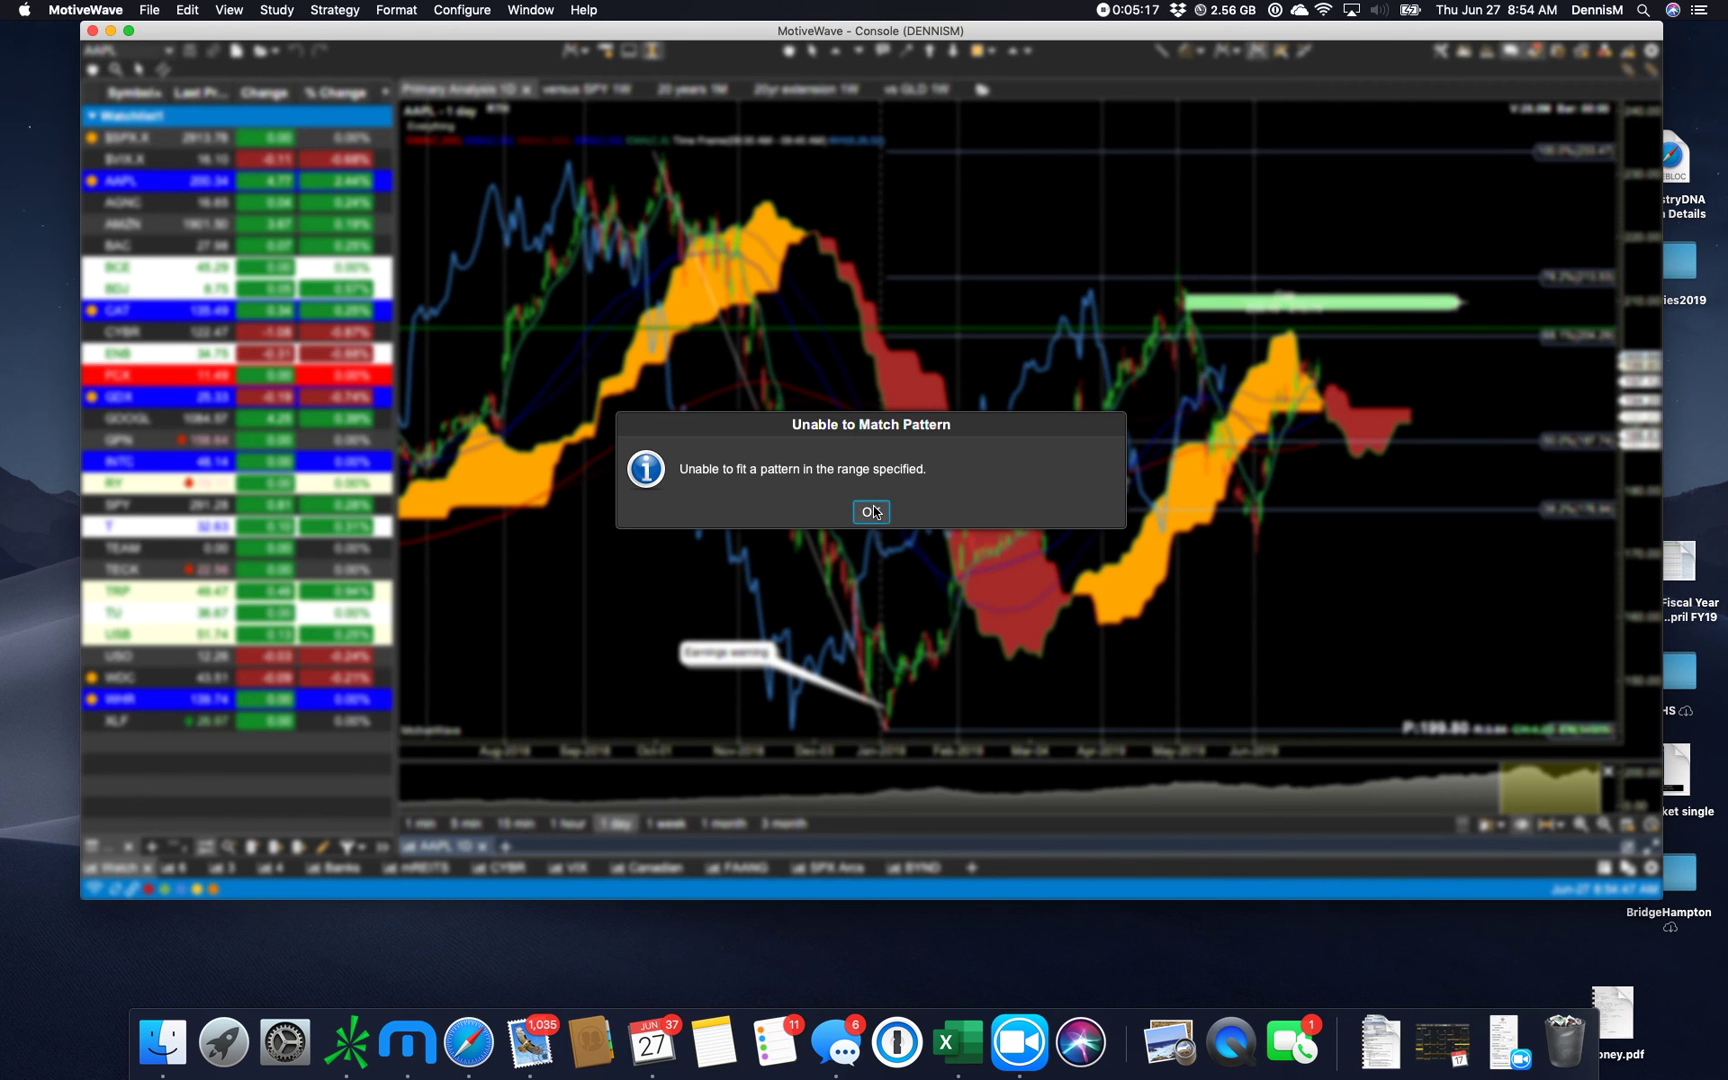
pyautogui.click(870, 511)
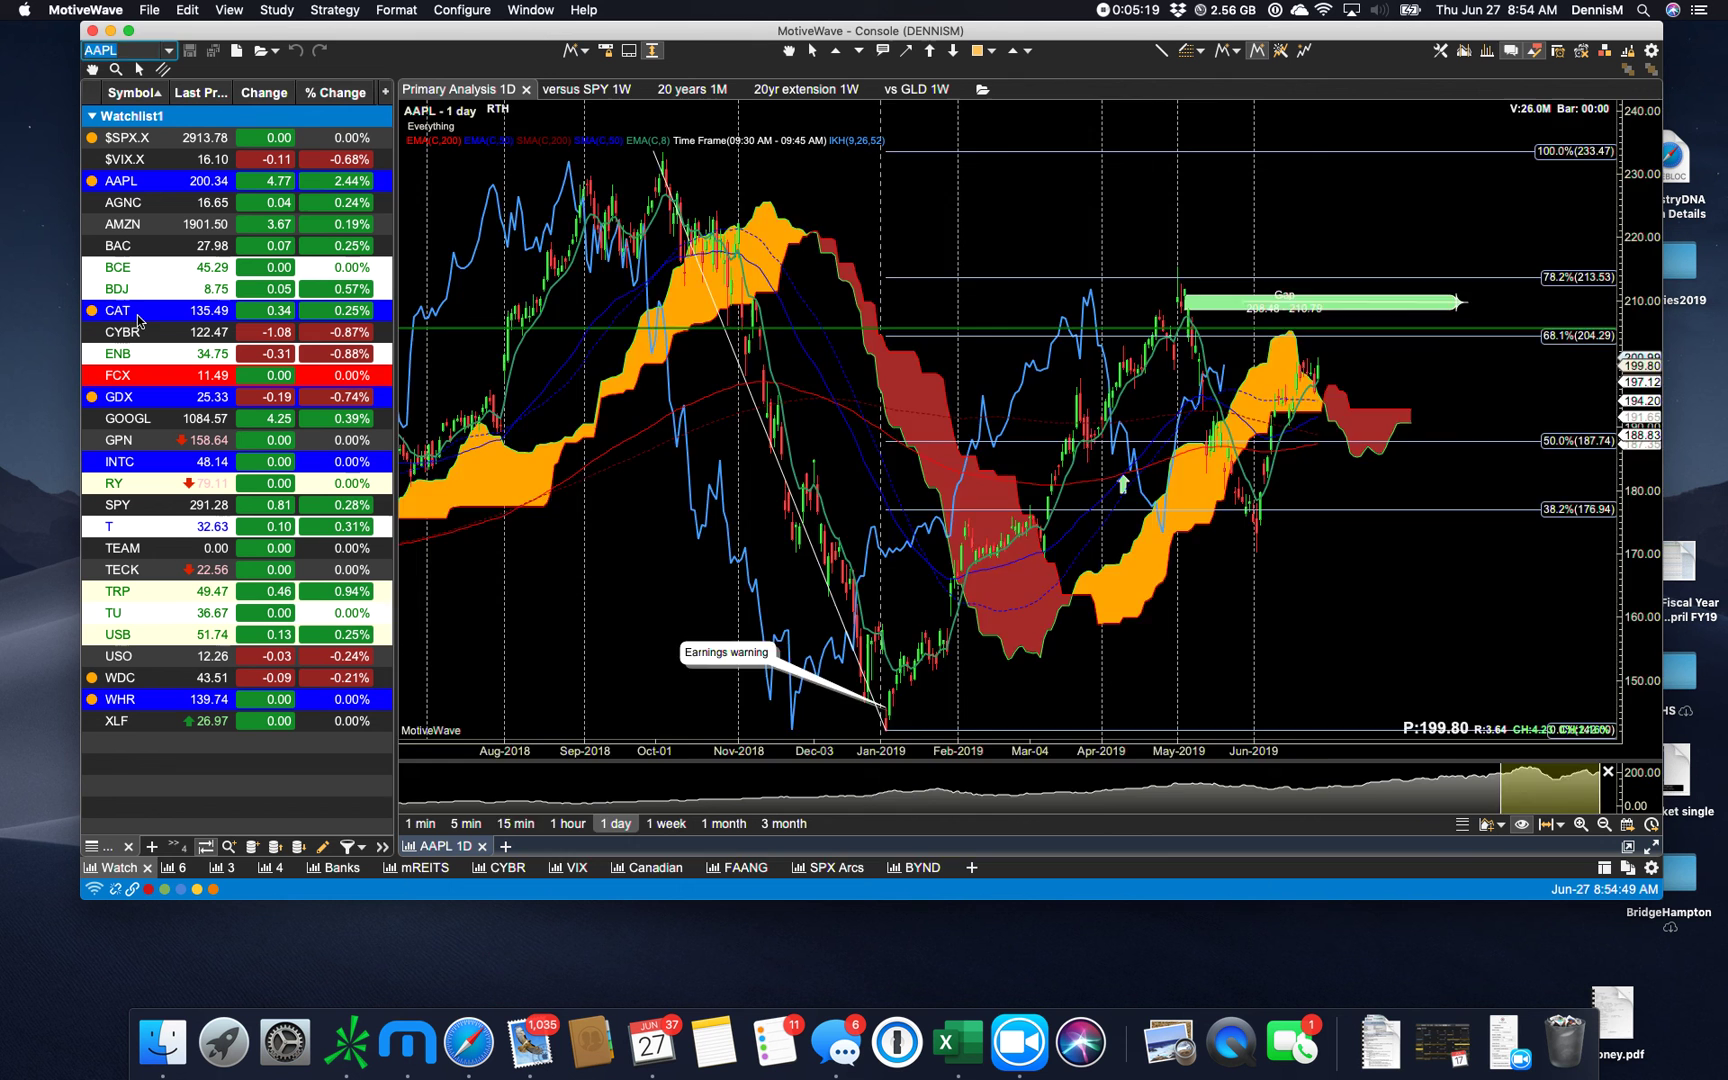
pyautogui.click(118, 310)
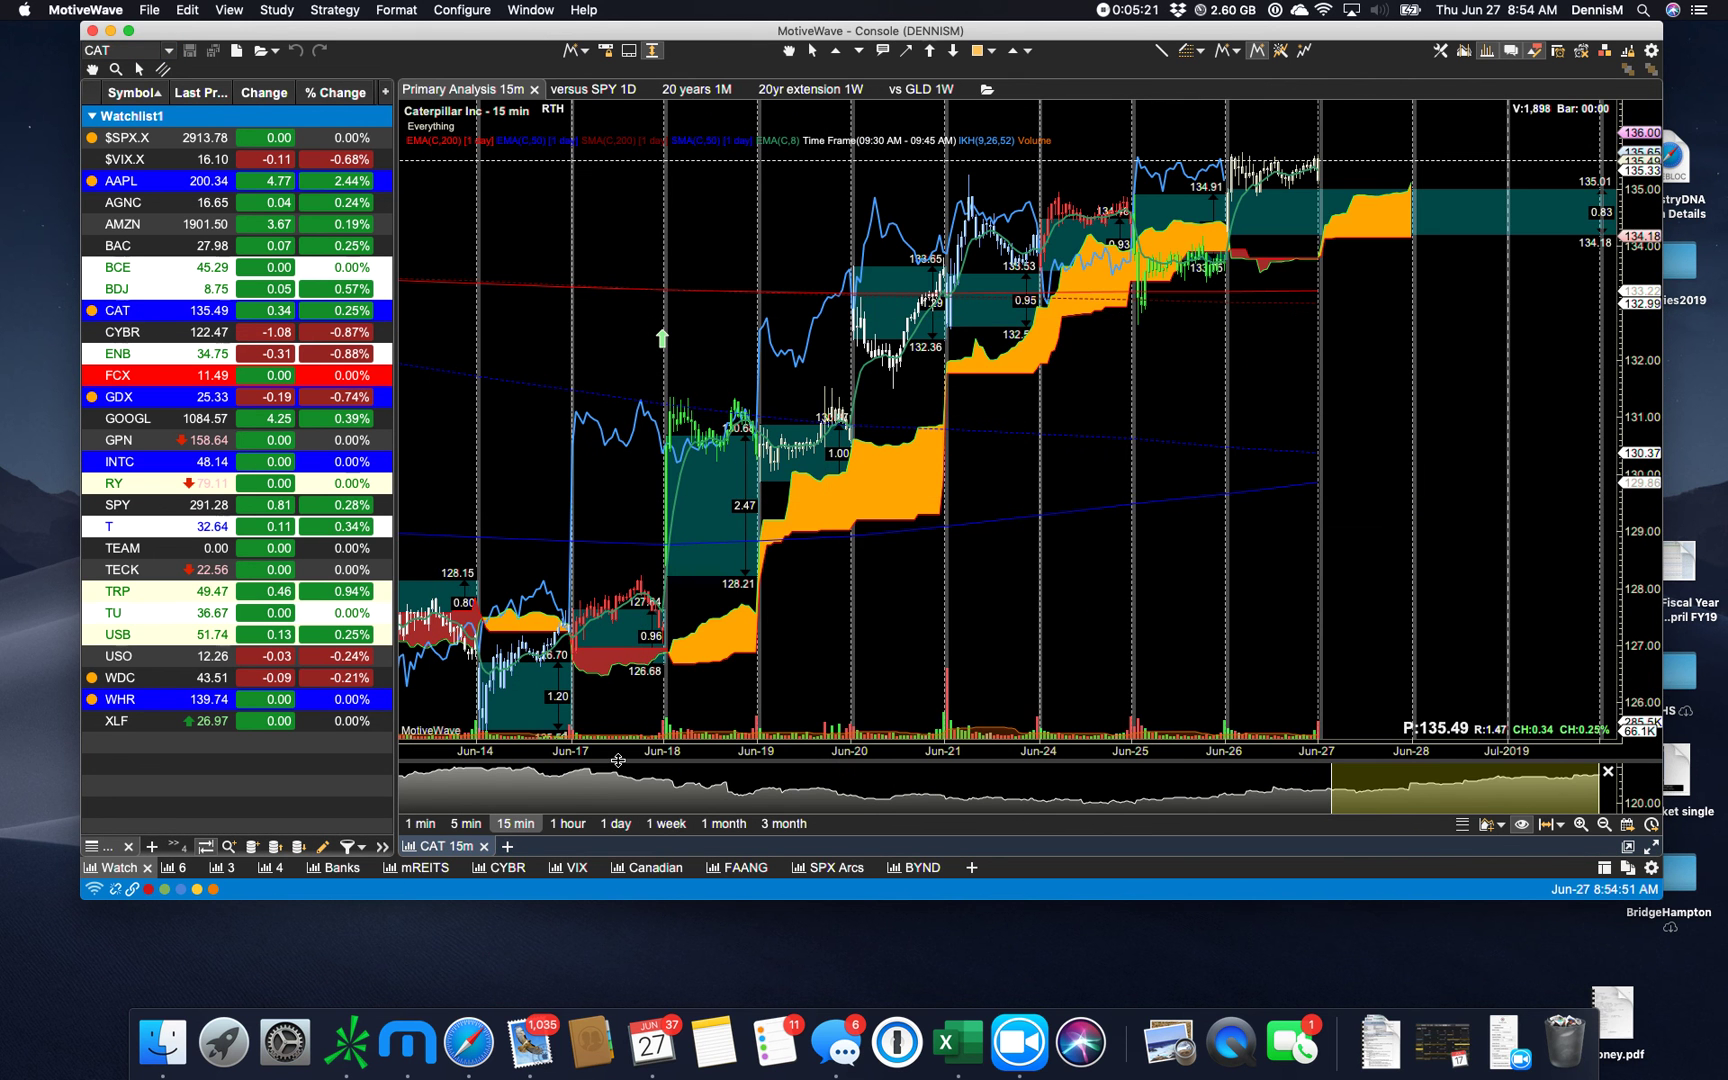
# - Switch the Caterpillar chart to 1-day bars to reveal the XABCD Gartley pattern
pyautogui.click(614, 823)
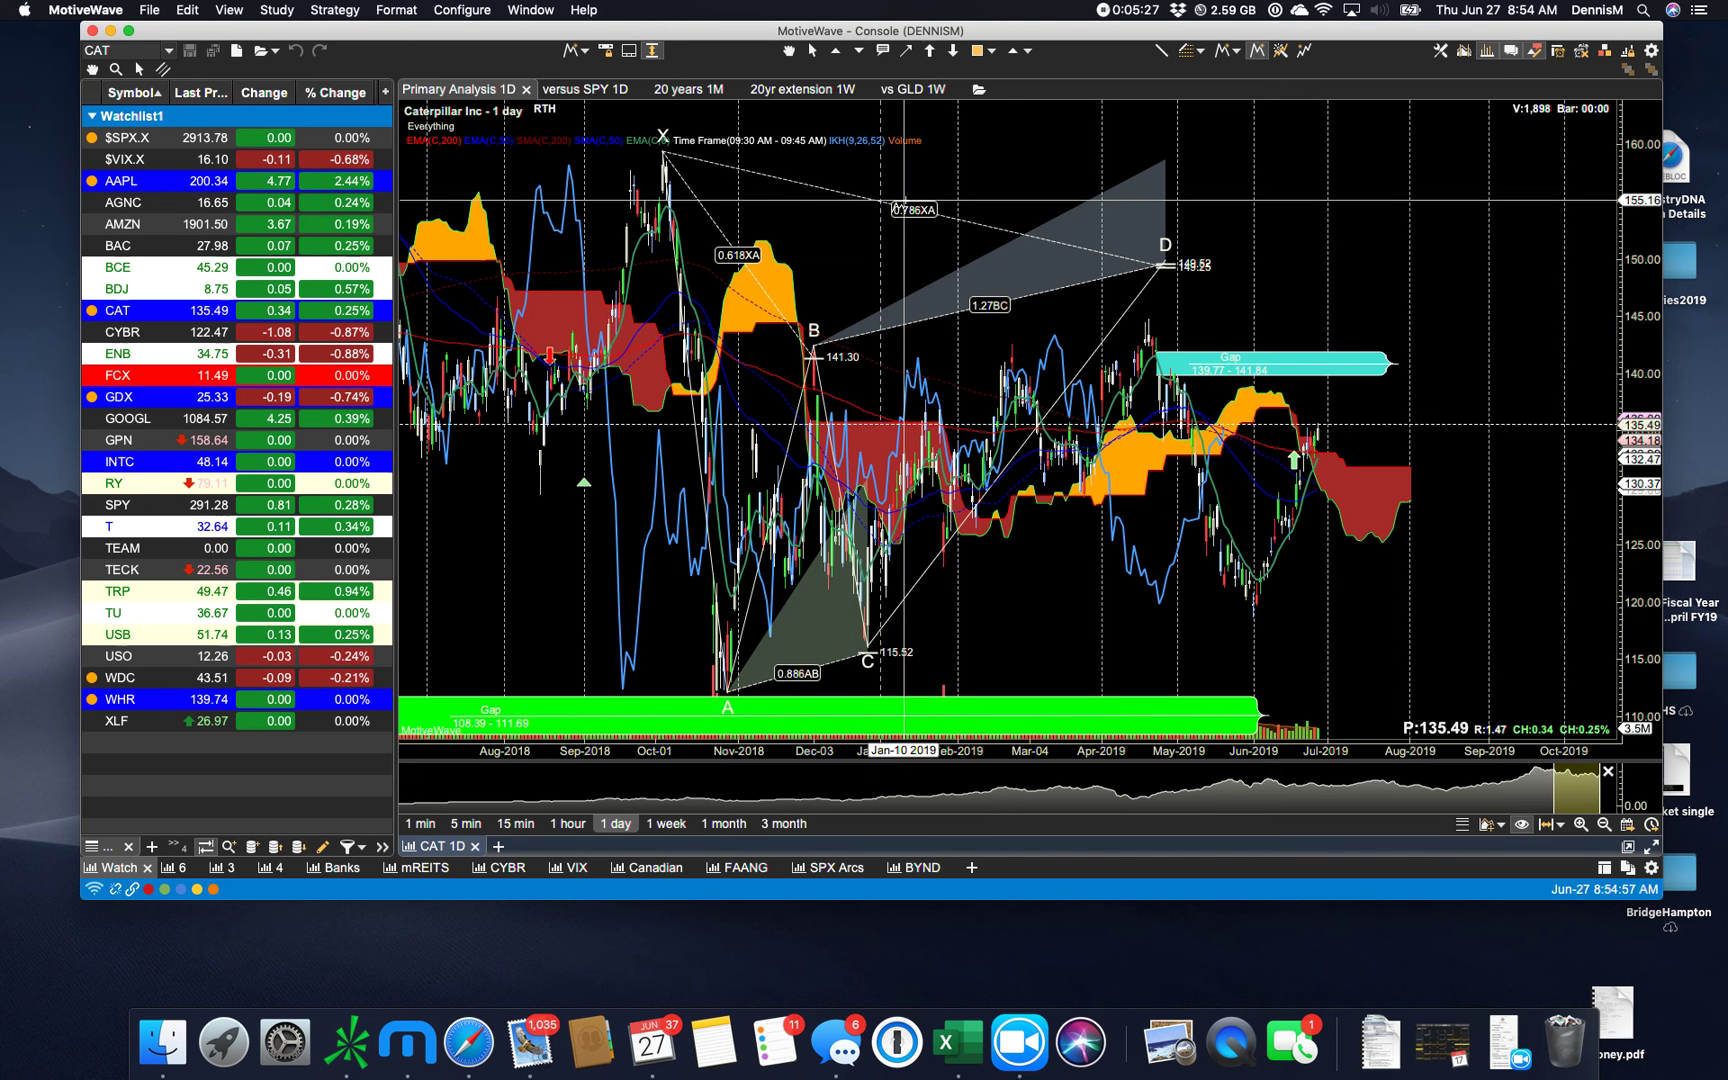
pyautogui.moveTo(893, 314)
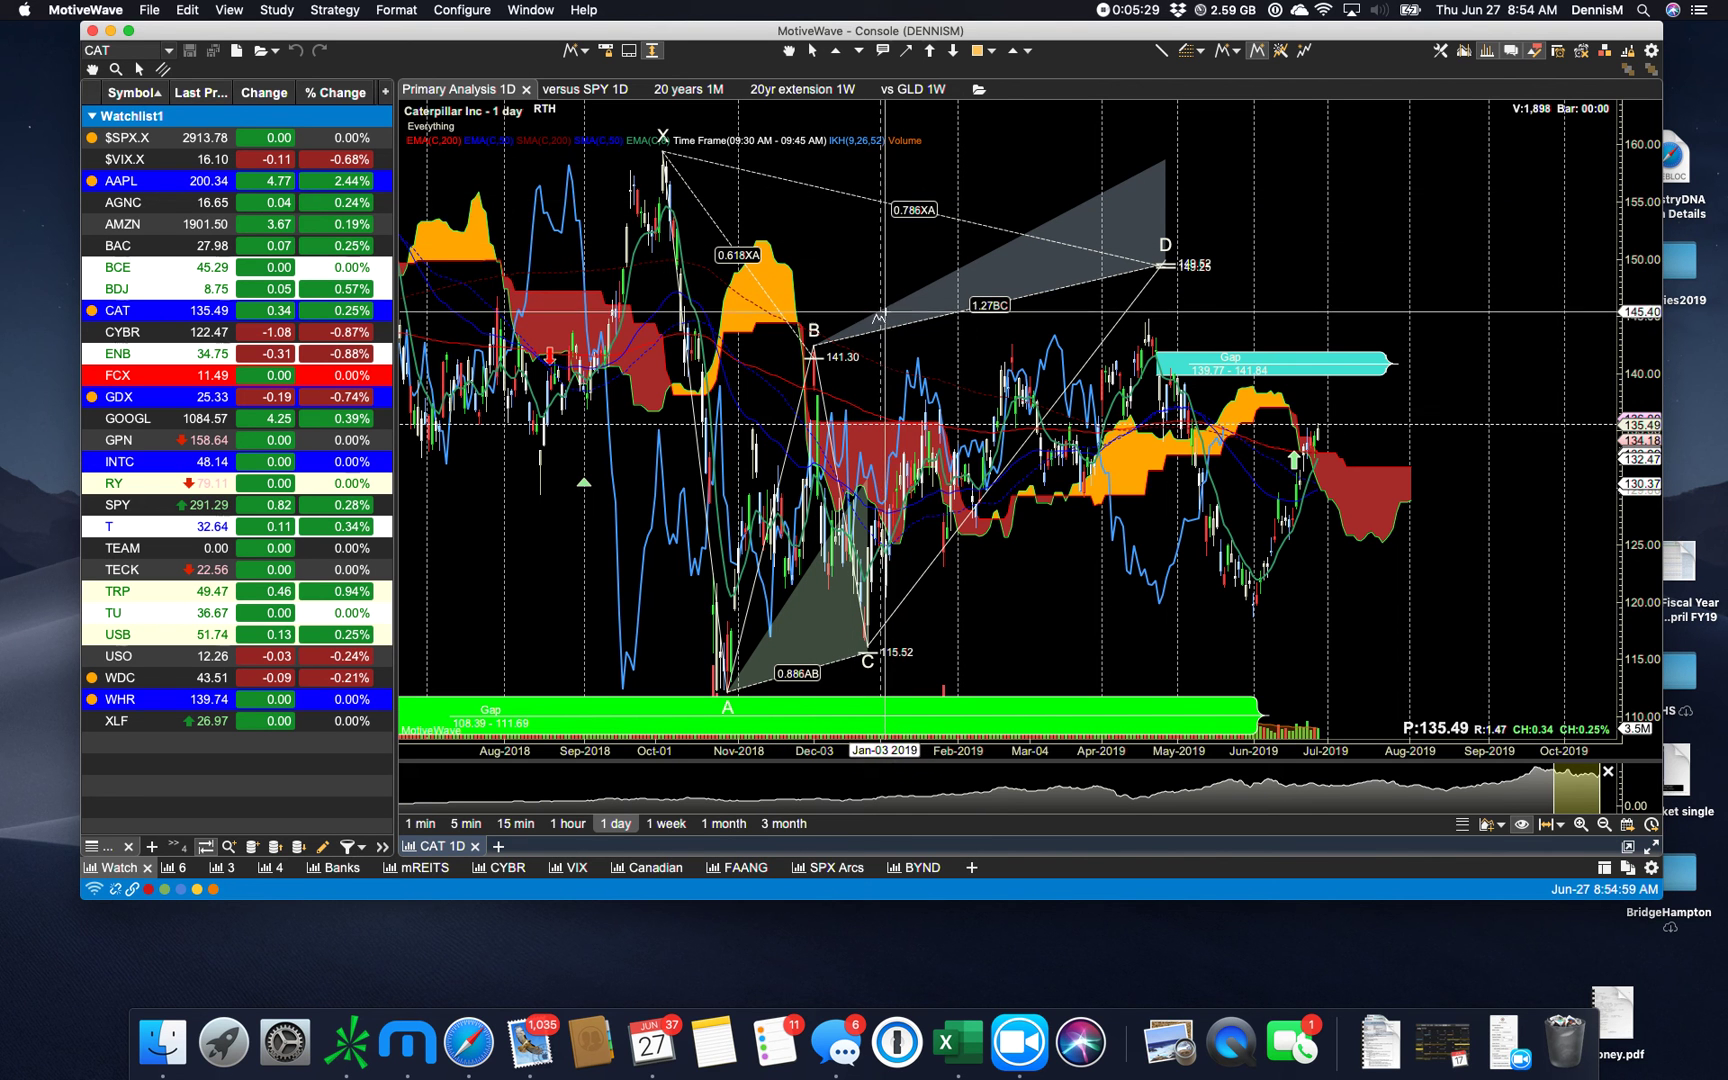
pyautogui.moveTo(903, 226)
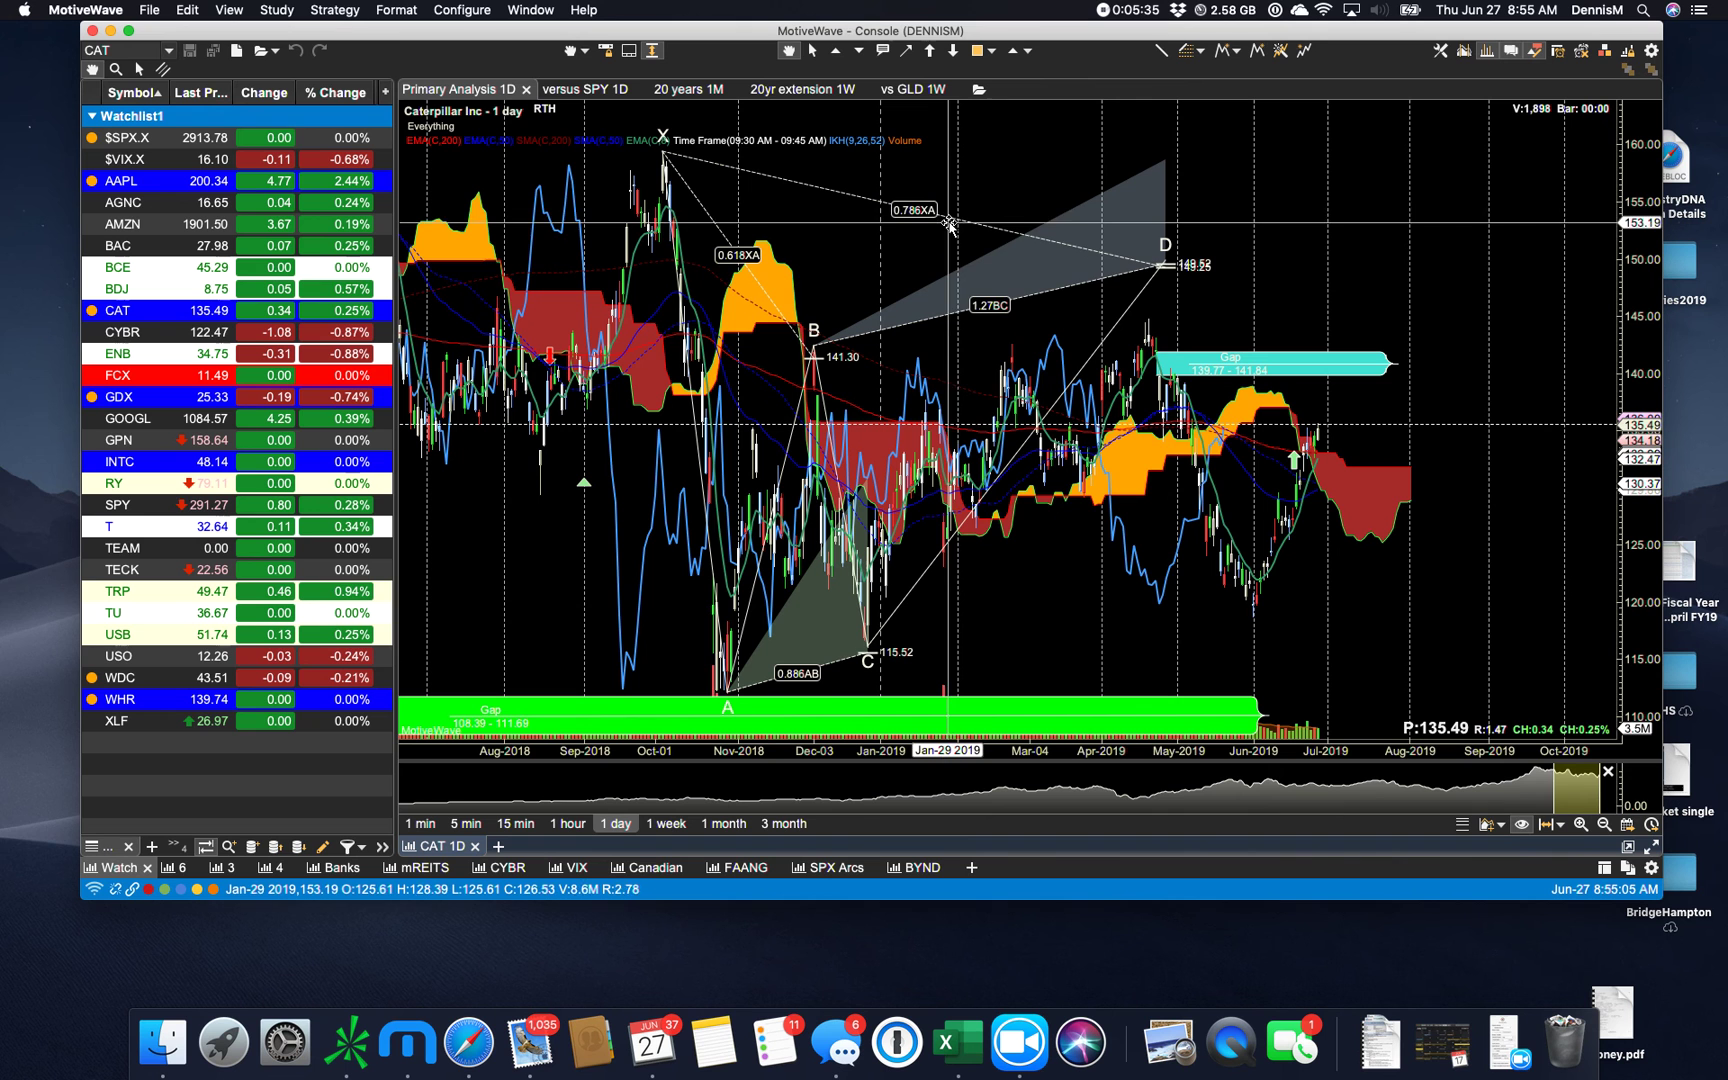
# - Set the drawn pattern's type to Gartley and list the harmonic pattern tools
pyautogui.rightClick(950, 226)
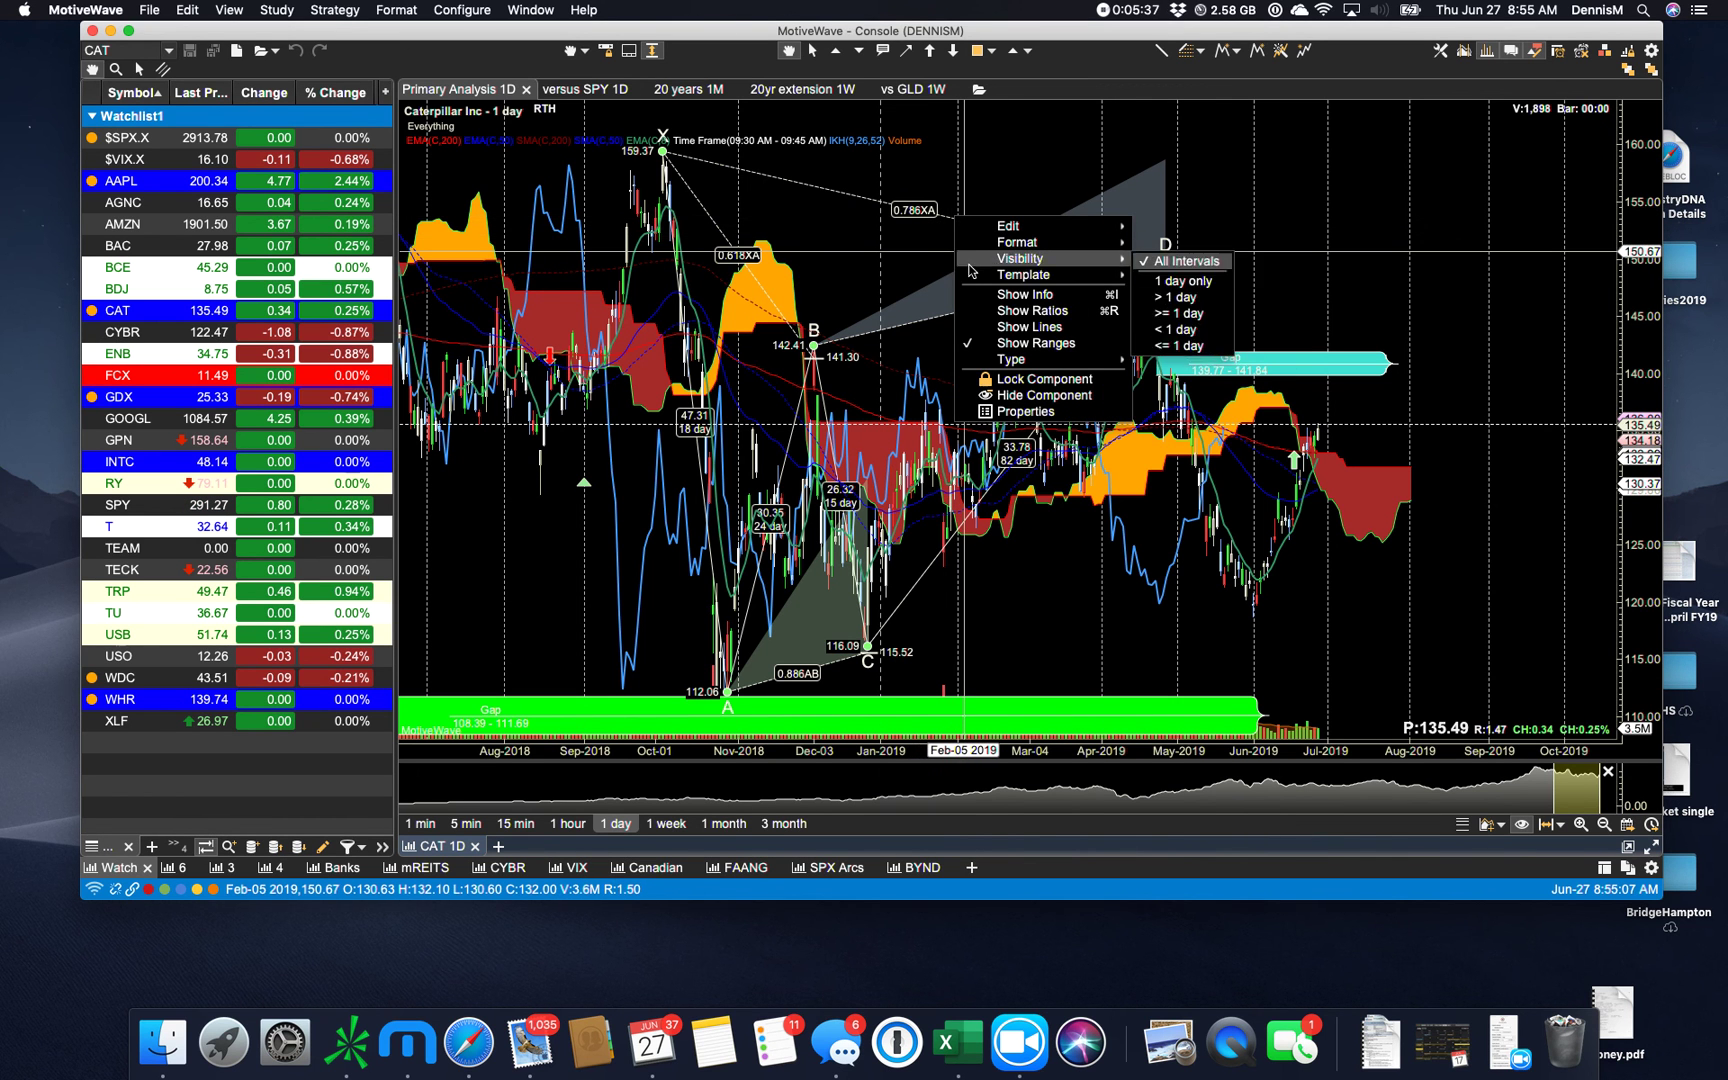
pyautogui.moveTo(1012, 359)
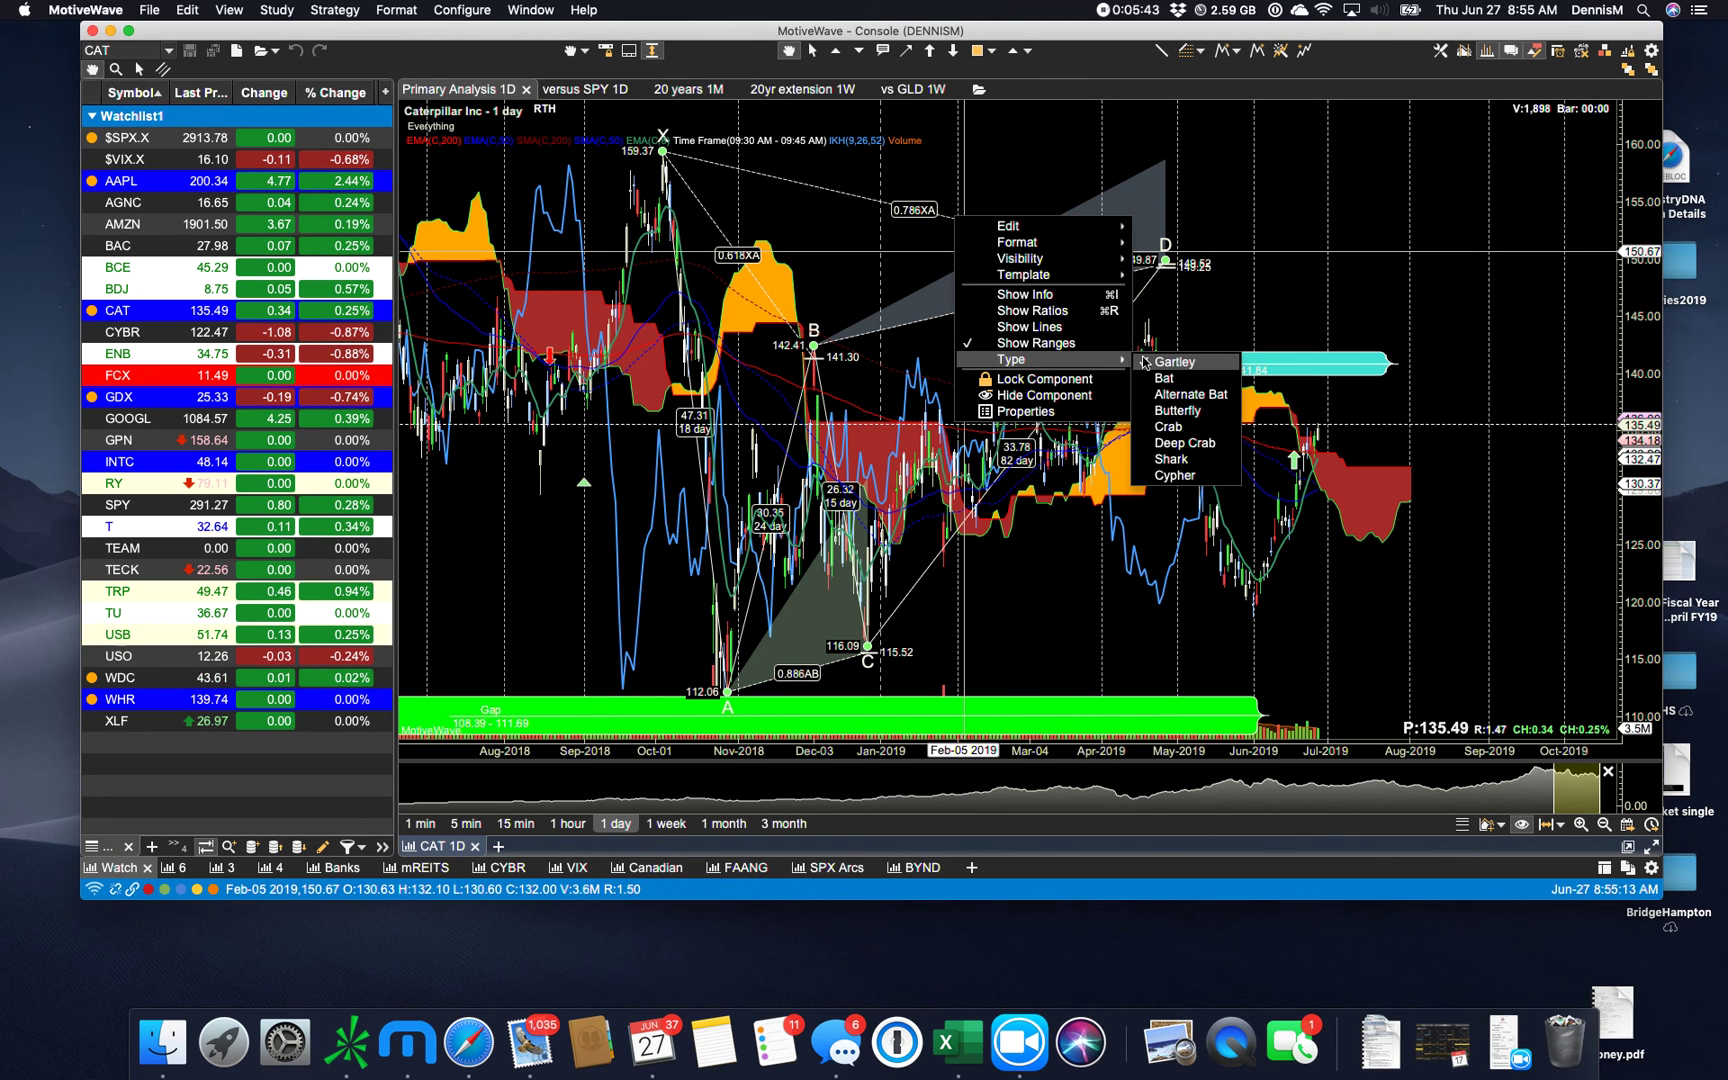
pyautogui.click(1189, 393)
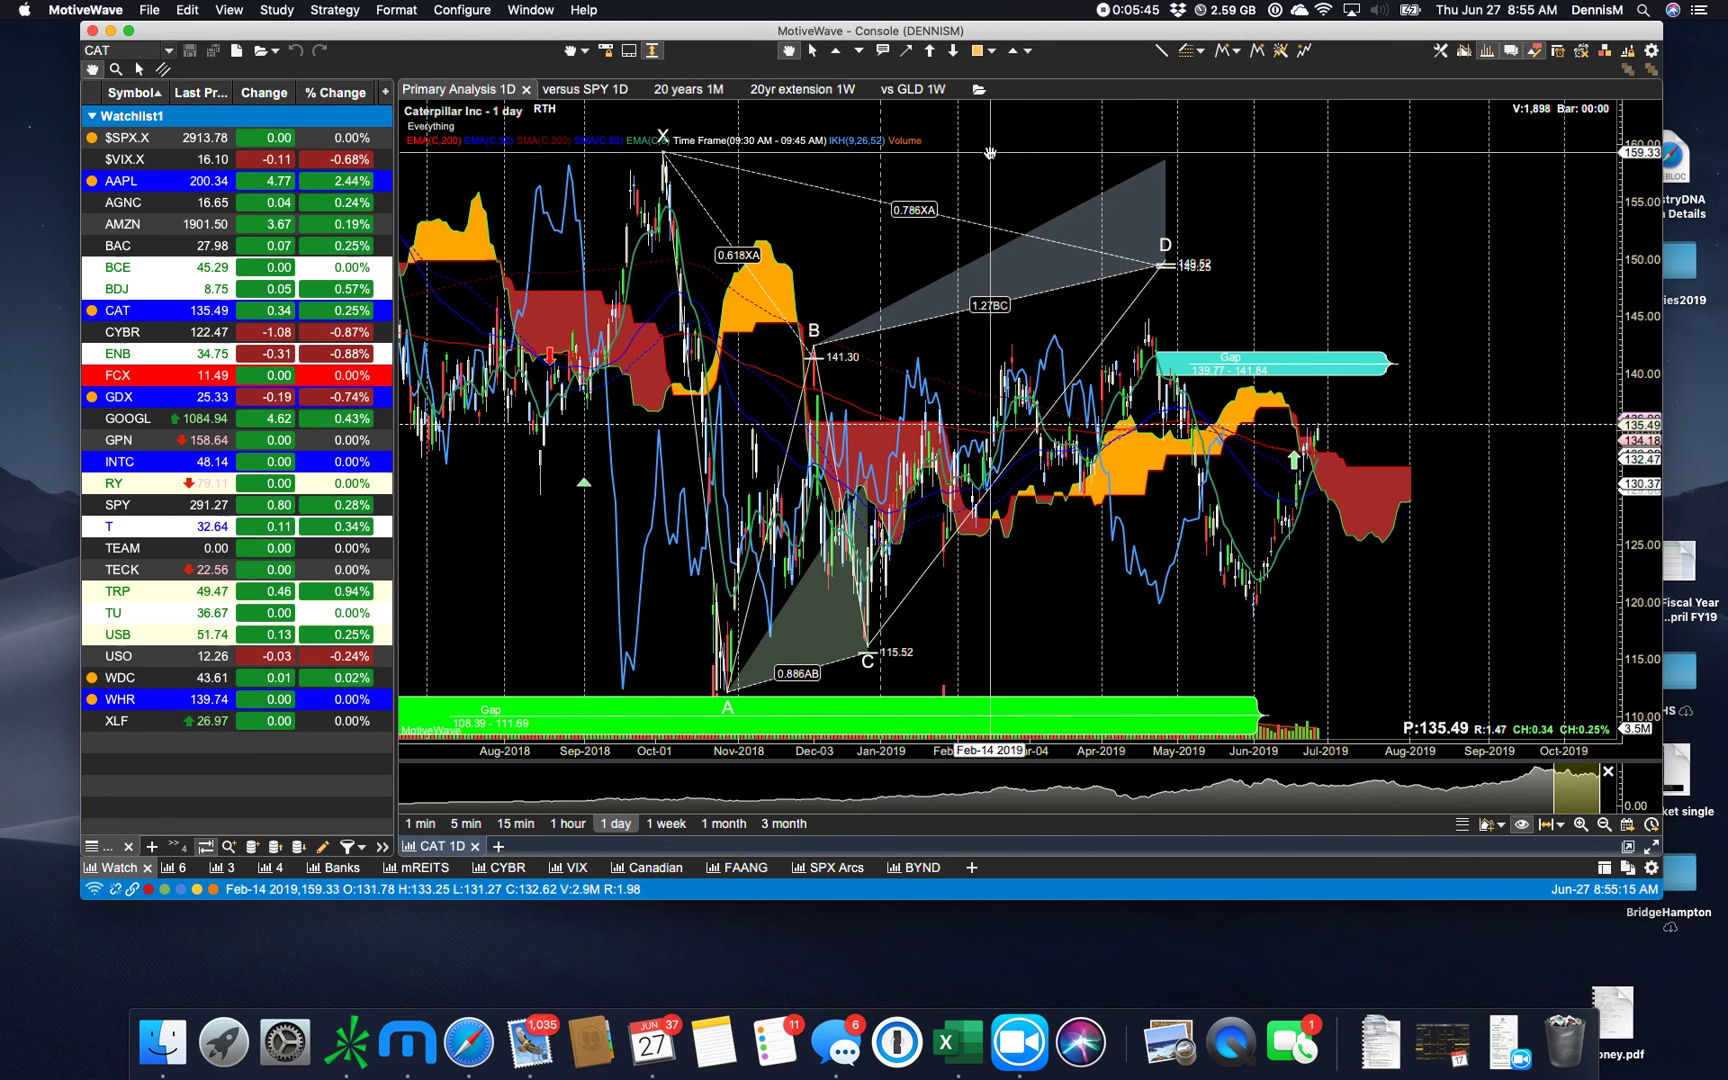
pyautogui.click(1223, 51)
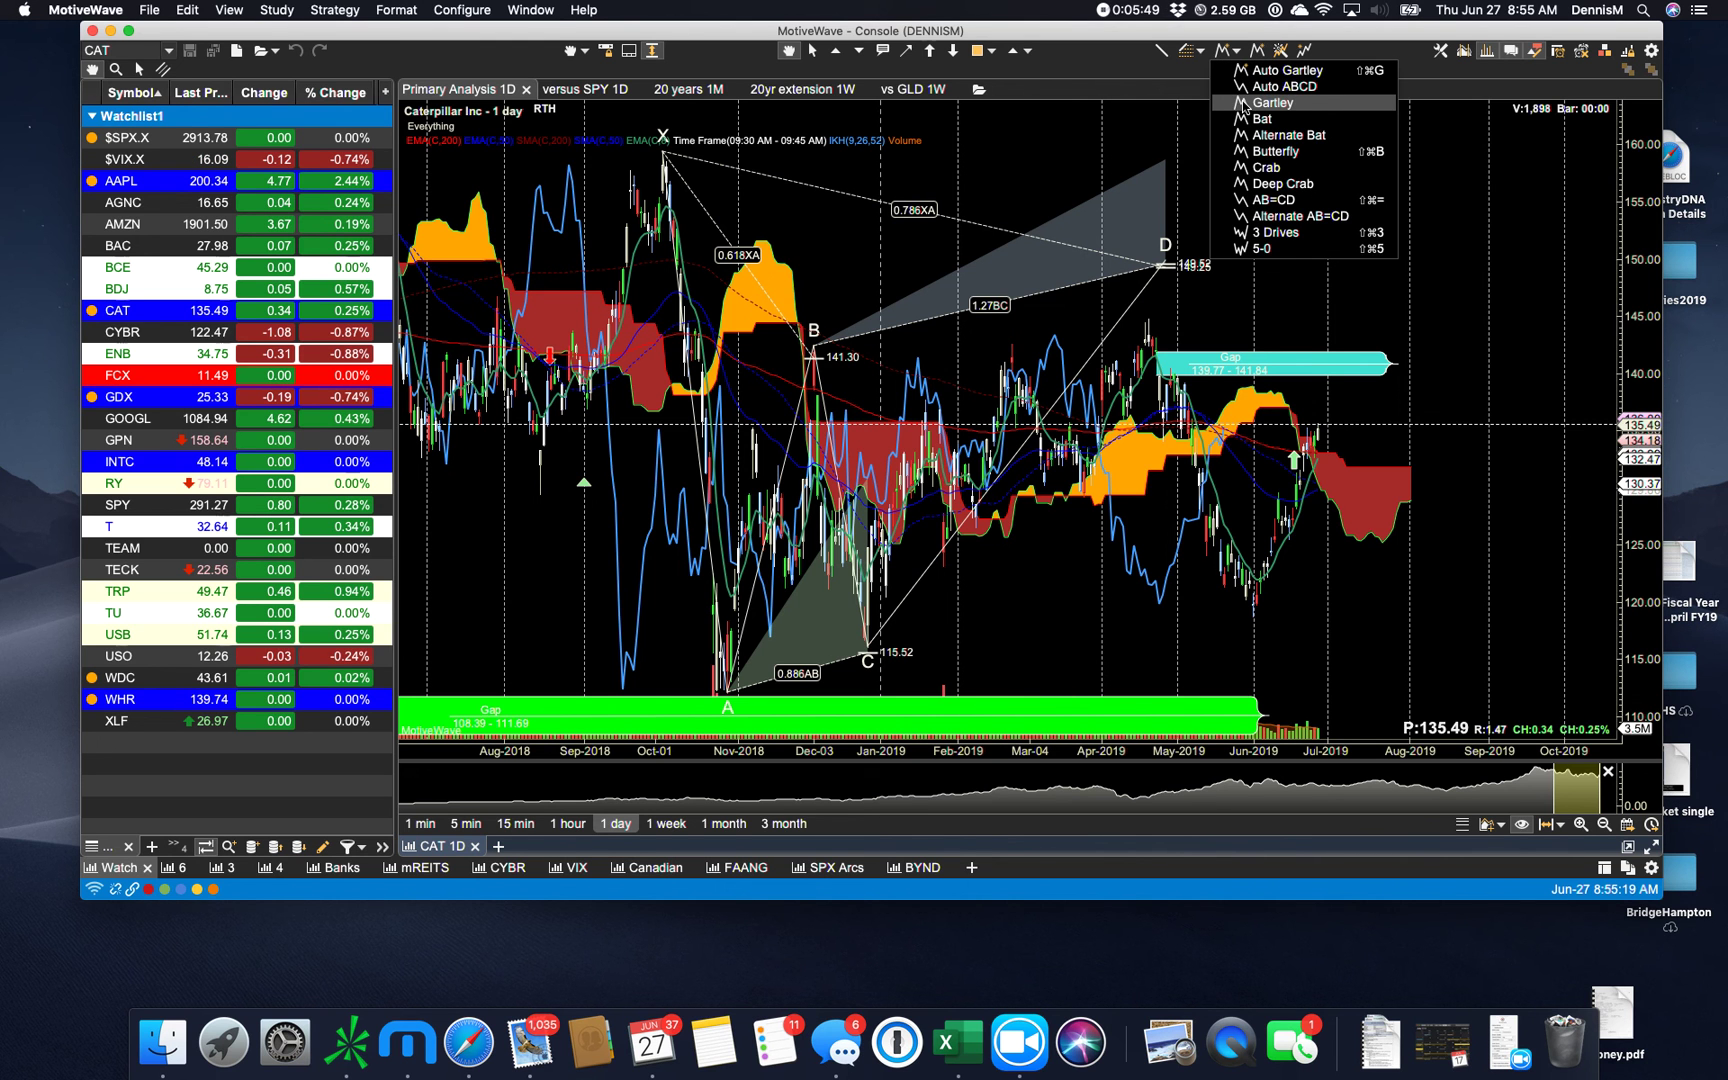
pyautogui.moveTo(1282, 86)
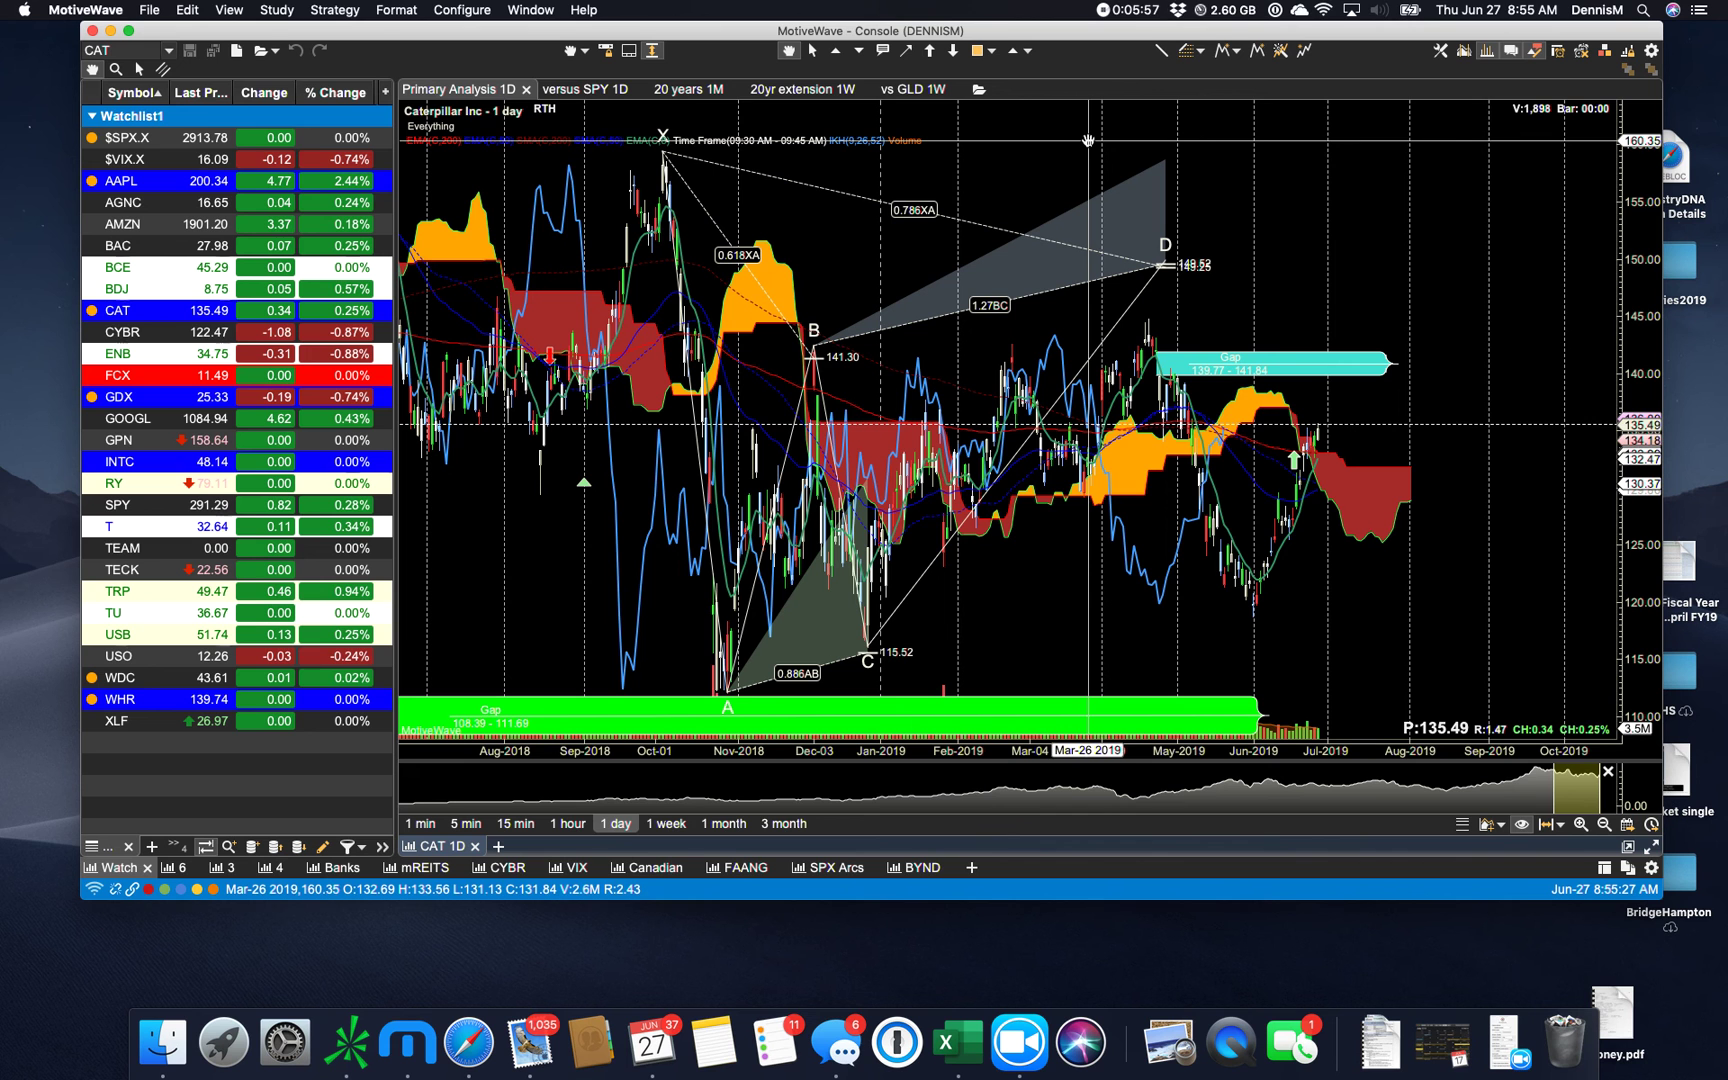
pyautogui.moveTo(1028, 118)
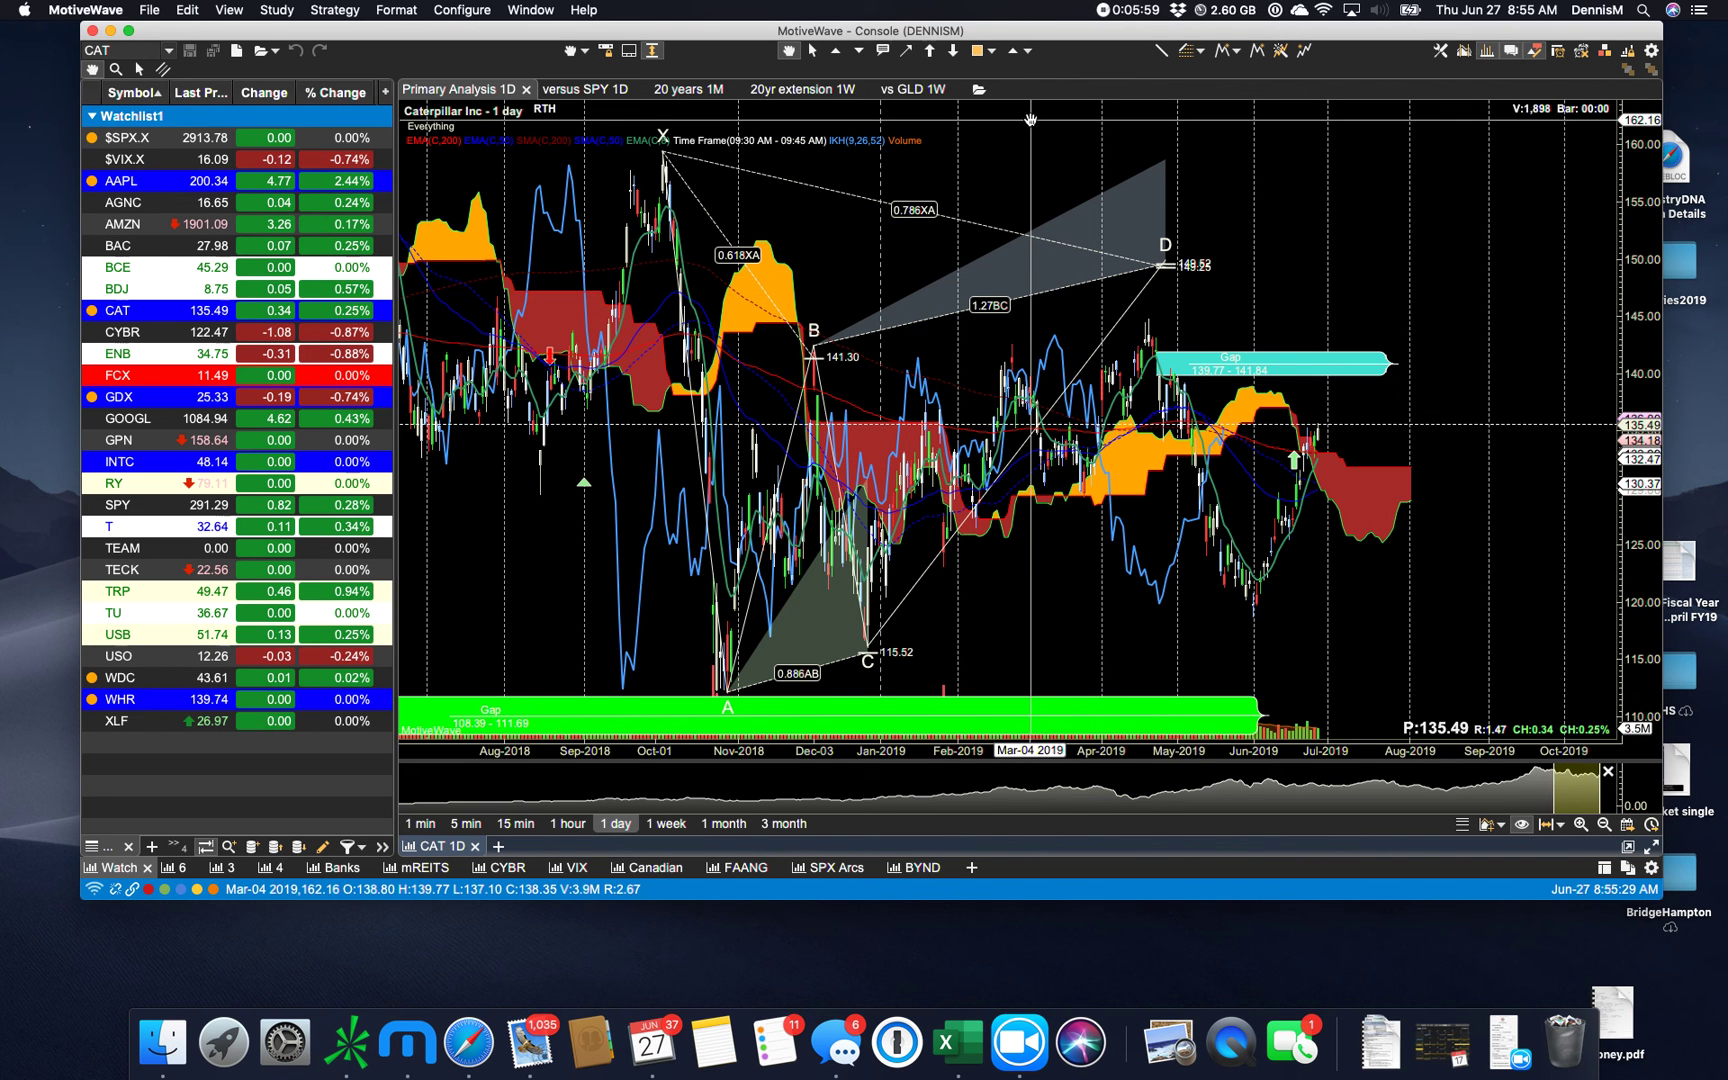